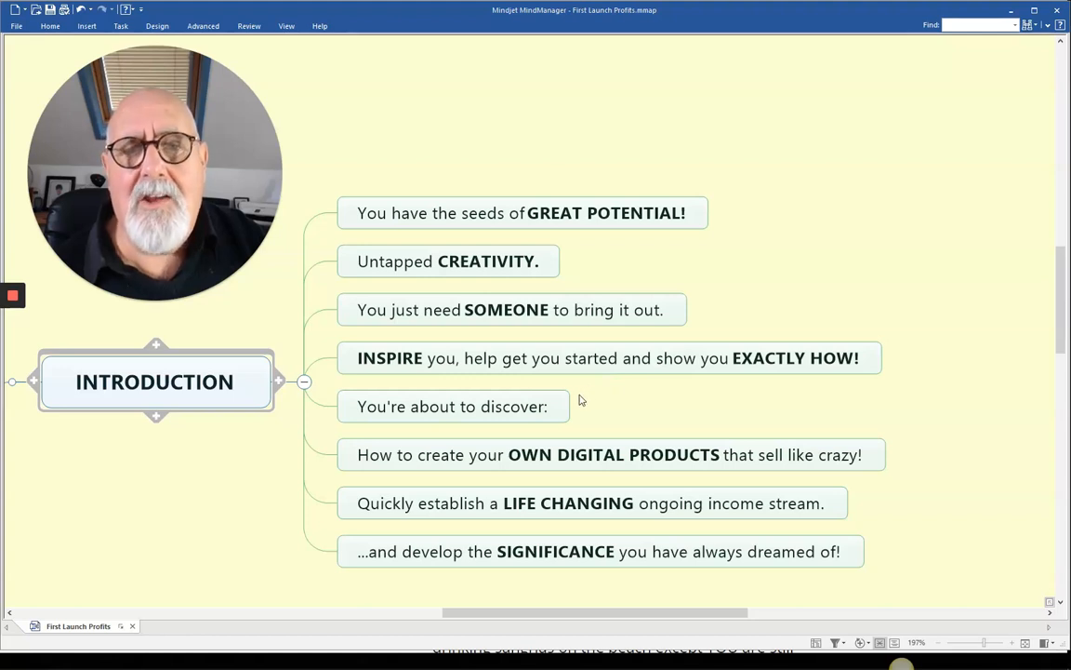
mouse_move(577, 403)
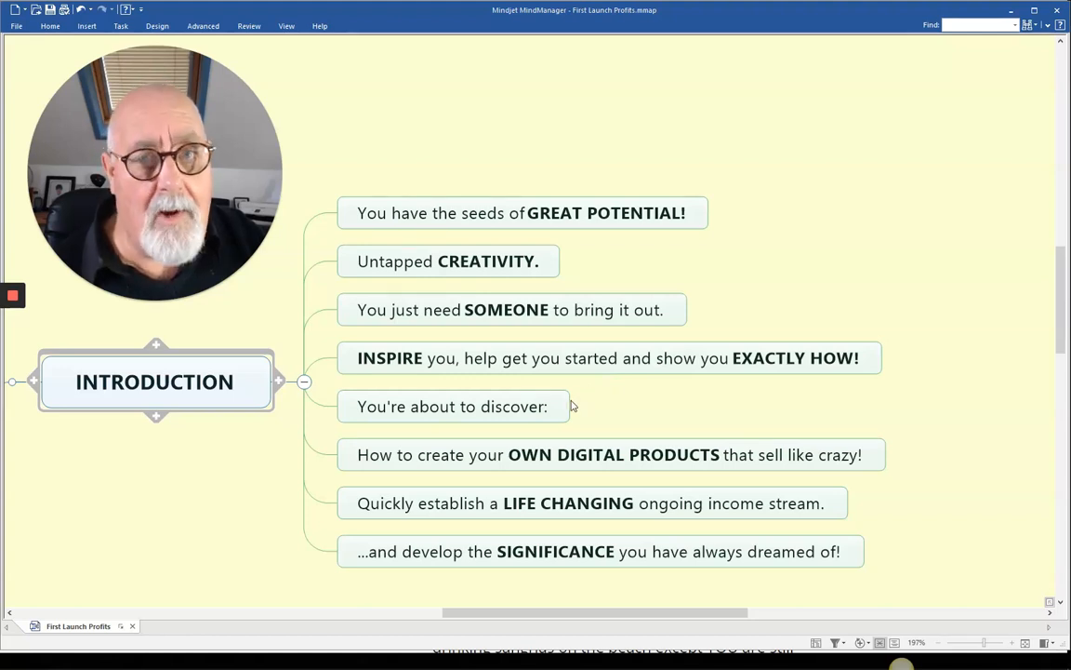
- Collapse the INTRODUCTION topic to hide its eight points, bringing the WHY branch into view
click(453, 407)
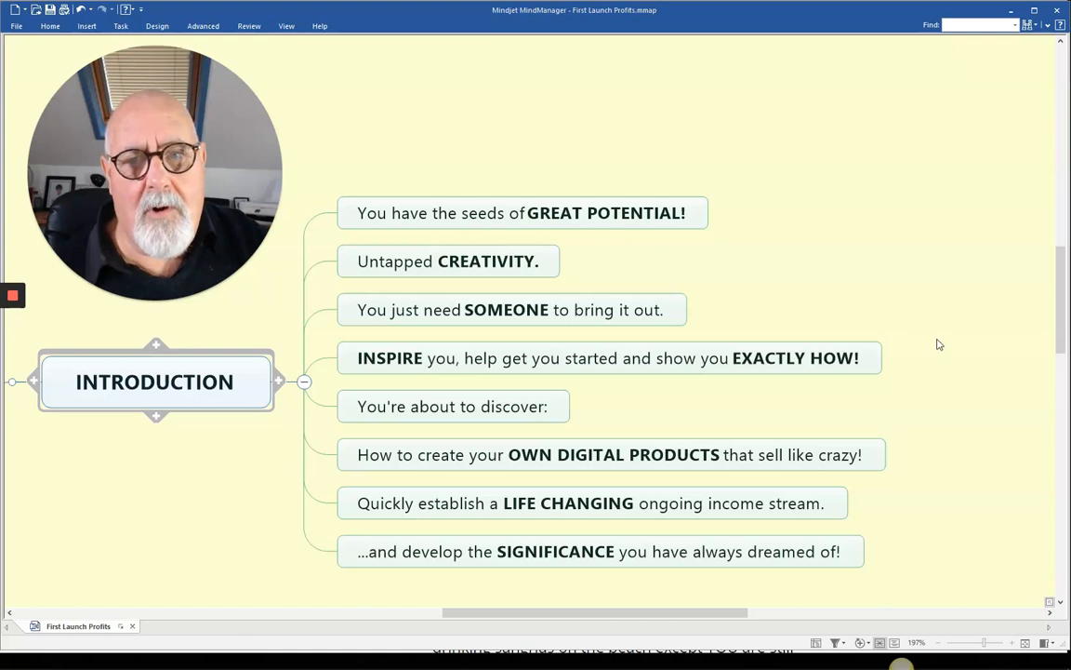
mouse_move(934, 317)
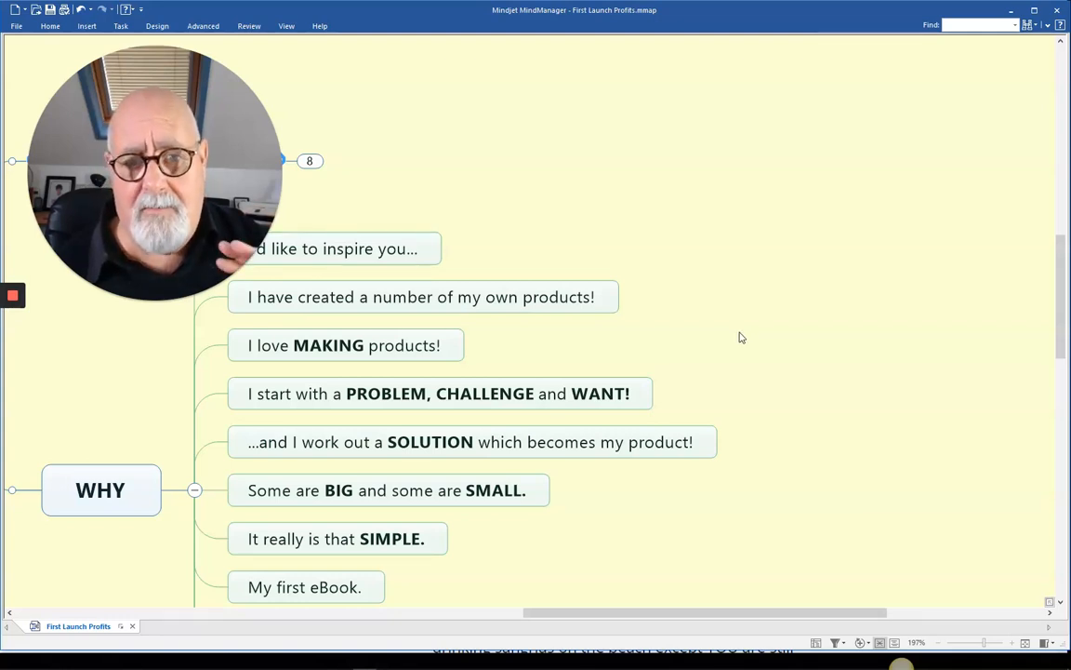
mouse_move(736, 334)
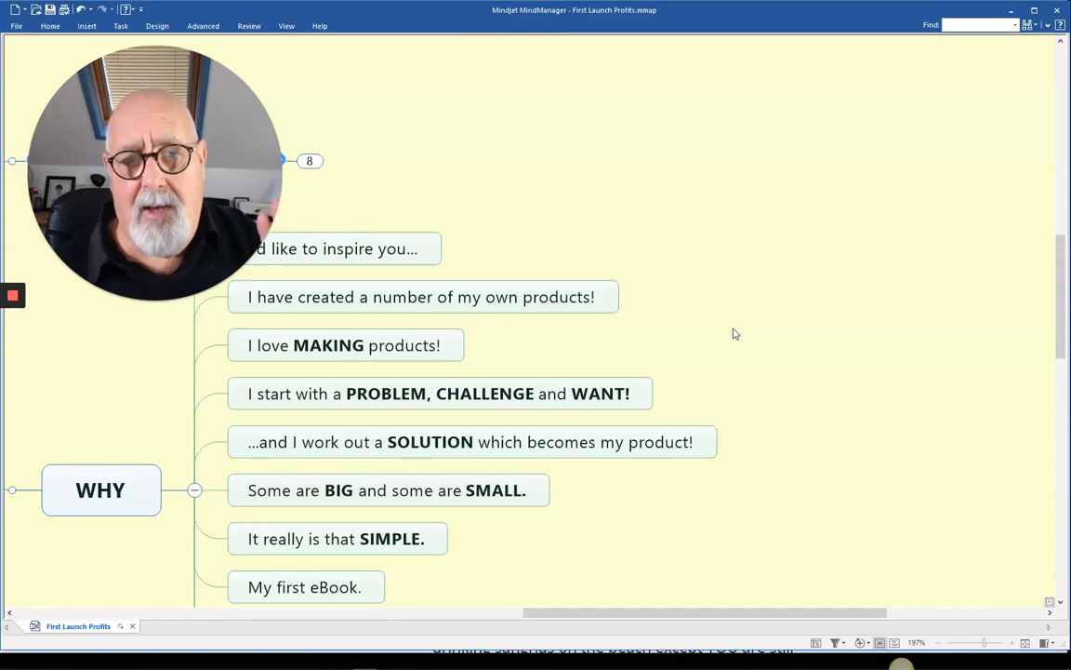
mouse_move(726, 335)
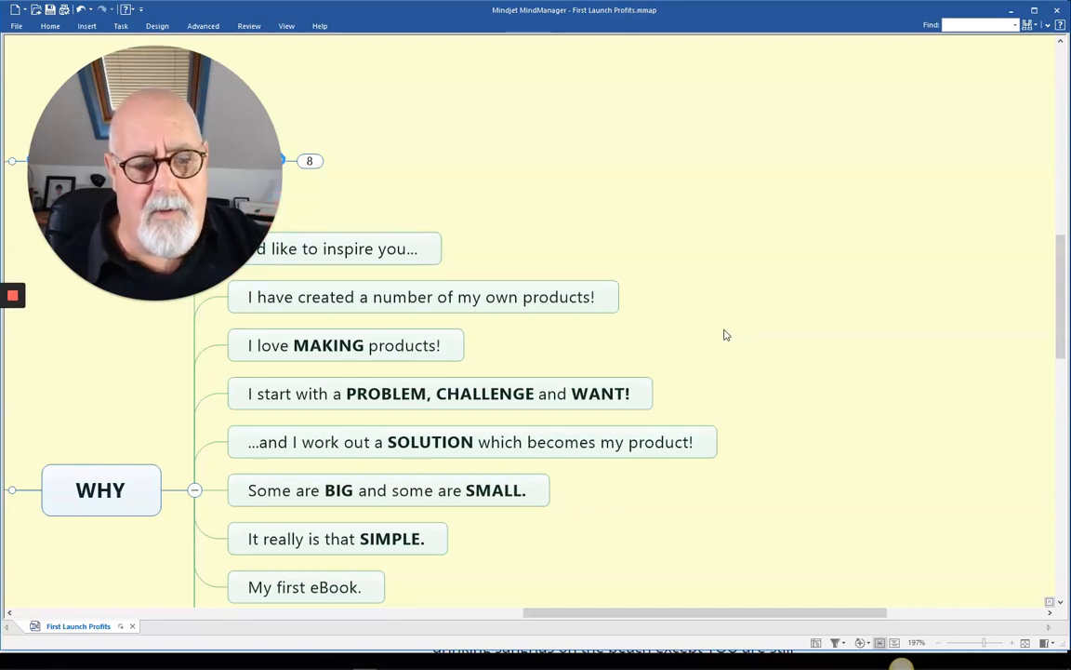
mouse_move(705, 340)
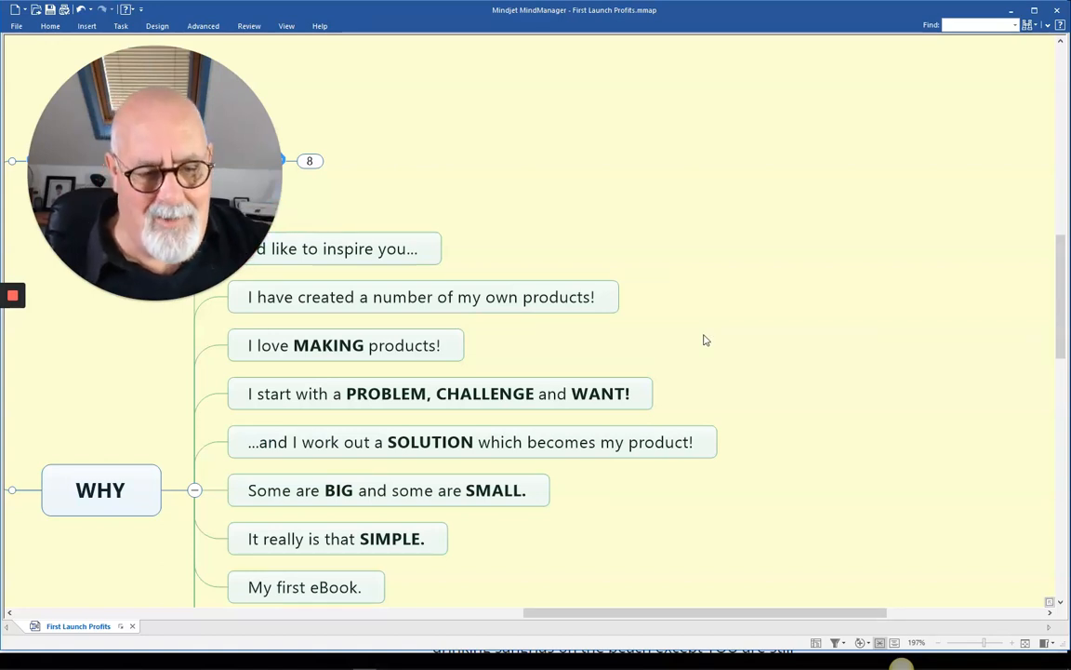
mouse_move(691, 338)
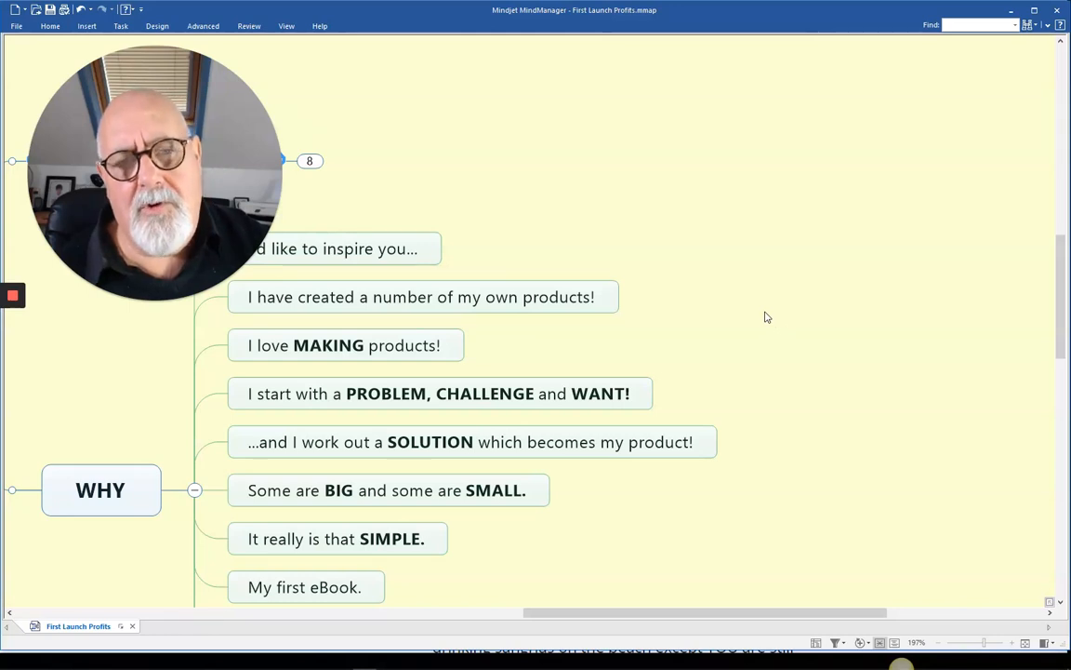
mouse_move(779, 310)
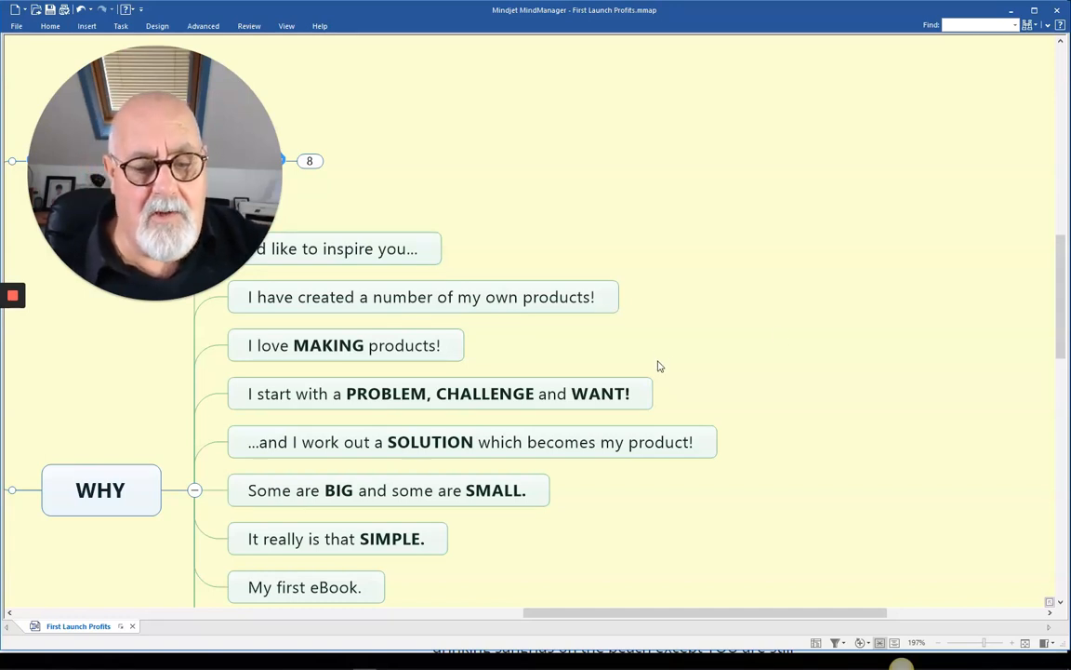
mouse_move(704, 334)
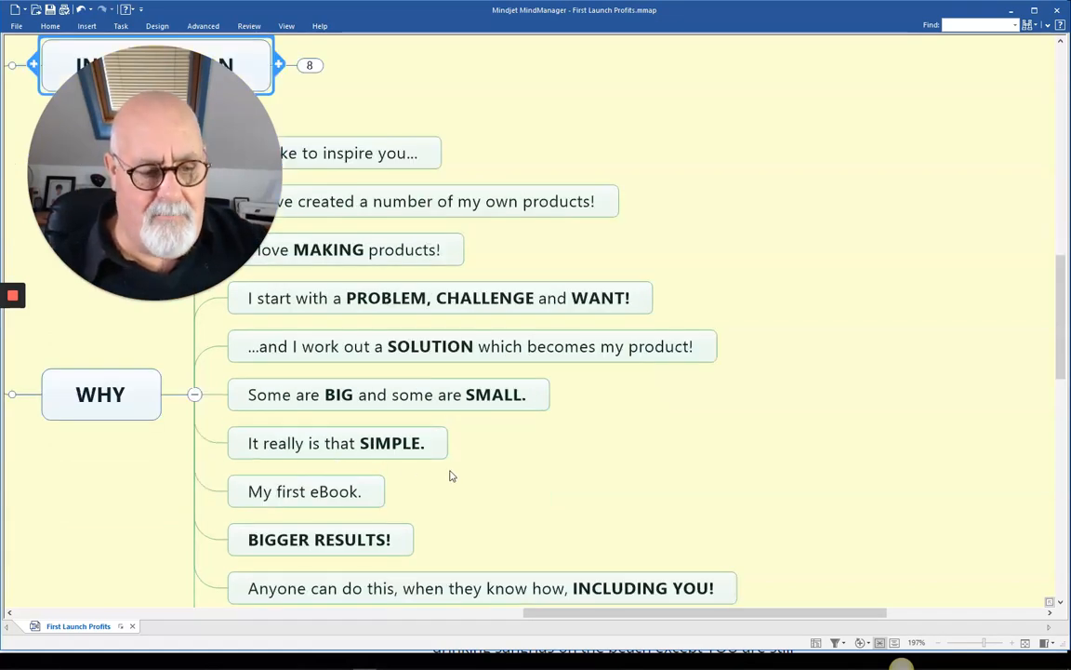
- Scroll through the WHY topic's eleven subtopics to the line about financially changing your life
scroll(down, 3)
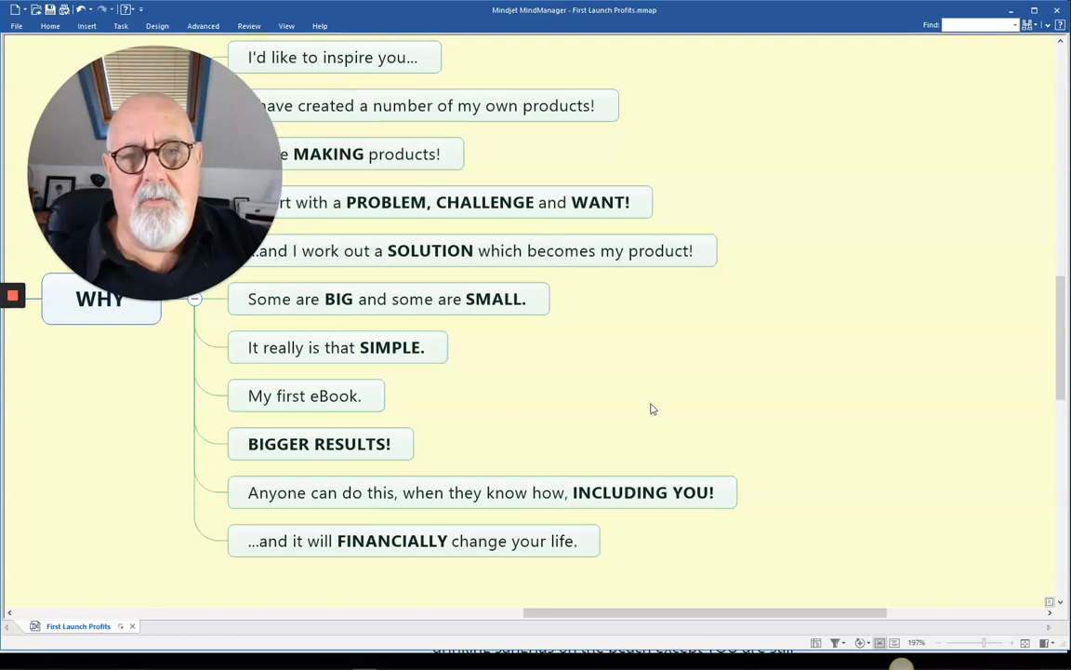
mouse_move(676, 367)
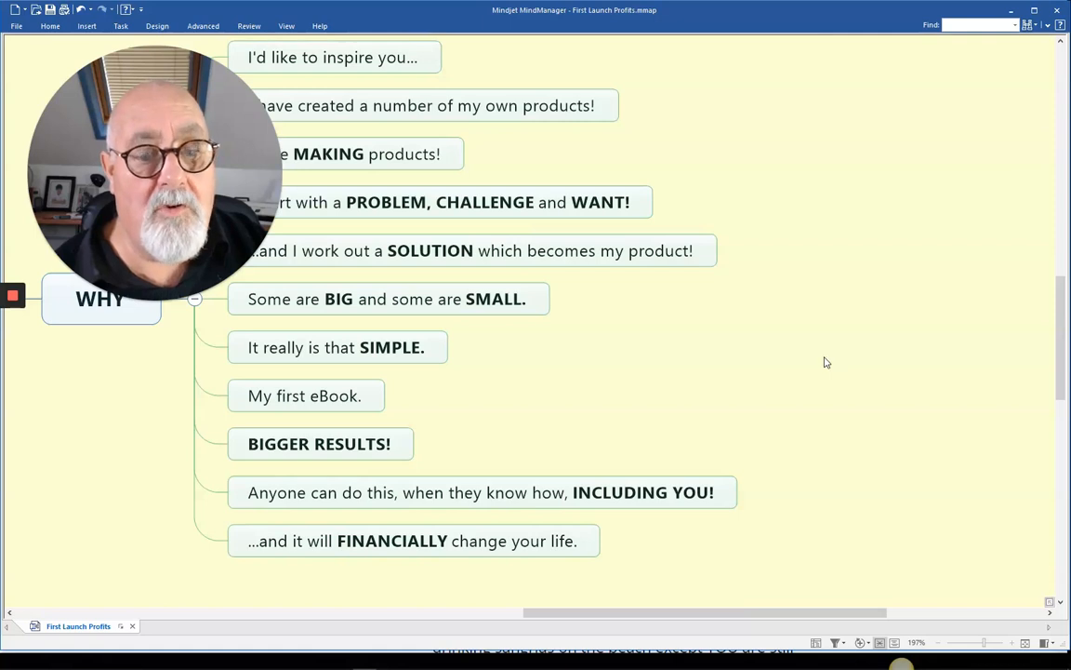
mouse_move(802, 376)
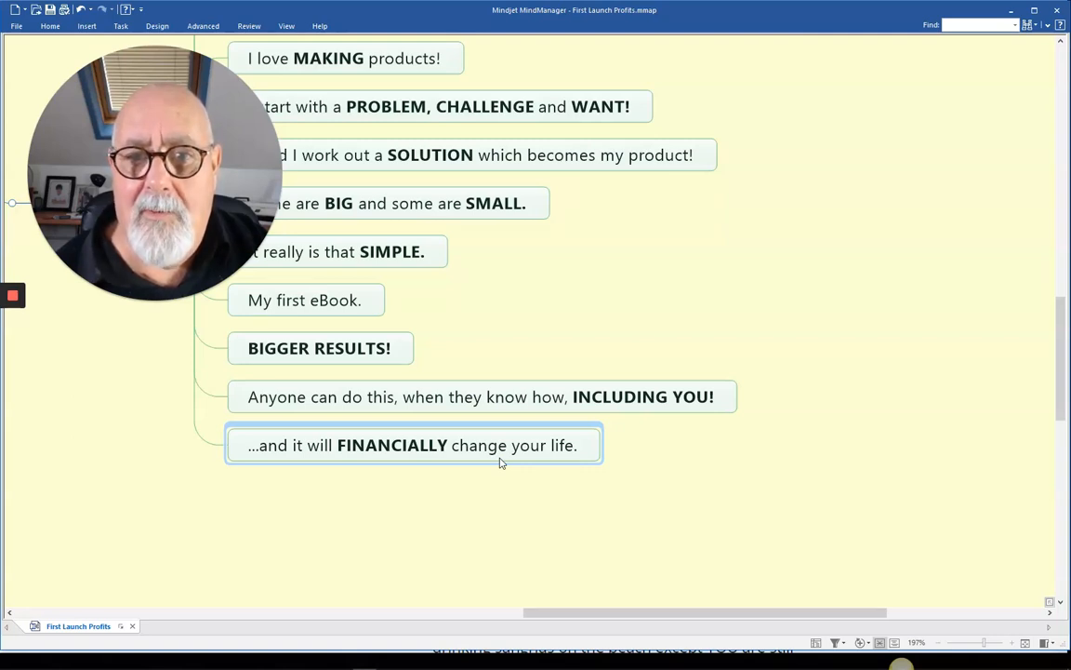
- Open the First Launch Profits tab and read down to the first-week income snapshot
click(410, 203)
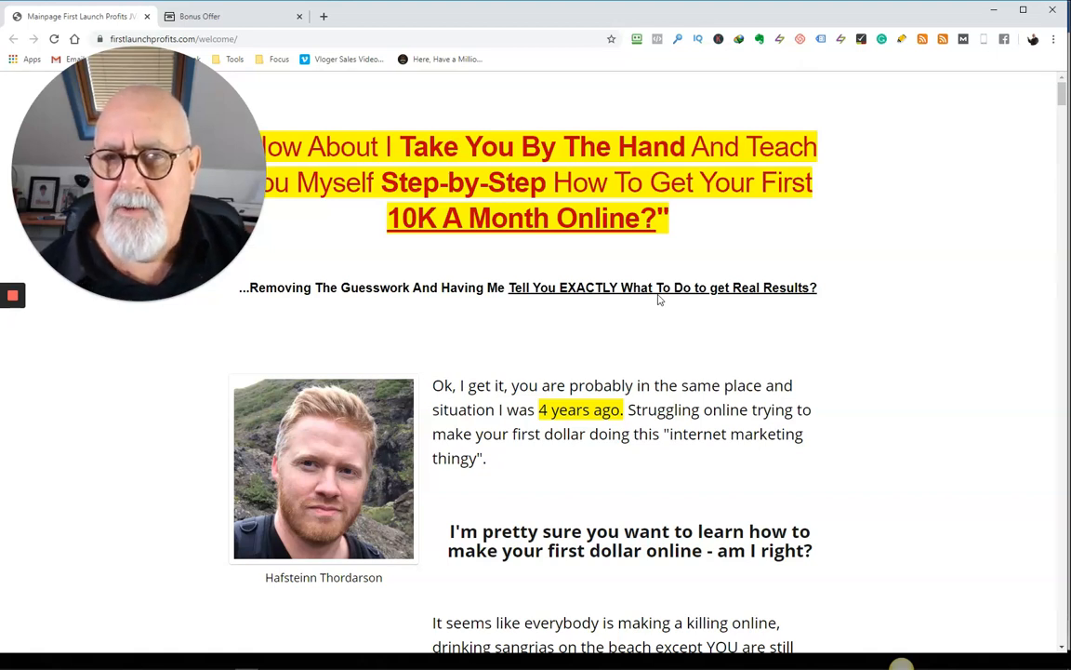
scroll(down, 3)
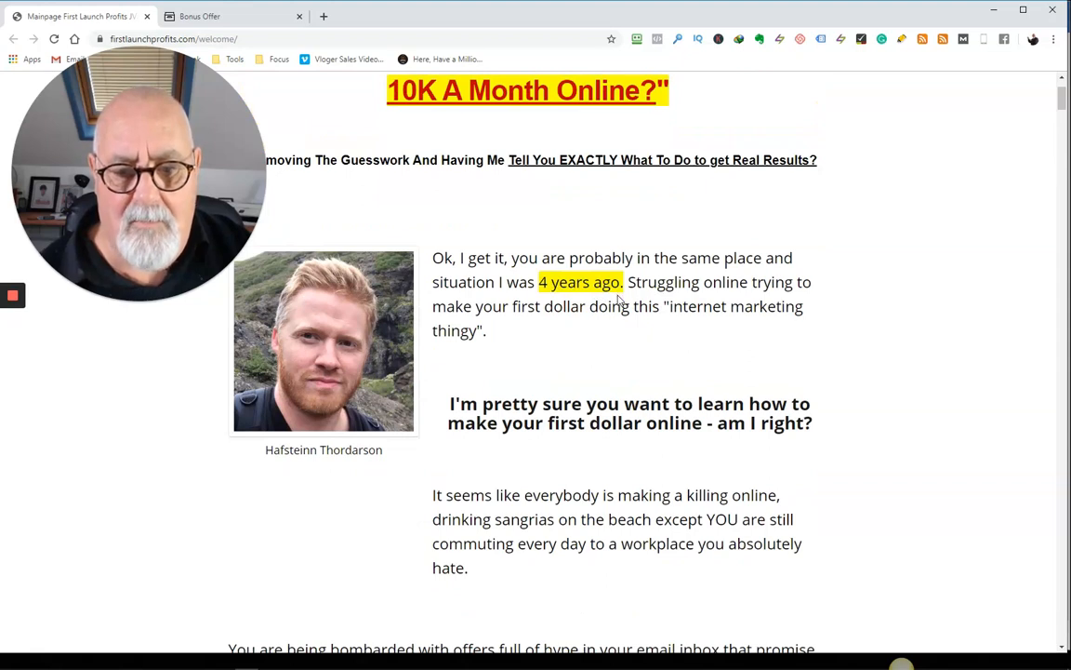
scroll(down, 3)
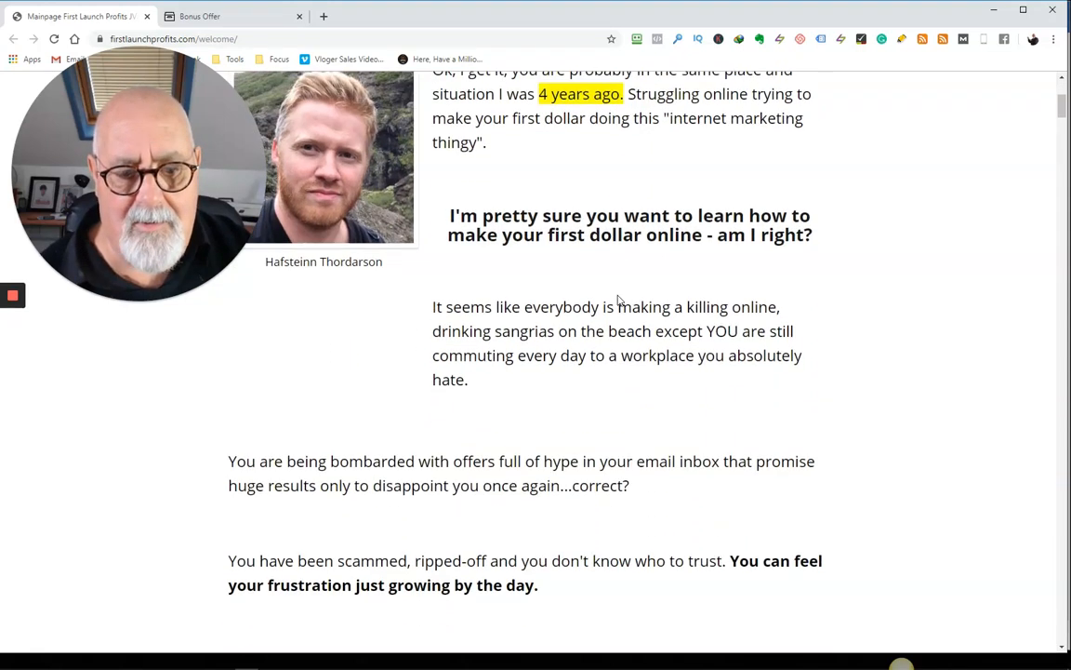
scroll(down, 3)
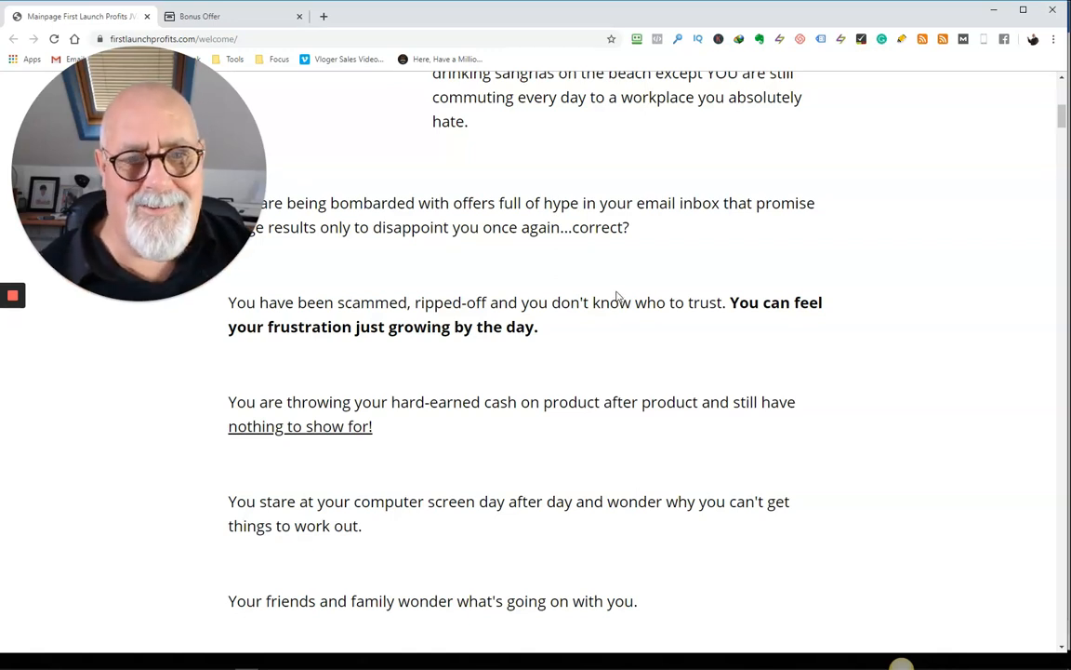
scroll(down, 3)
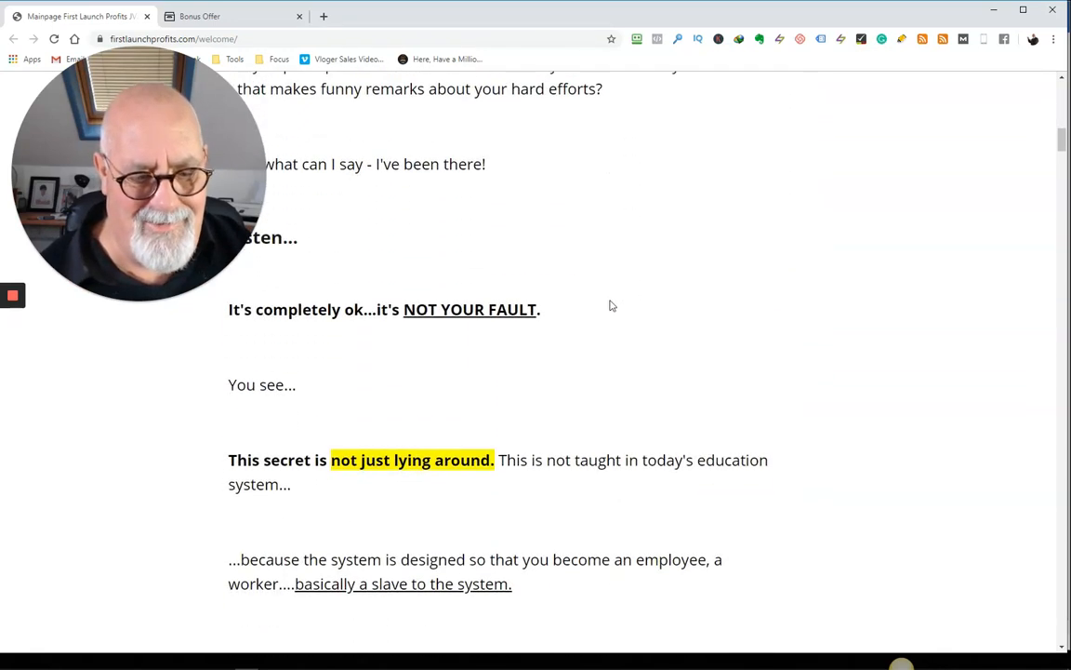
scroll(down, 3)
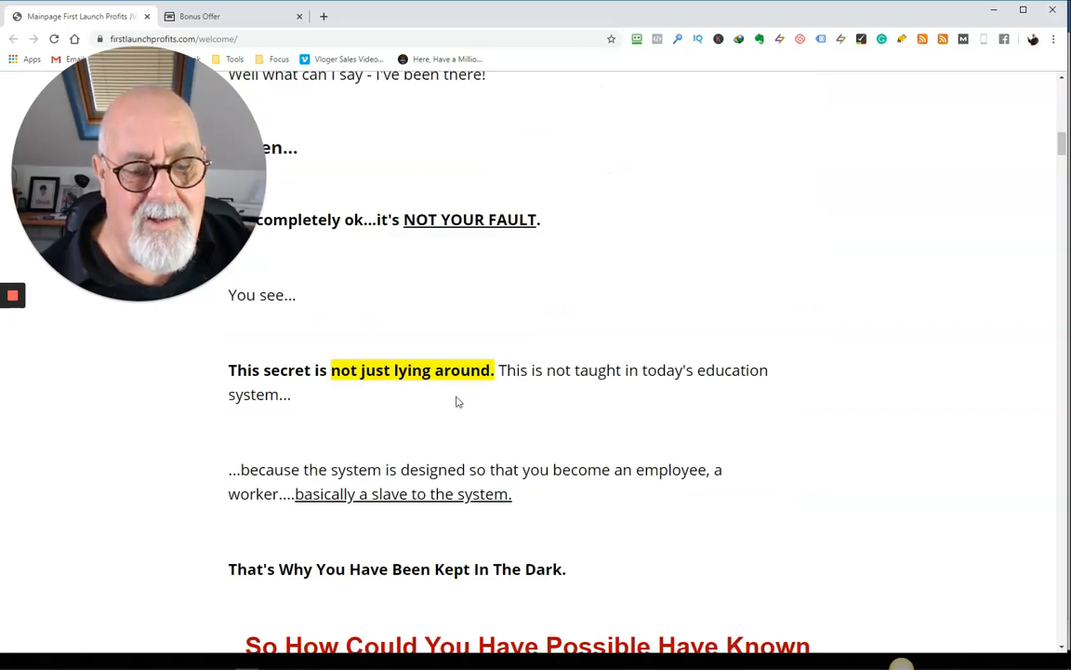
scroll(down, 3)
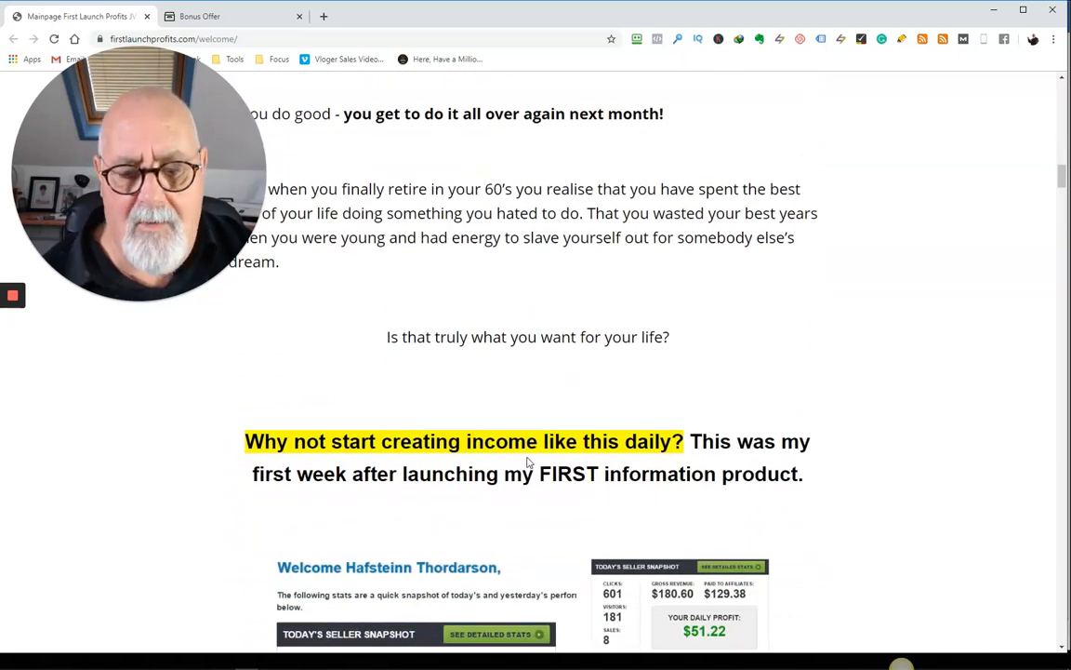
- Read past the seller snapshot stats and affiliate totals table to 'This was only the beginning'
scroll(down, 3)
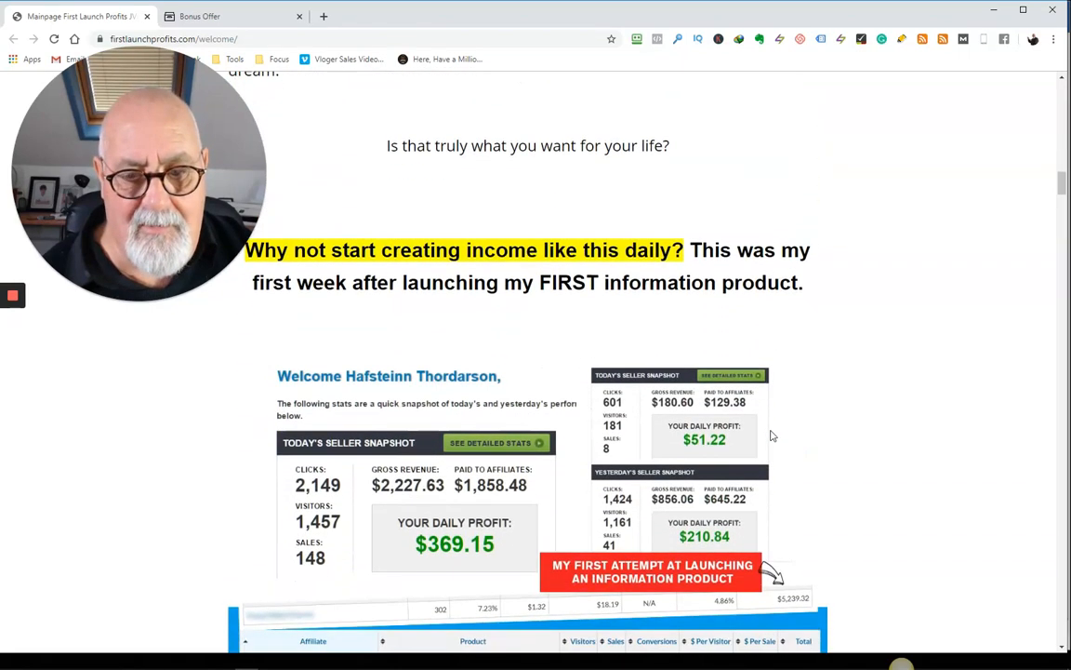
scroll(down, 3)
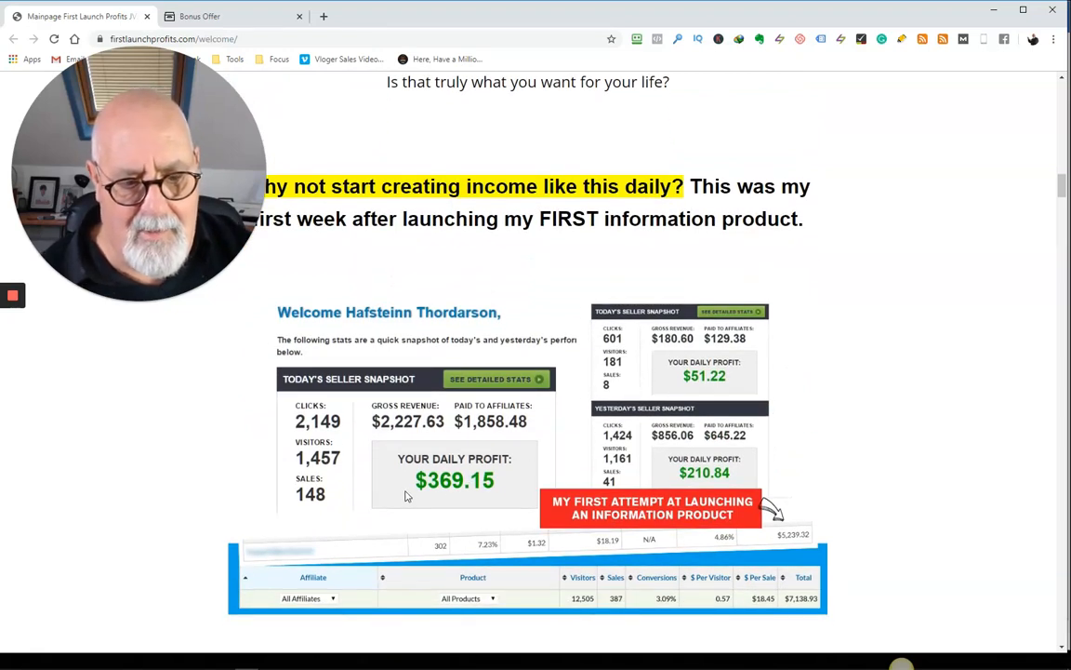
mouse_move(765, 443)
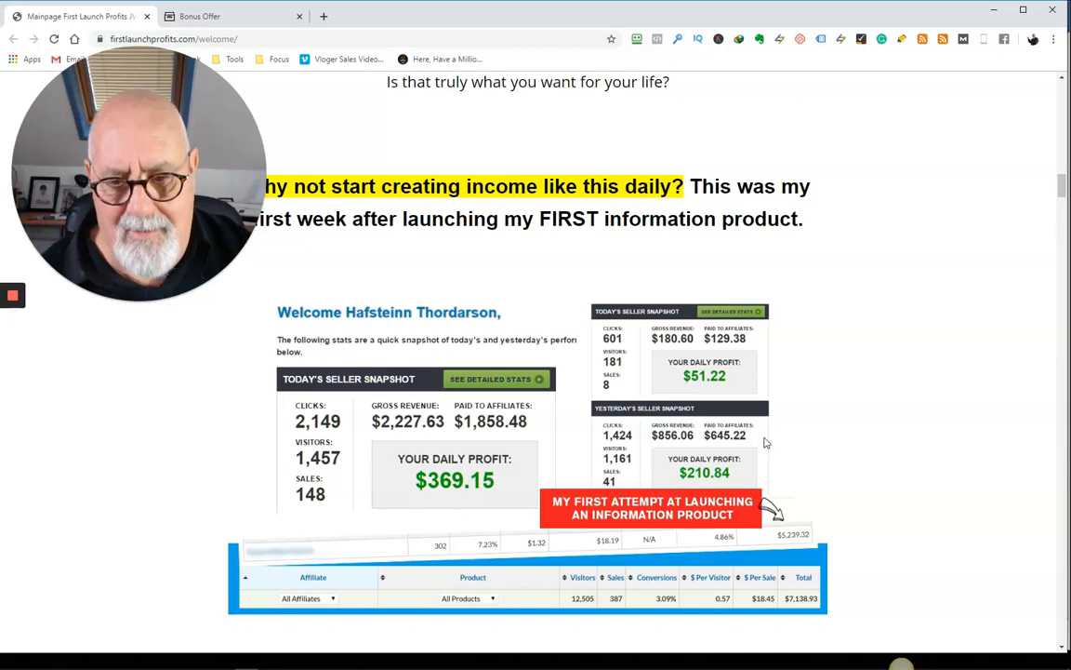
mouse_move(716, 388)
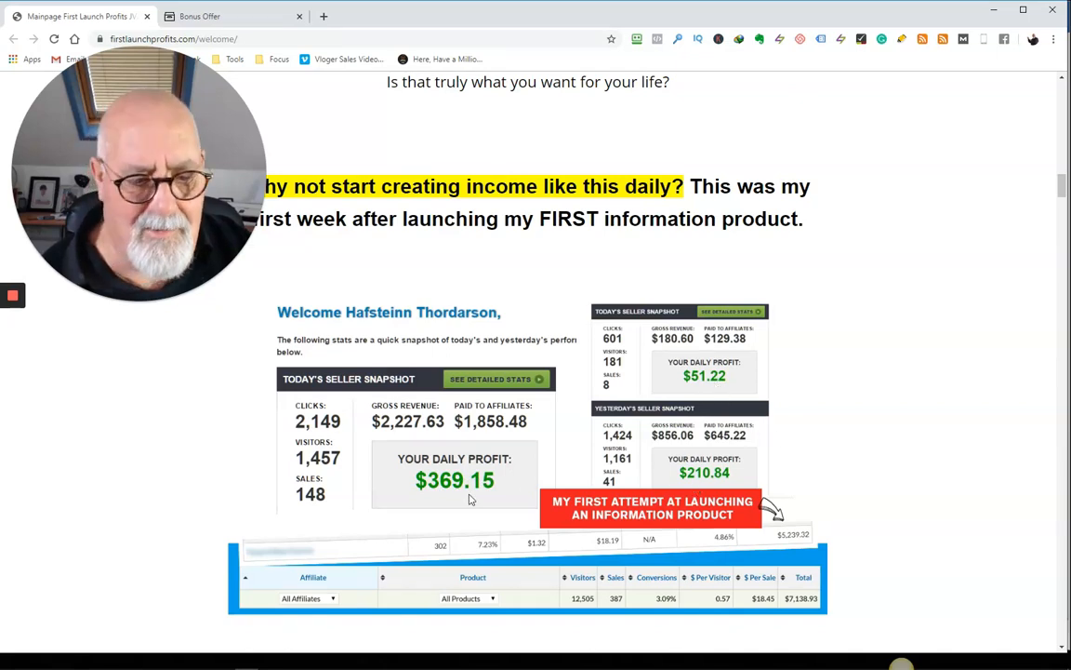
scroll(down, 3)
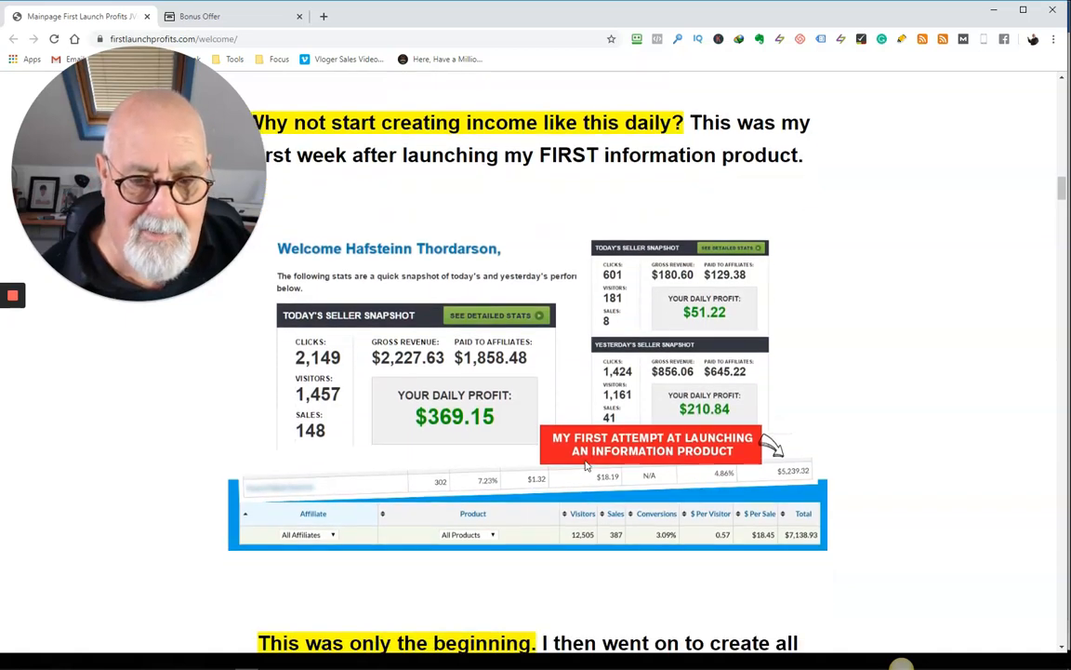
scroll(down, 3)
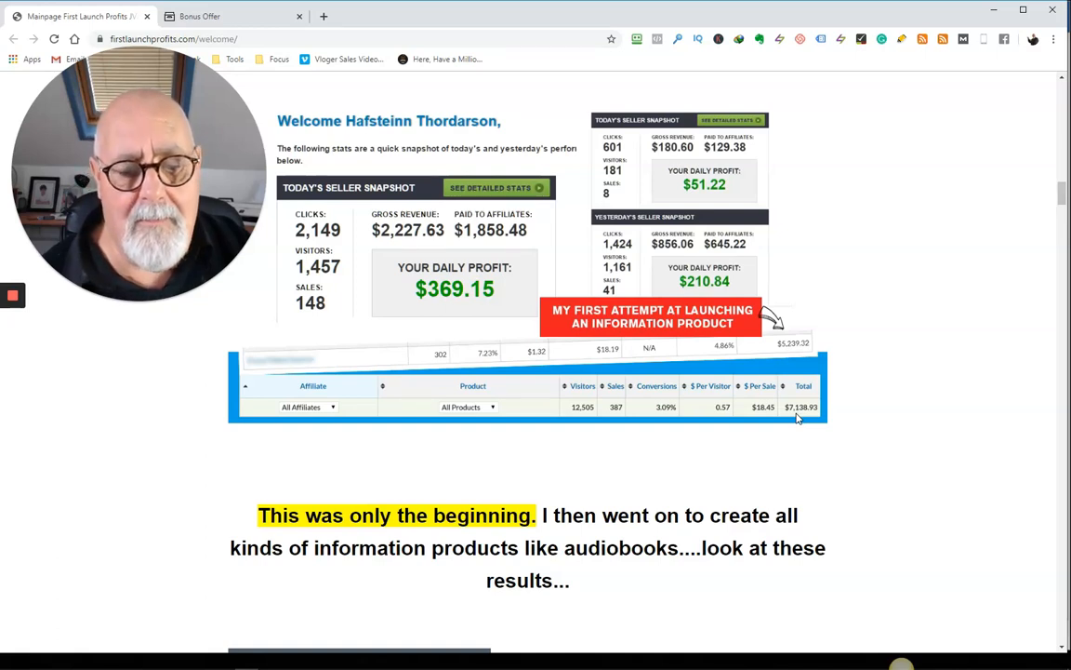
- Read past the Audible transaction details to the ebook royalty totals by currency
scroll(down, 3)
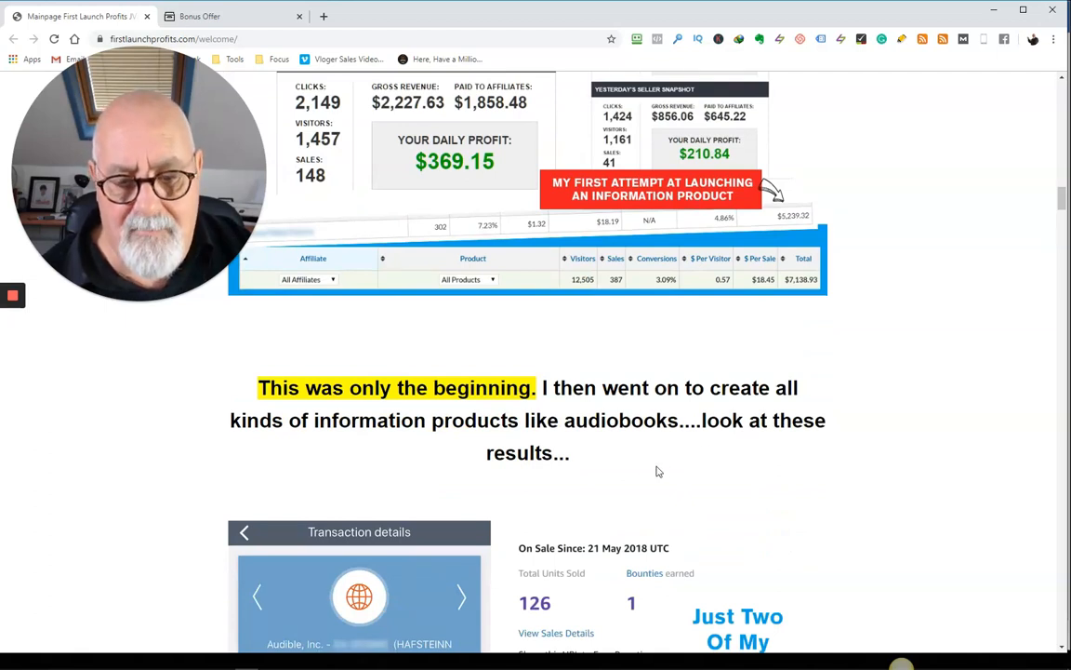
mouse_move(648, 473)
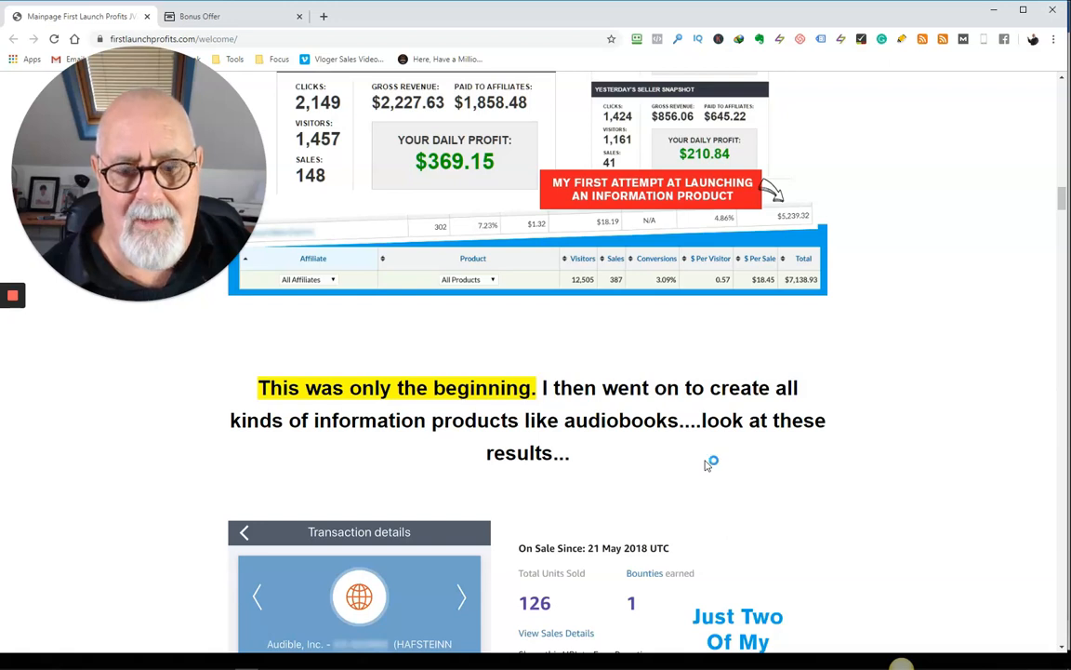
scroll(down, 3)
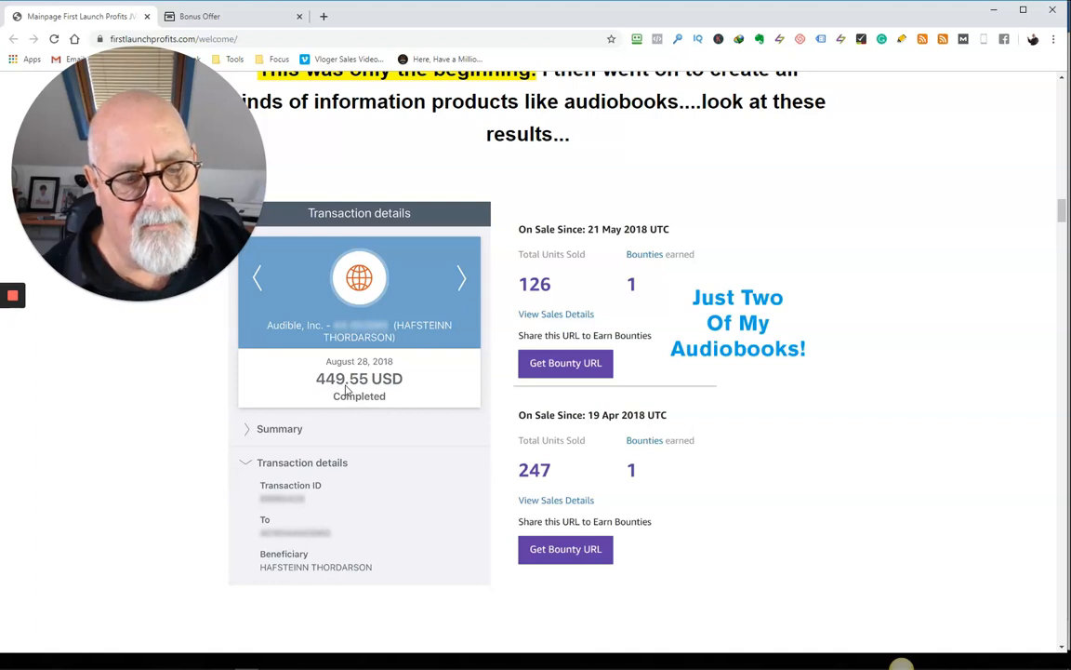
mouse_move(640, 379)
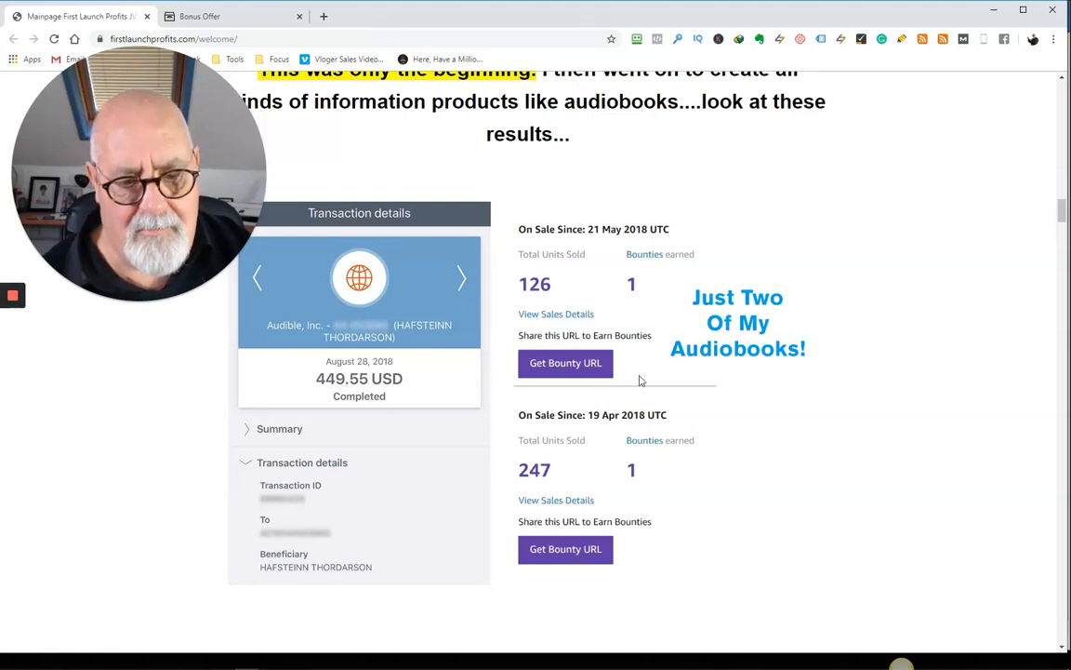
scroll(down, 3)
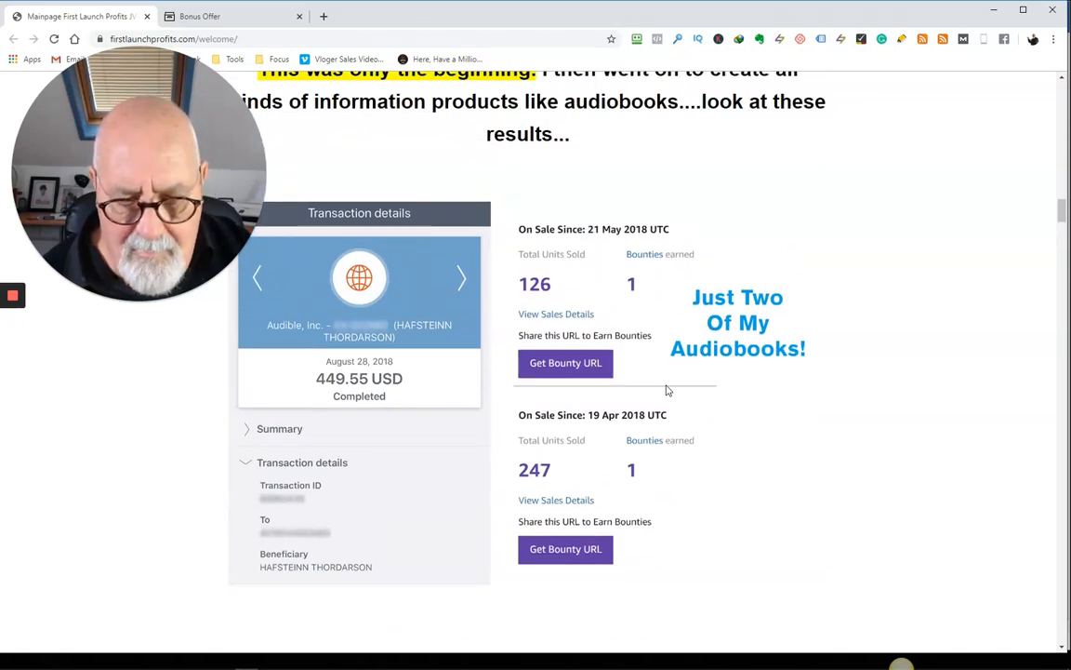
scroll(down, 3)
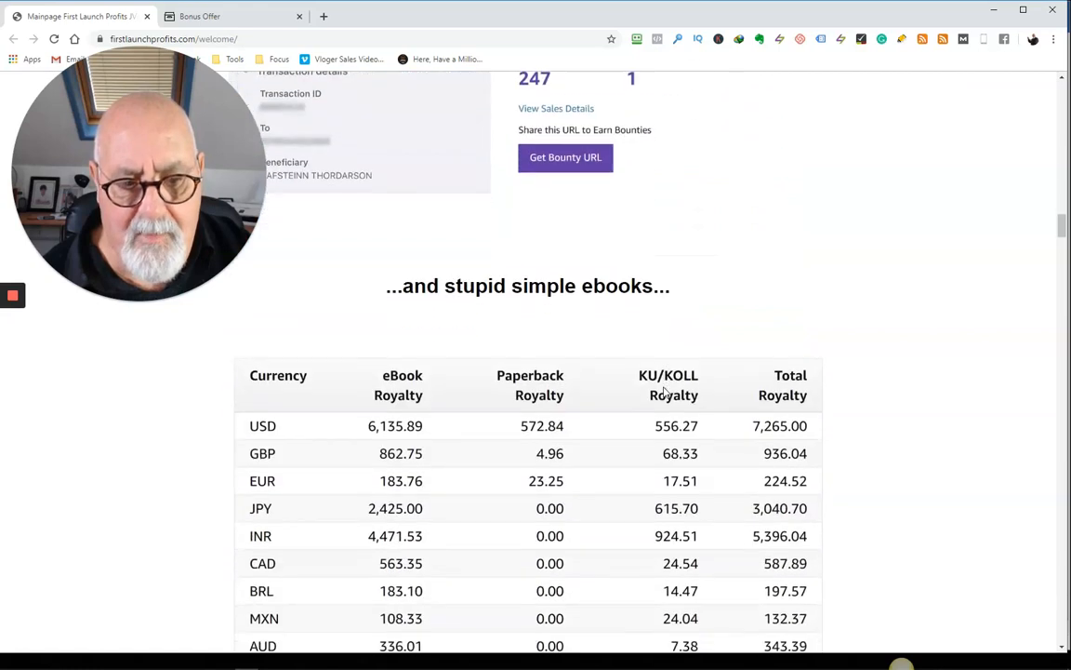
scroll(down, 3)
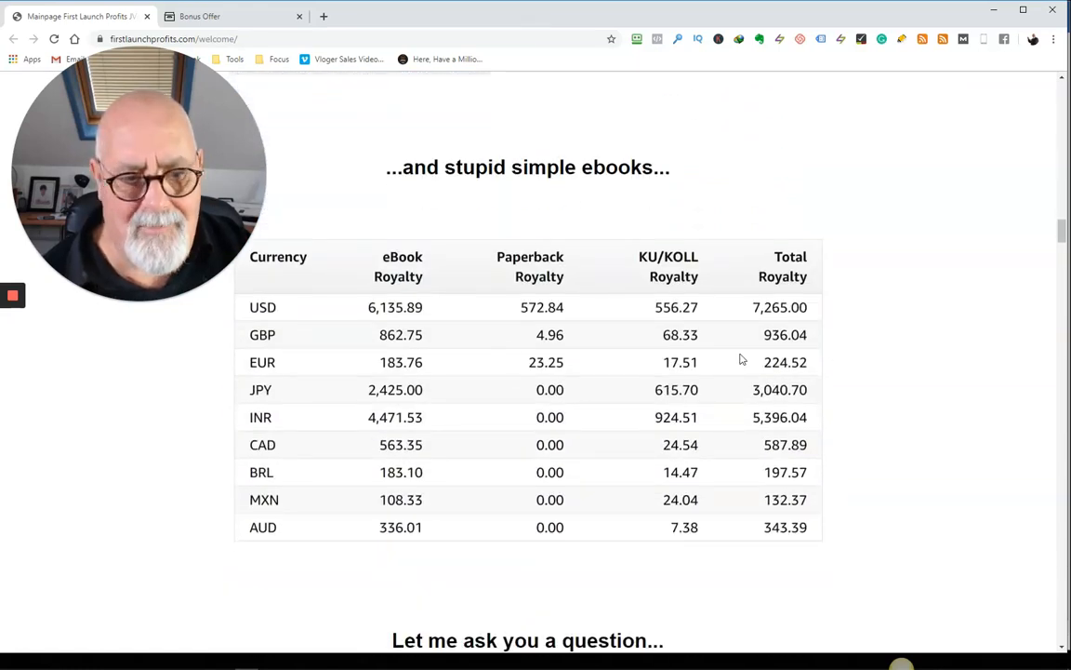
mouse_move(660, 316)
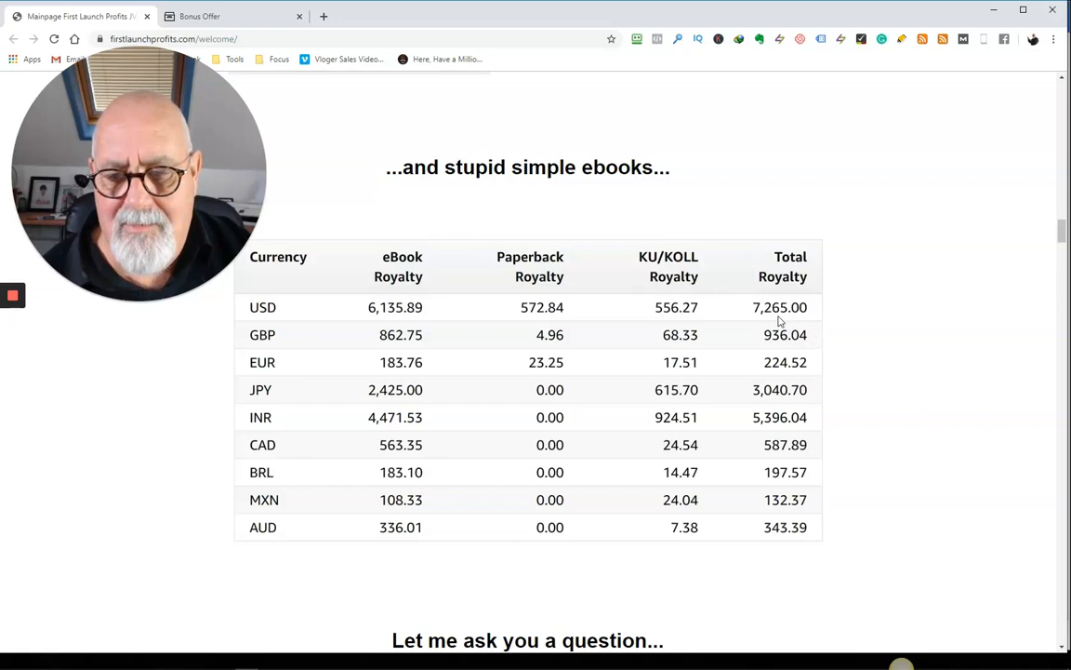
mouse_move(786, 345)
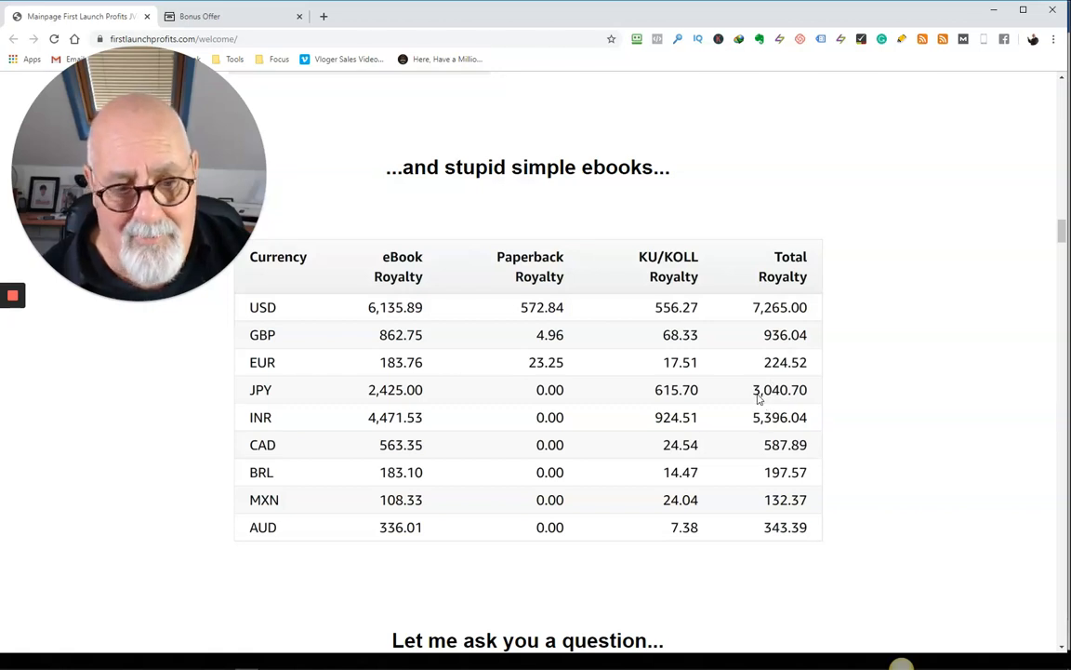
mouse_move(742, 429)
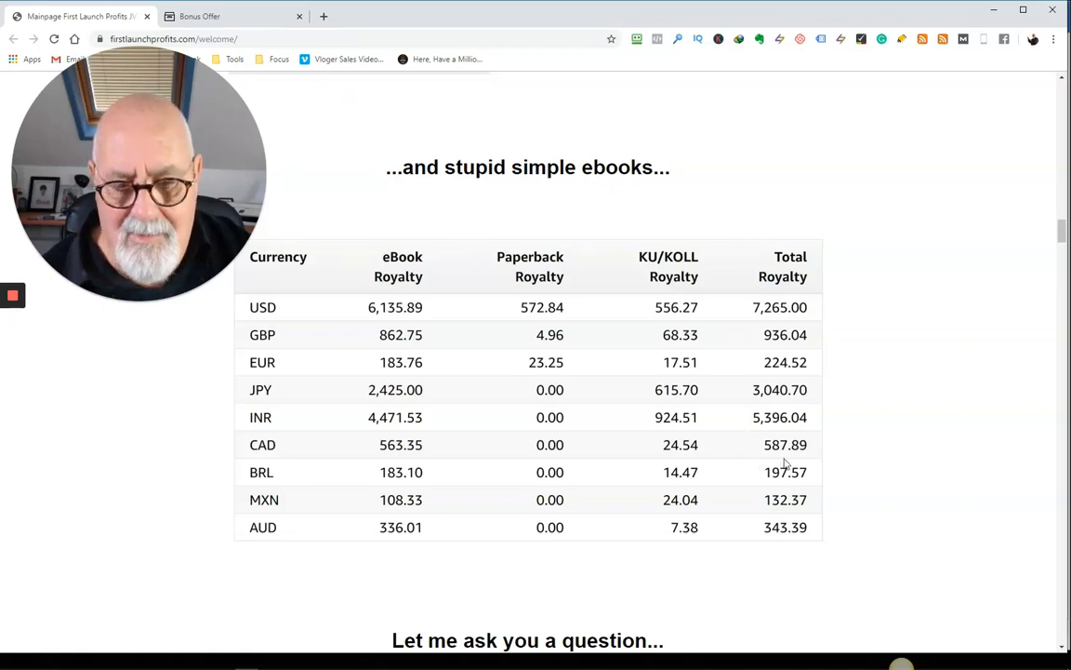
mouse_move(792, 557)
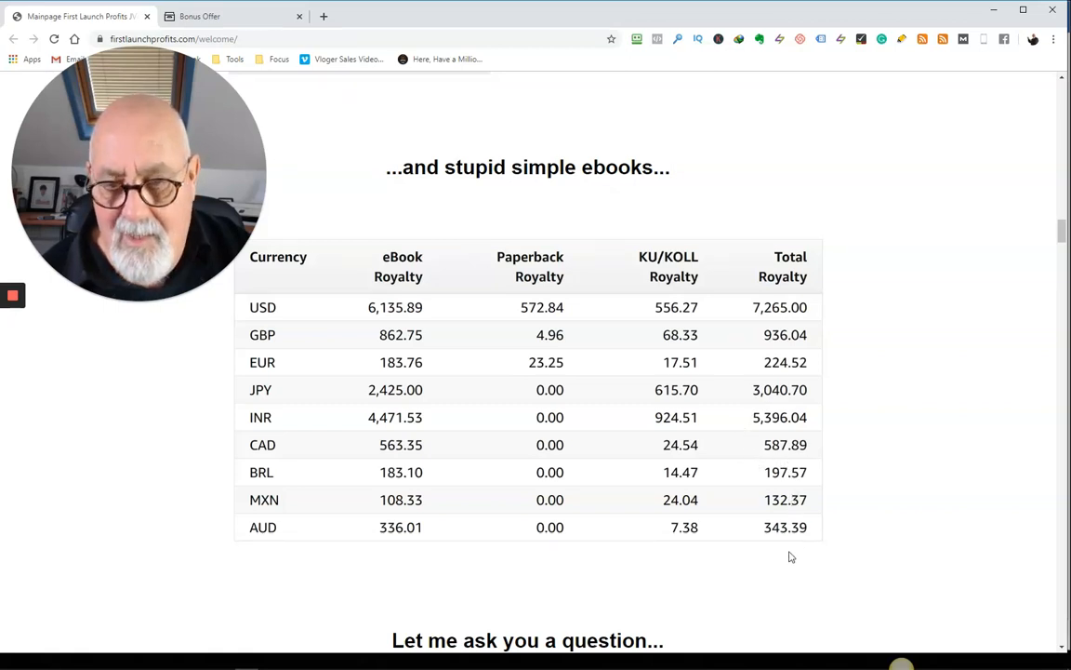
- Read past student testimonials and dream-house images to the 'Listen...' heading
scroll(down, 3)
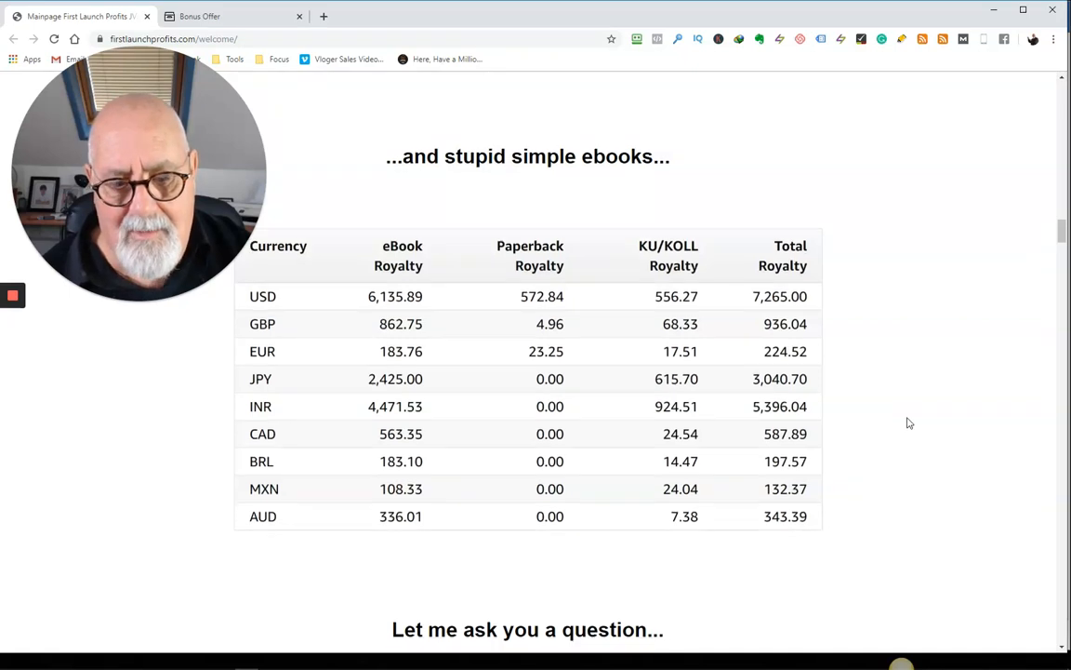
scroll(down, 3)
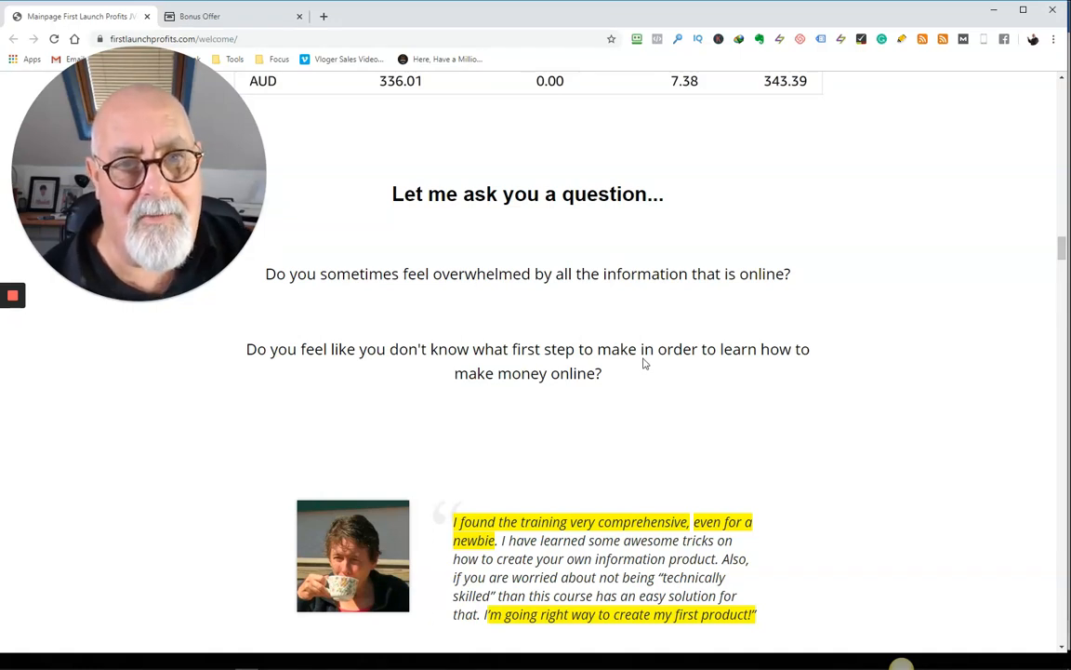
scroll(down, 3)
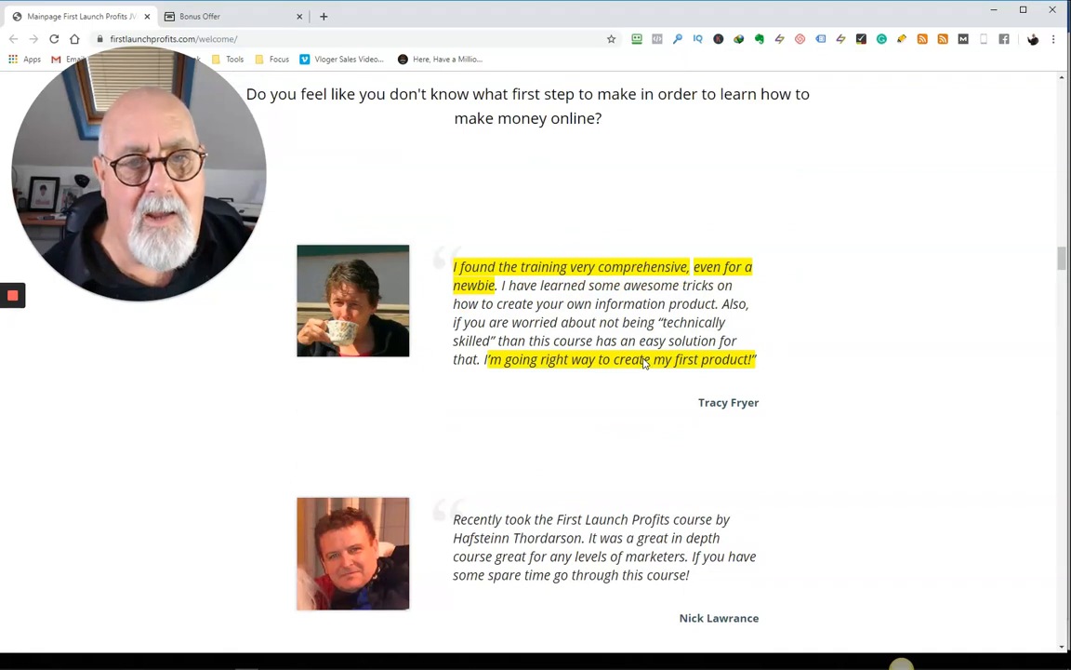
scroll(down, 3)
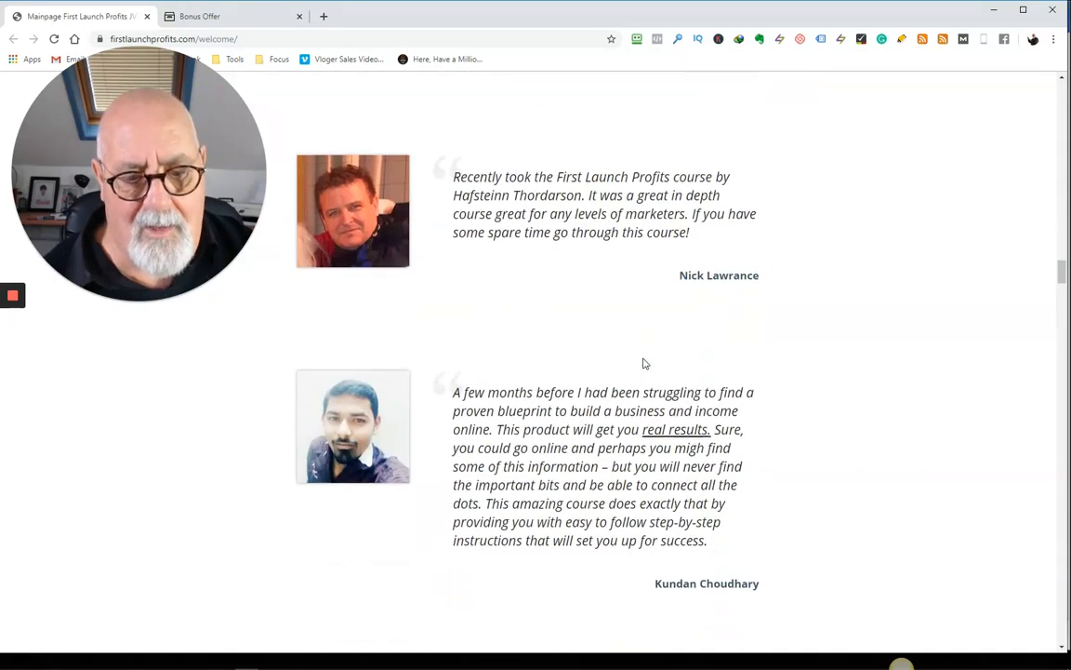
scroll(down, 3)
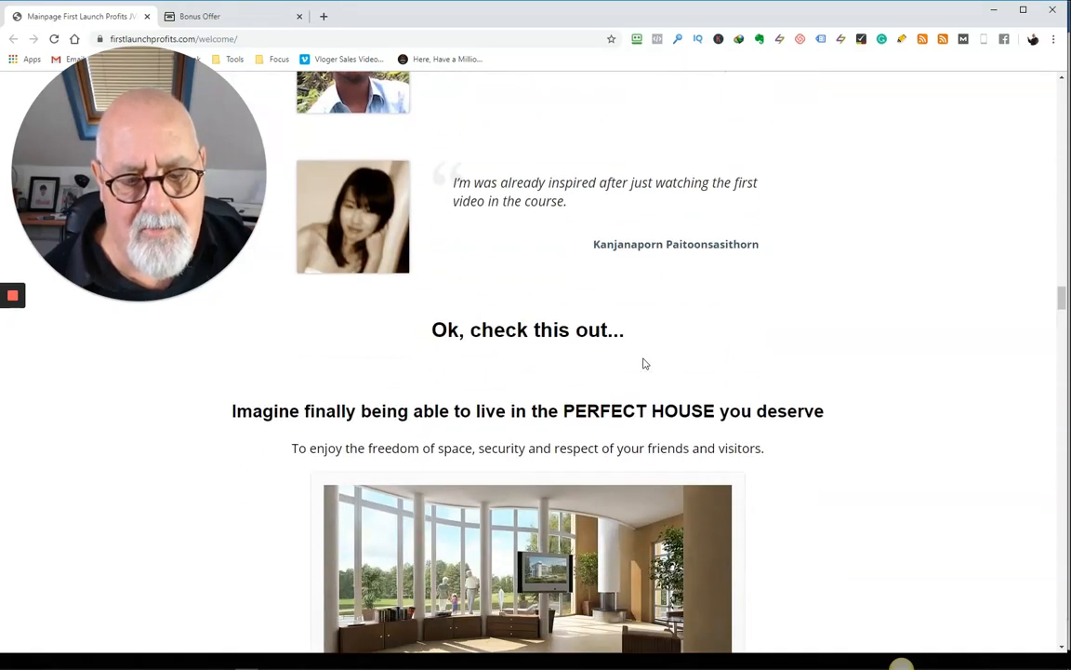
scroll(down, 3)
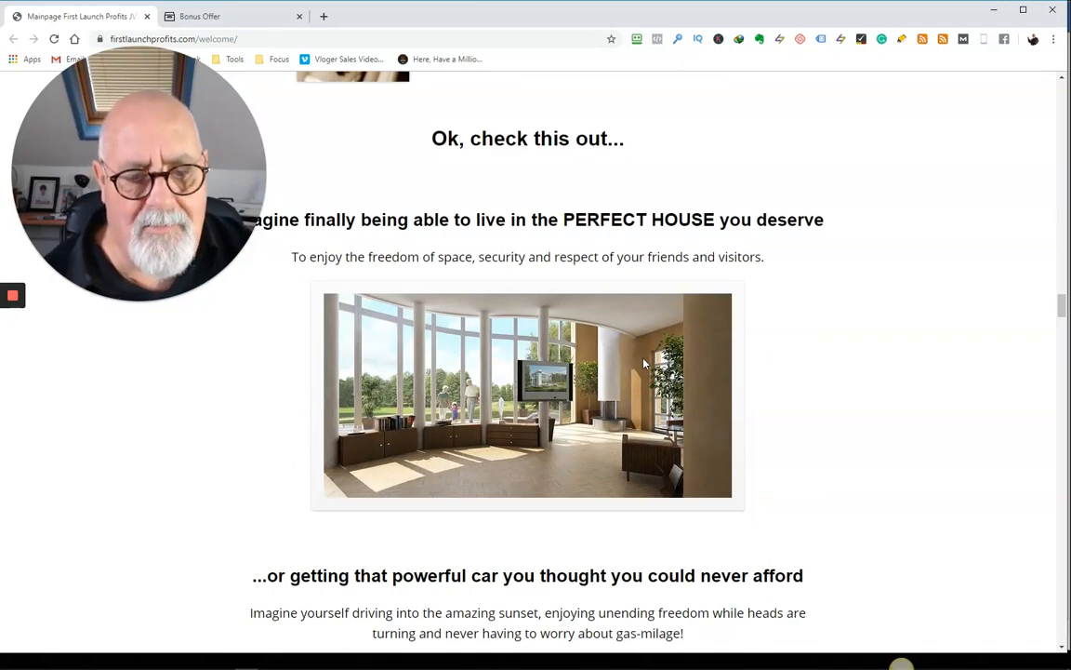
scroll(down, 3)
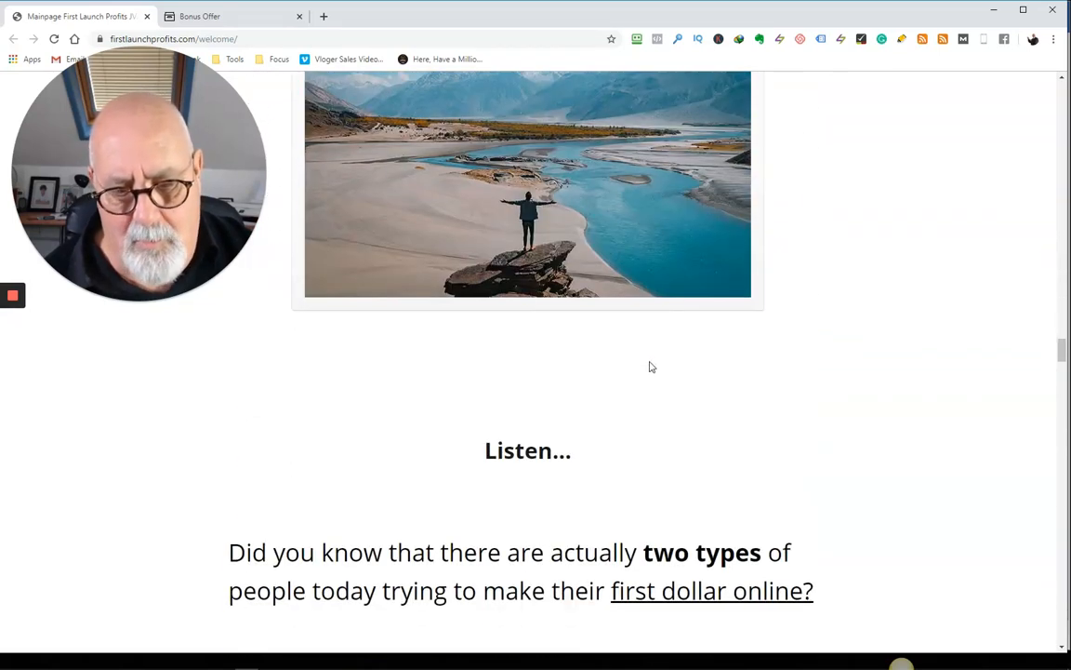
- Read the two-types-of-people list and the 'If You DO NOT Want To...' checklist
scroll(down, 3)
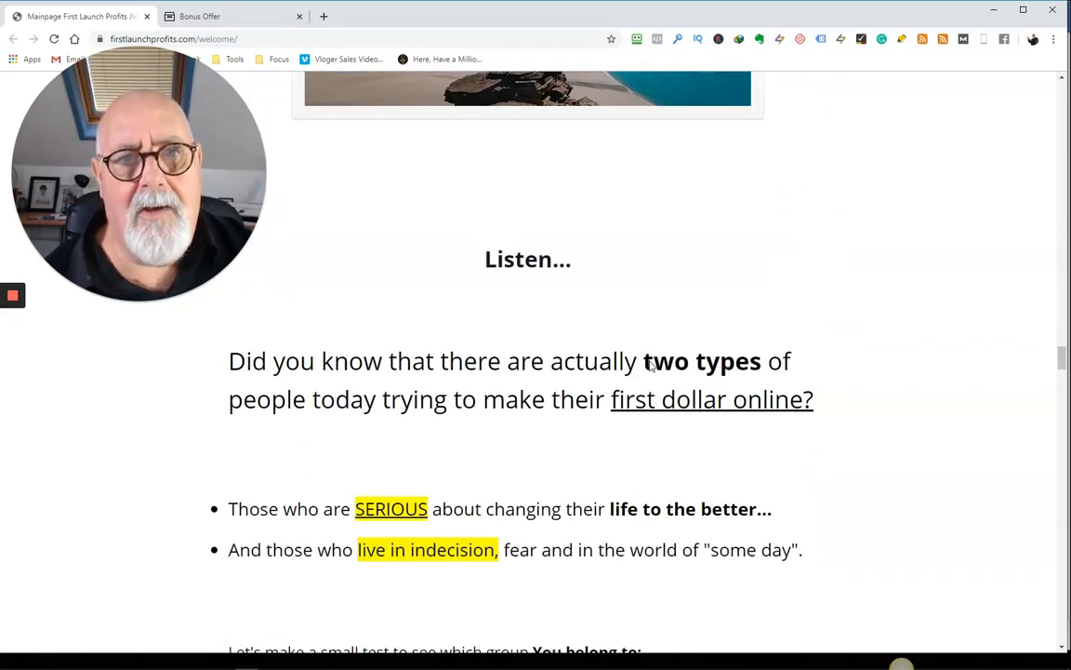
scroll(down, 3)
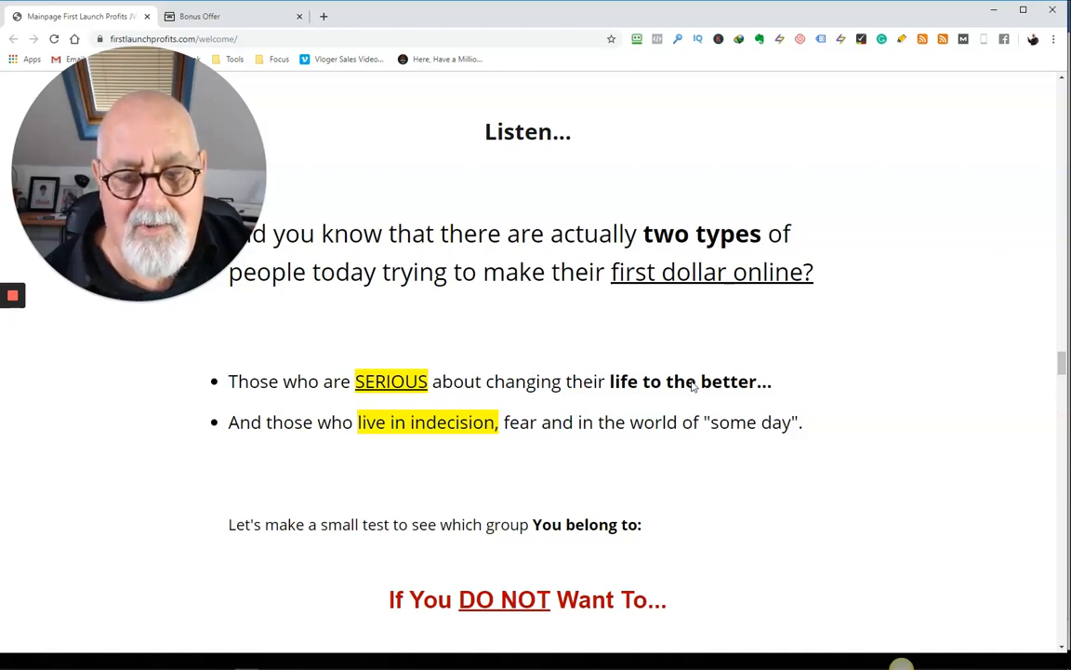
mouse_move(319, 442)
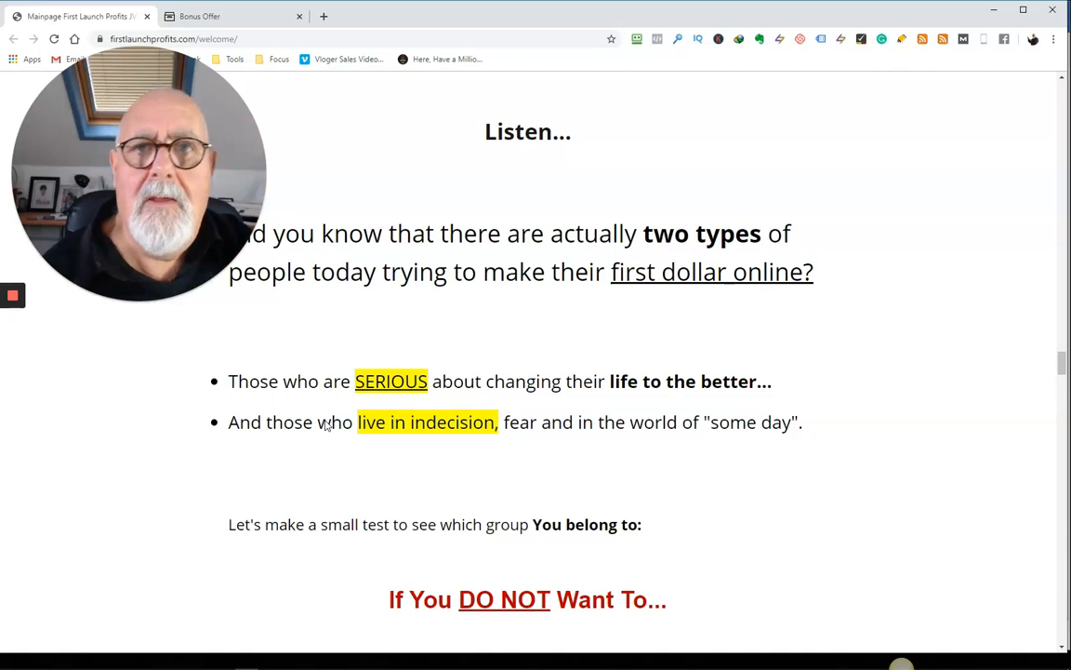
scroll(down, 3)
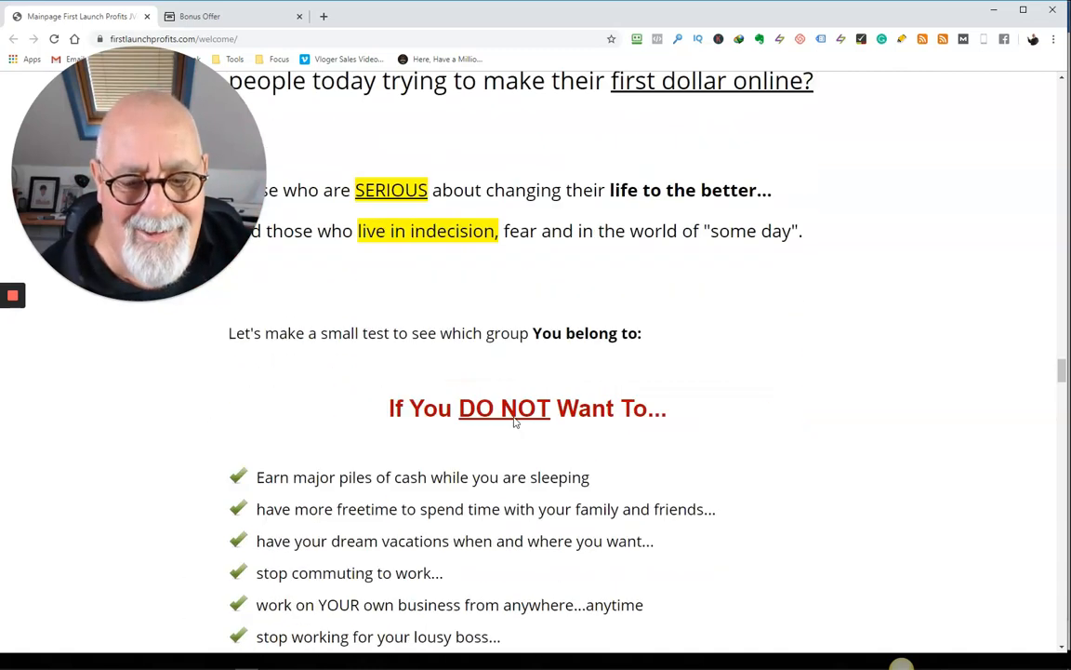
scroll(down, 3)
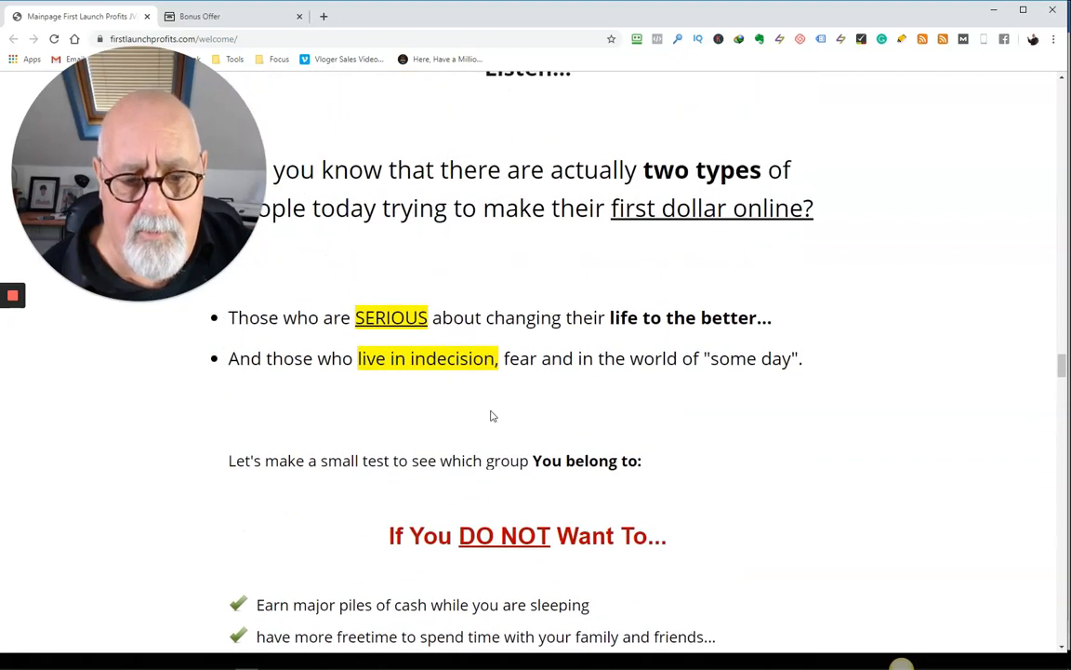
mouse_move(389, 398)
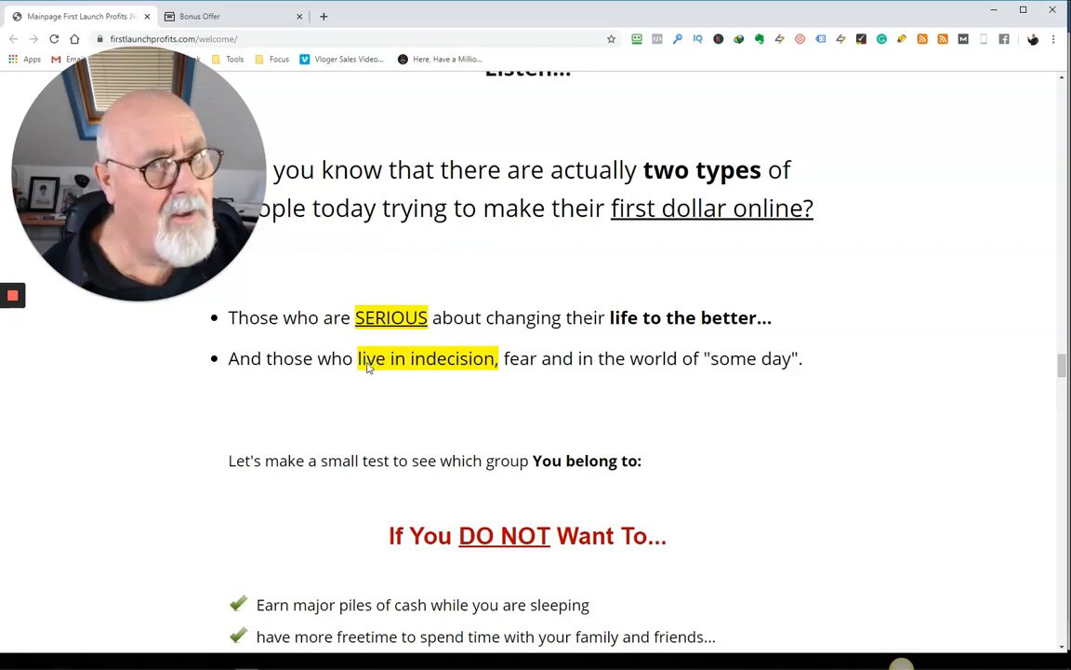
scroll(down, 3)
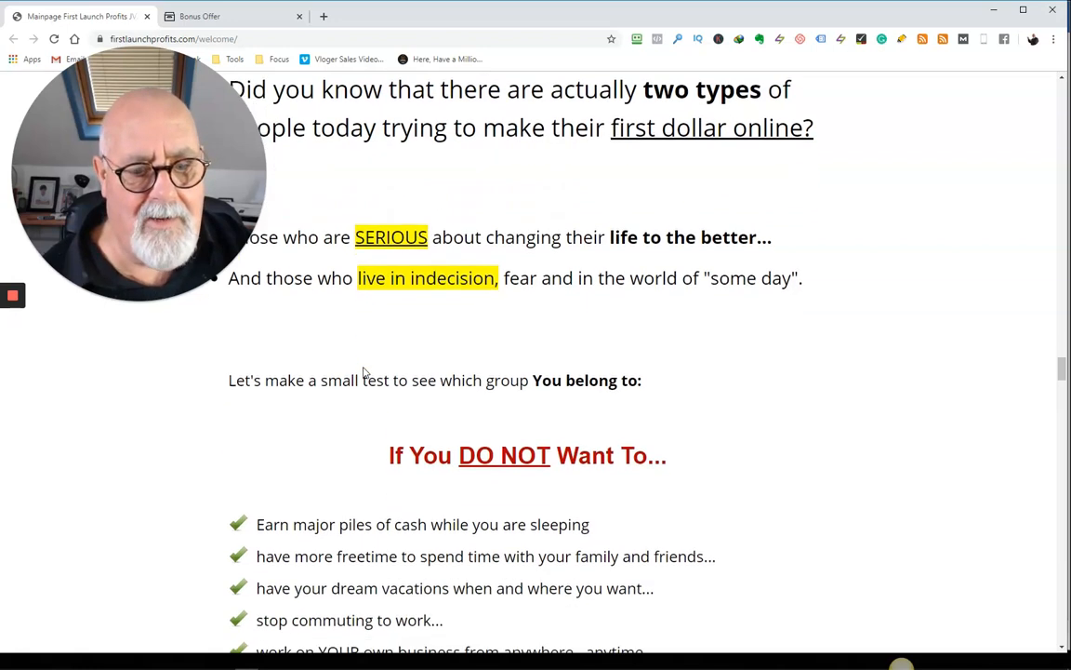
- Read past the product bundle image to the 'Common objections' section on affiliate marketing
scroll(down, 3)
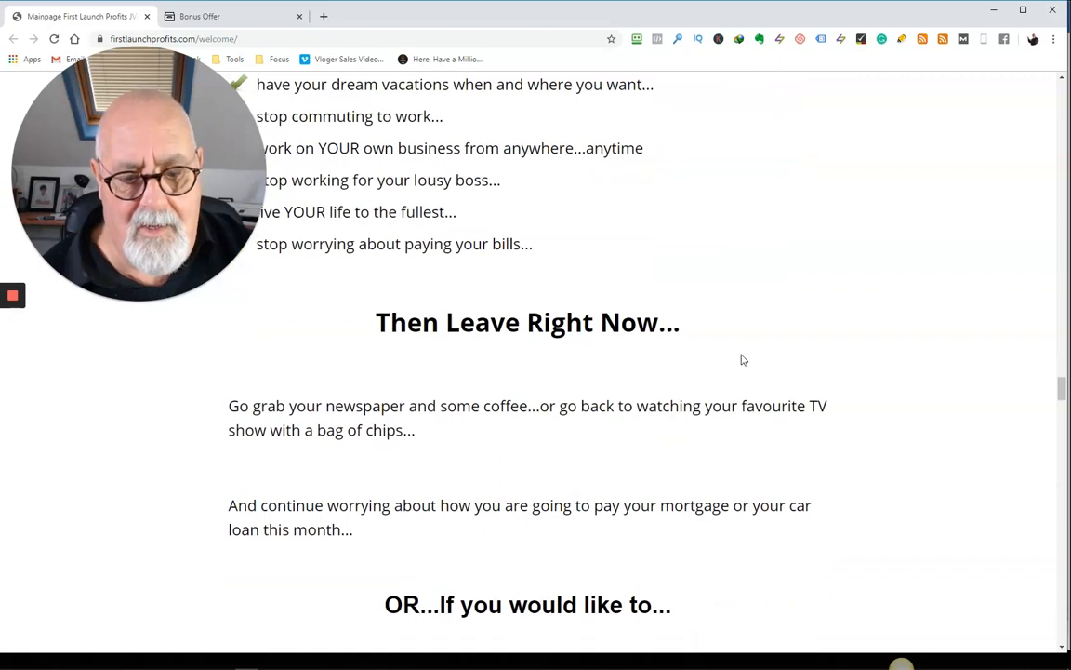
scroll(down, 3)
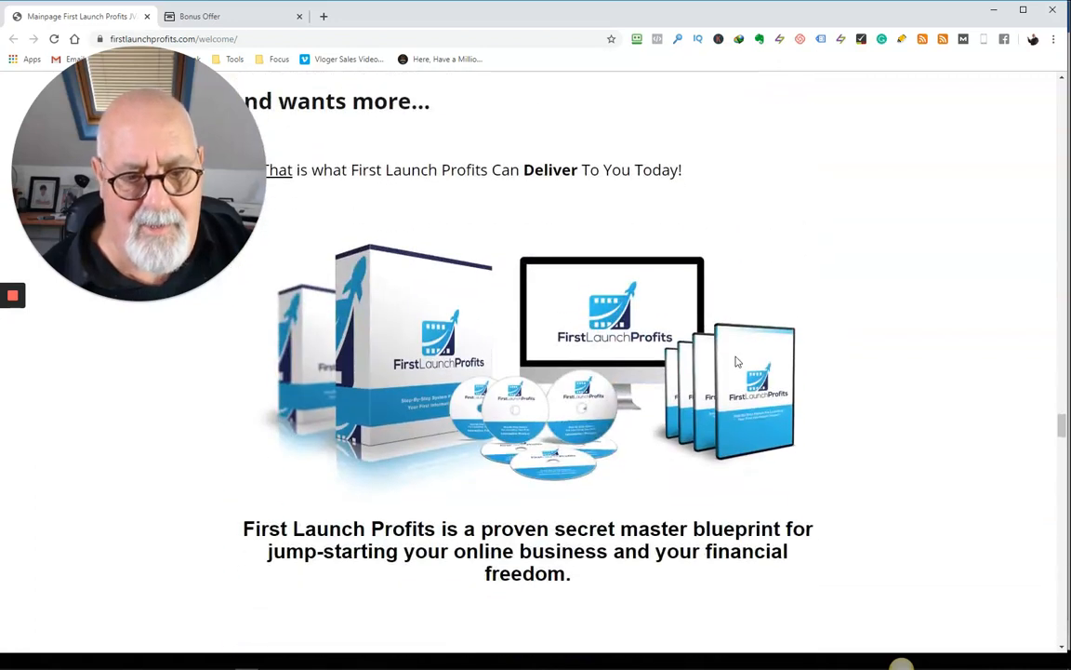
mouse_move(465, 491)
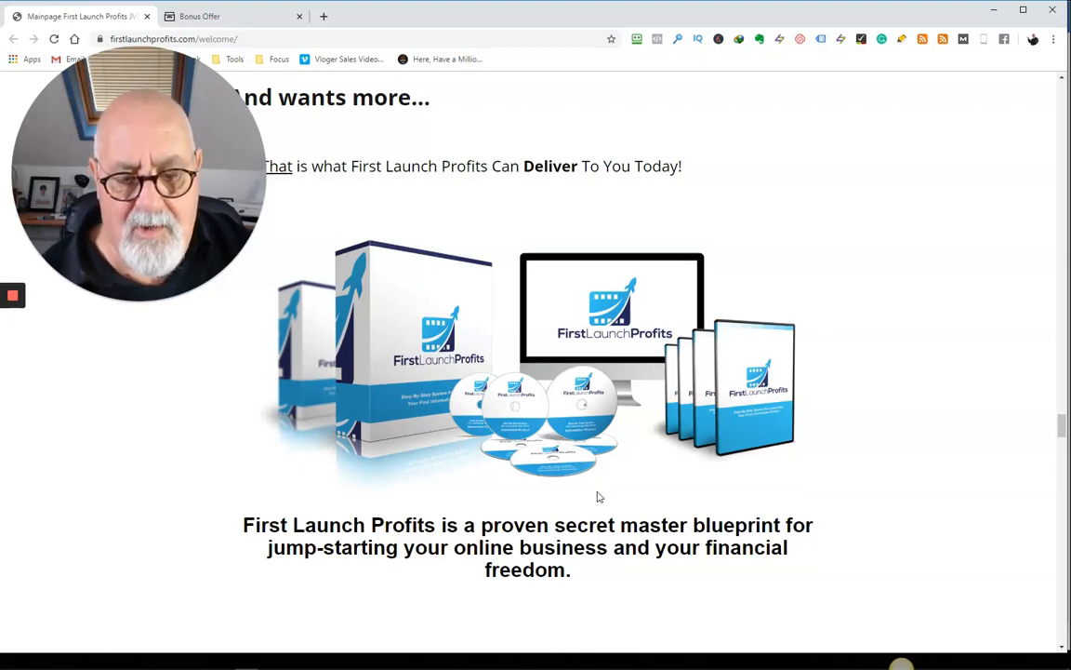
scroll(down, 3)
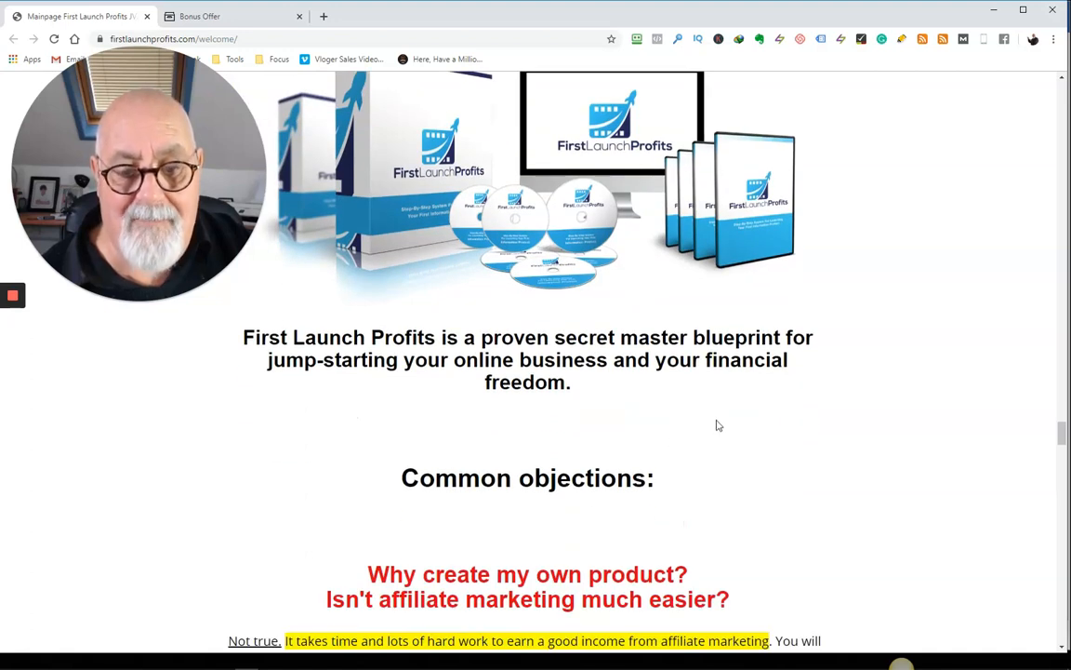
scroll(down, 3)
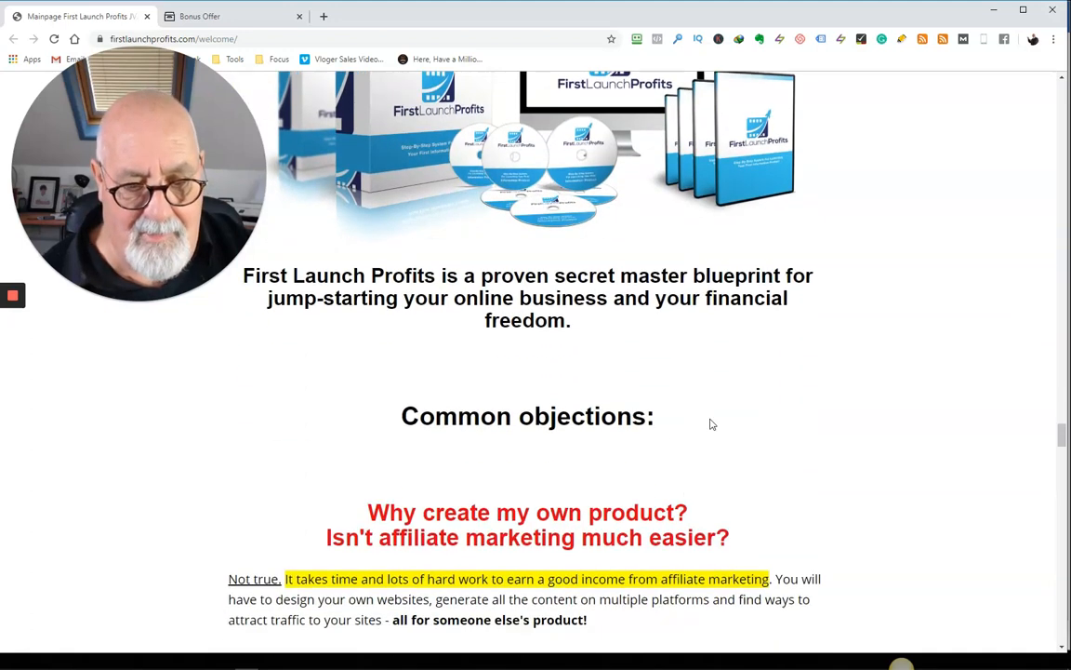
- Read through the objection answers until the 'Fast-Action Bonus #1' offer appears
scroll(down, 3)
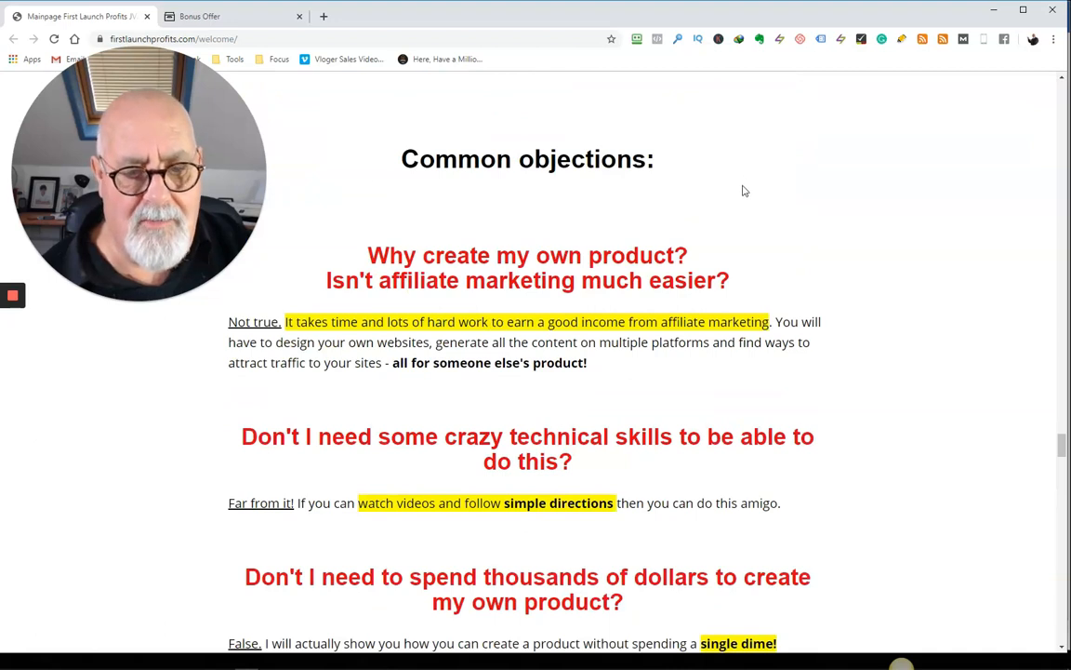
mouse_move(375, 295)
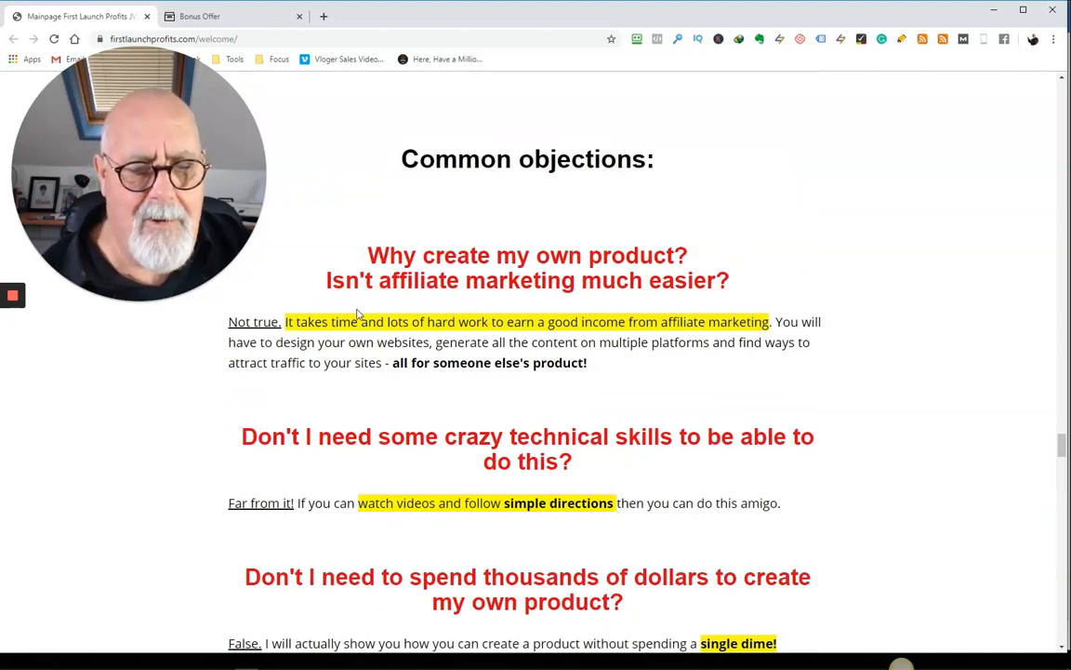
mouse_move(338, 326)
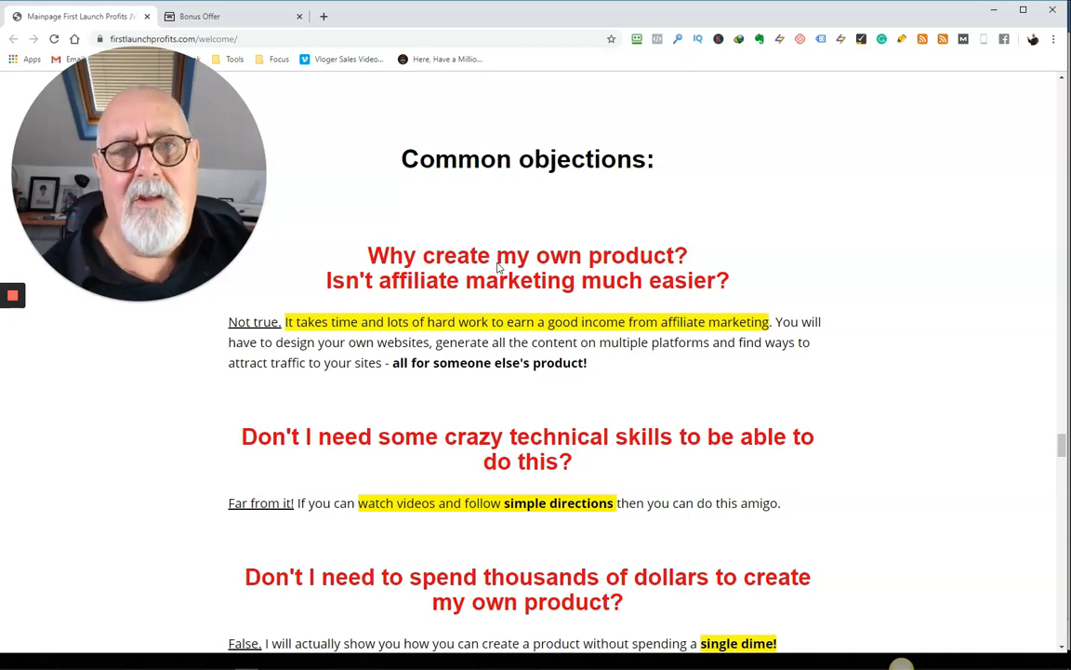
mouse_move(535, 208)
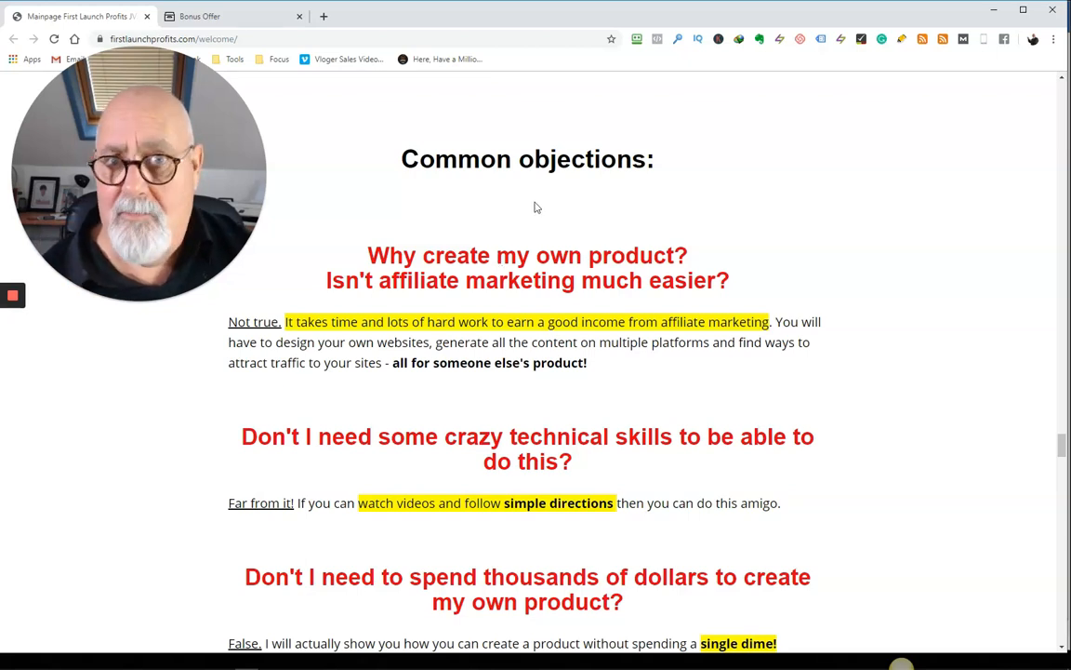
scroll(down, 3)
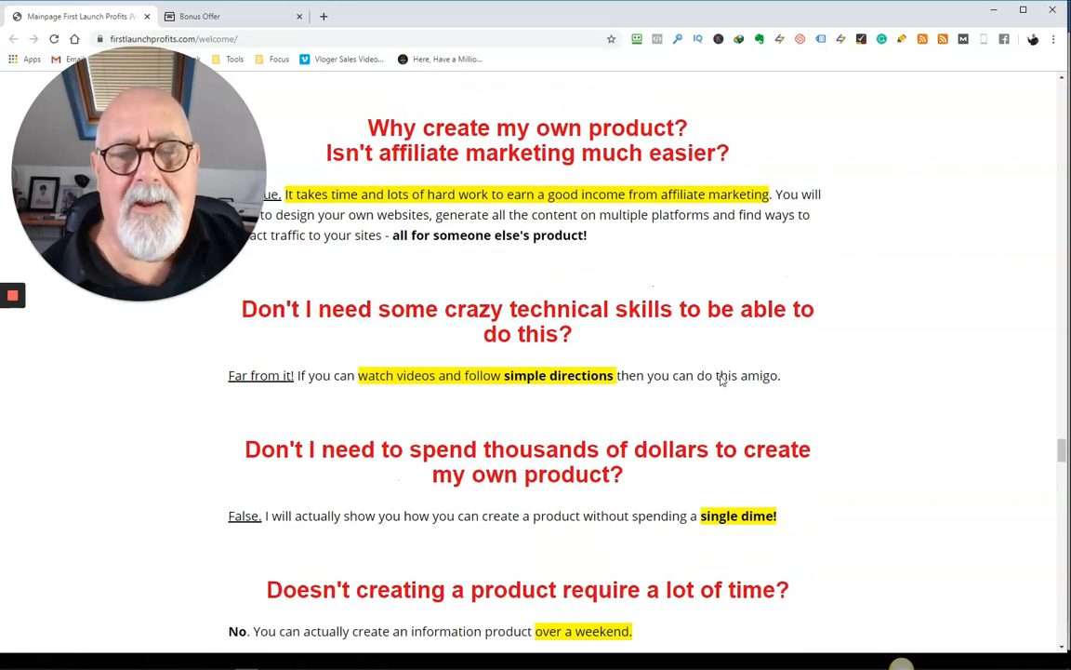
mouse_move(644, 381)
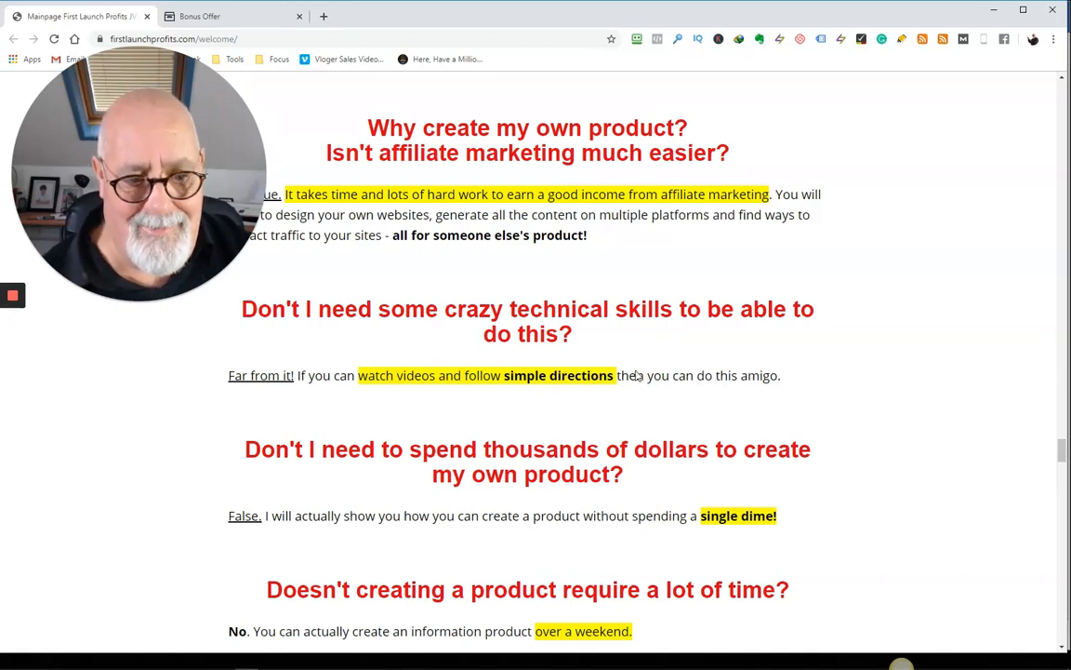
scroll(down, 3)
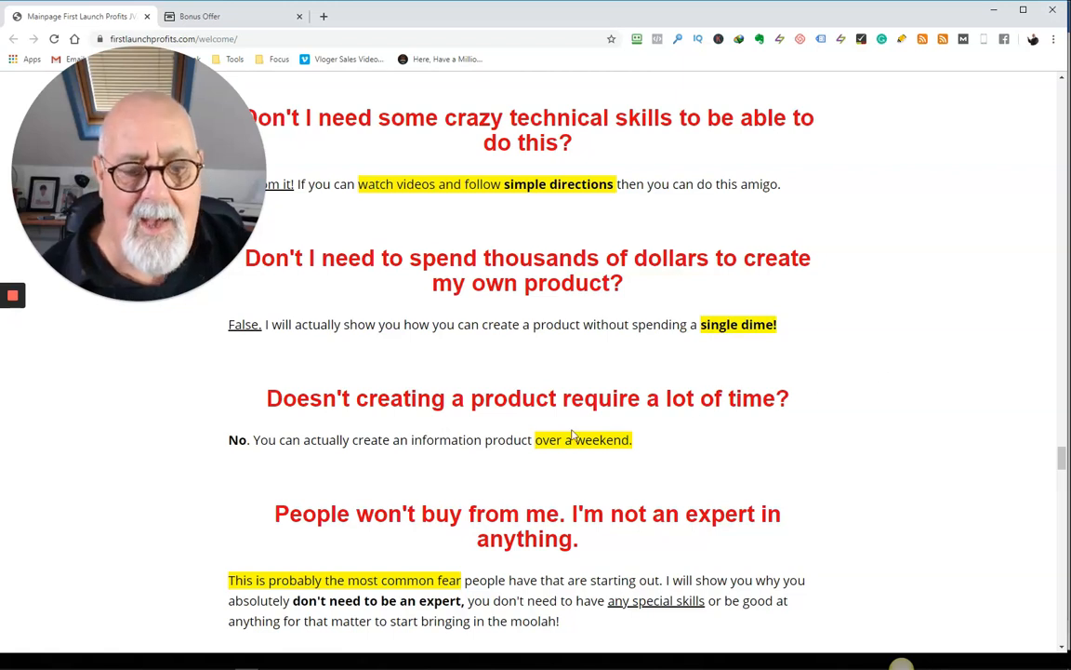
mouse_move(485, 419)
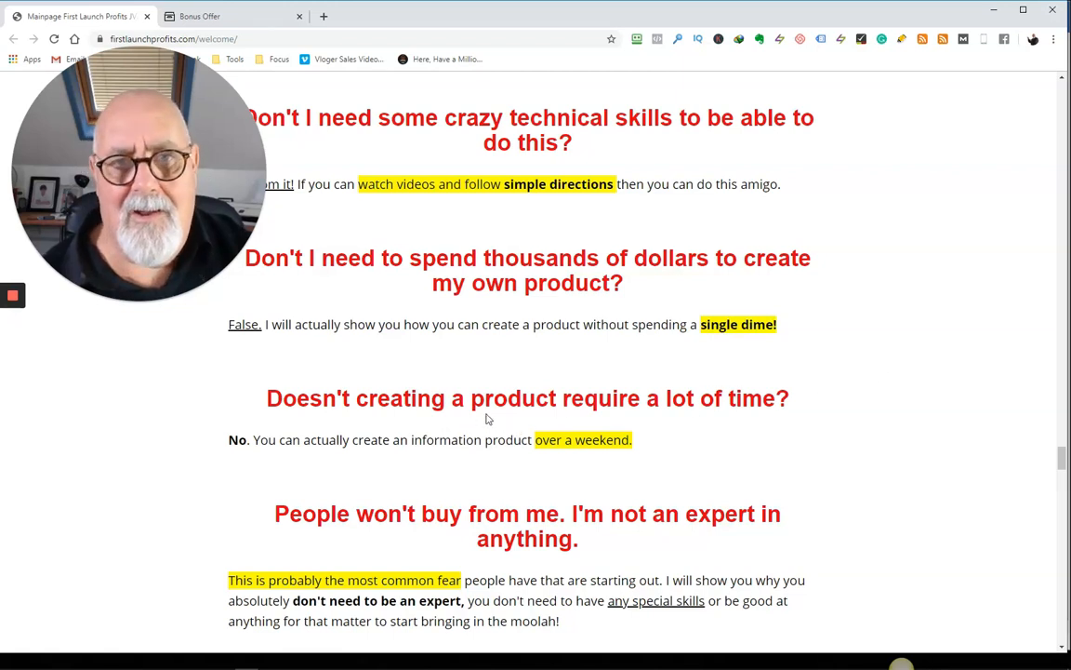
scroll(down, 3)
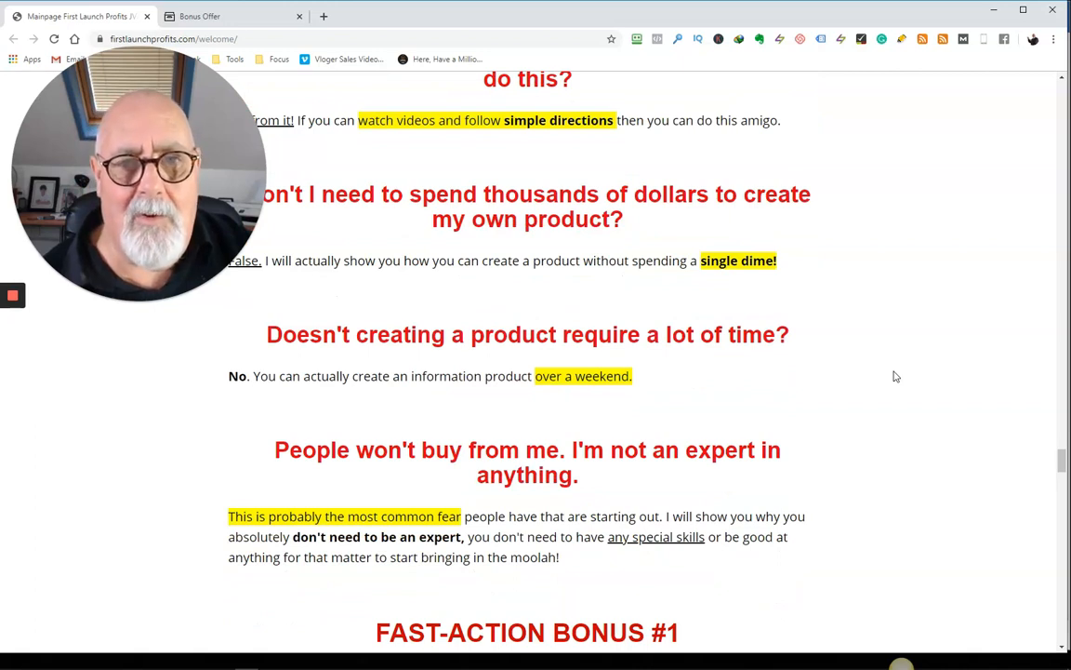
mouse_move(883, 377)
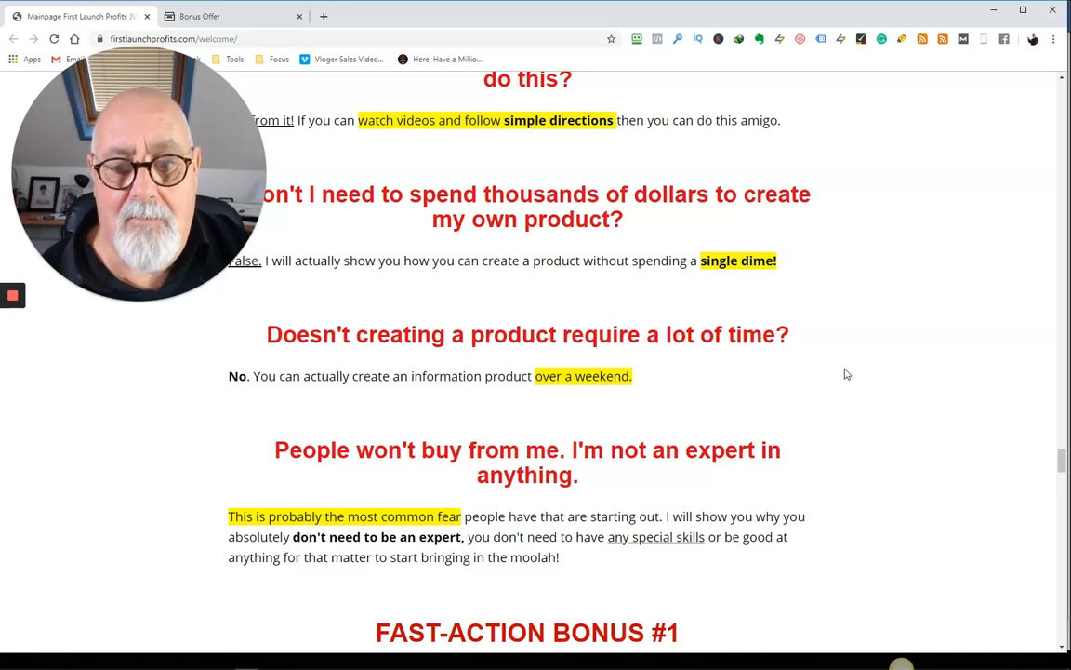
mouse_move(766, 461)
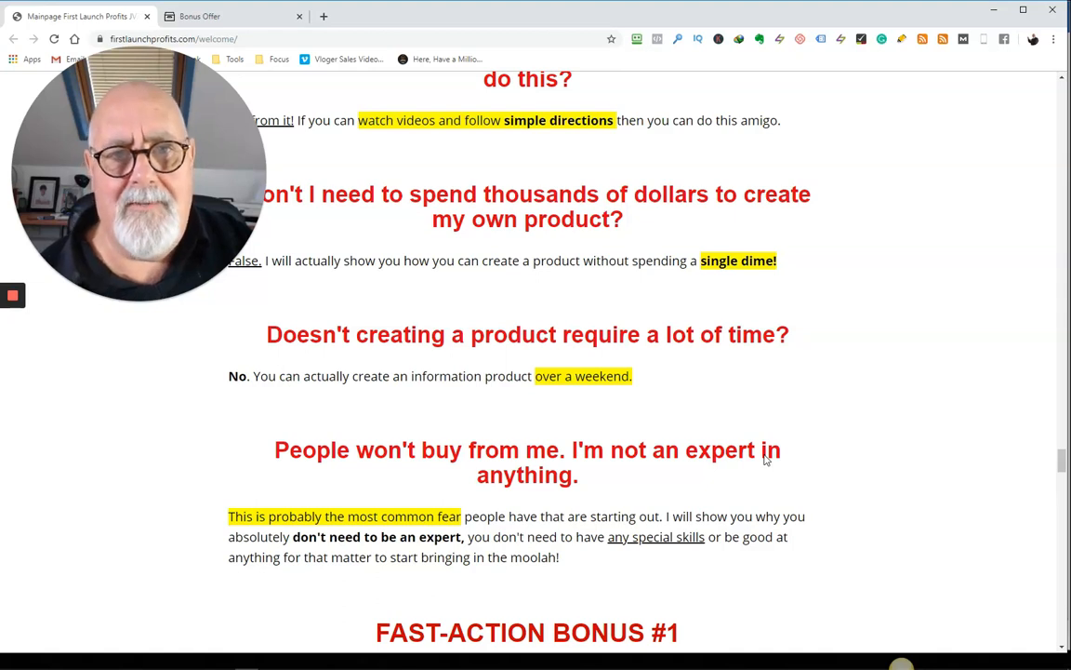
scroll(down, 3)
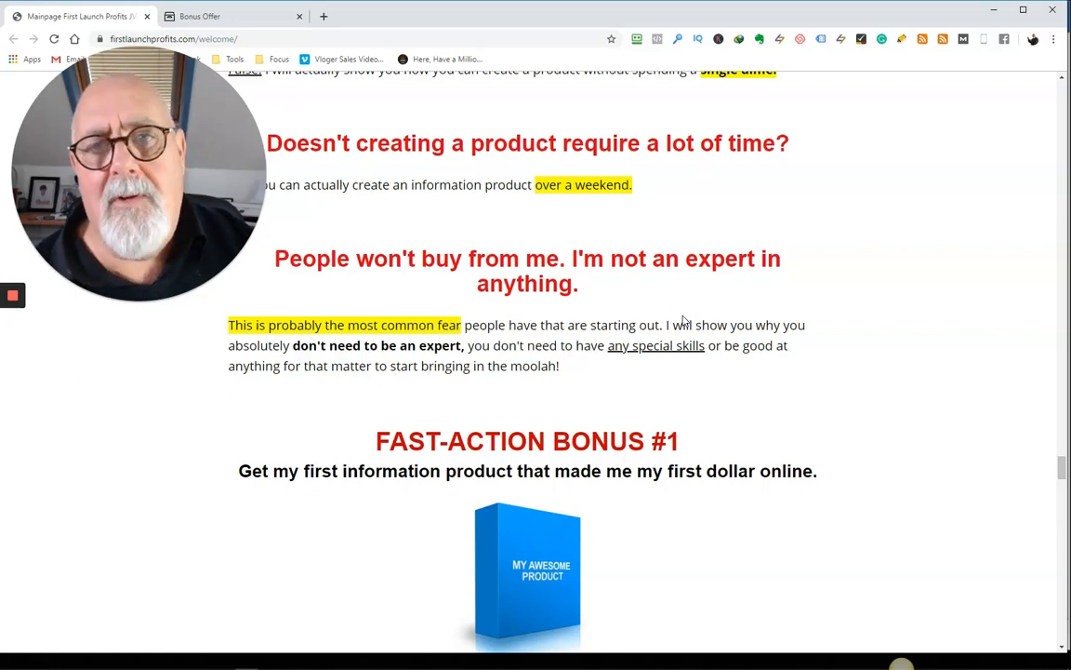
mouse_move(611, 344)
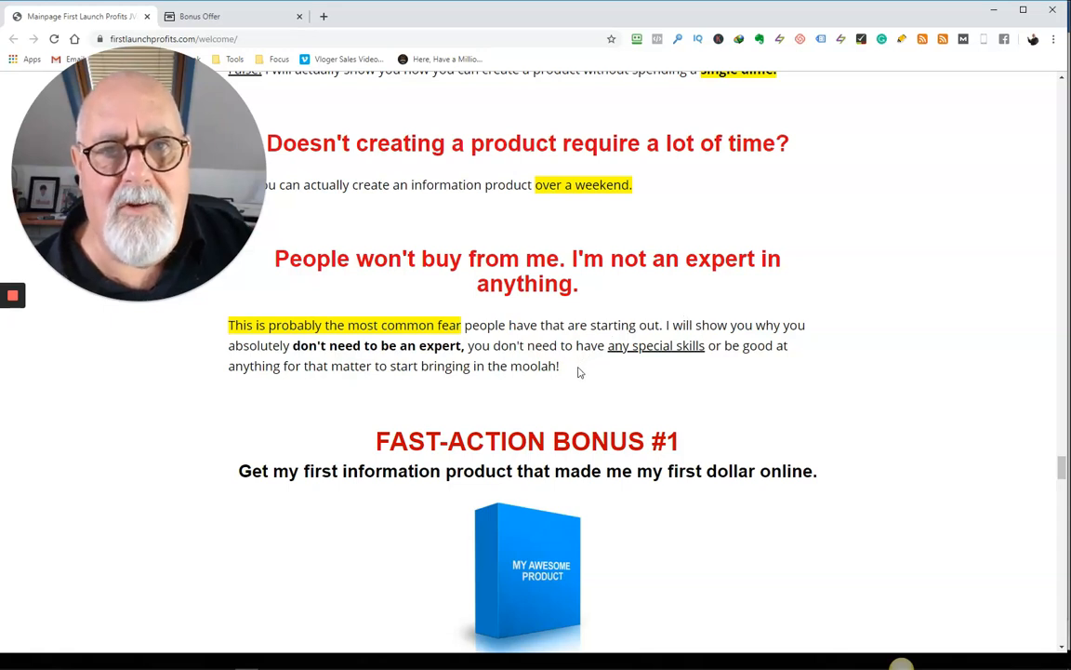
- Read past the fast-action bonuses and what-you'll-learn list, reaching the bonuscrate.com Bonus Offer page
scroll(down, 3)
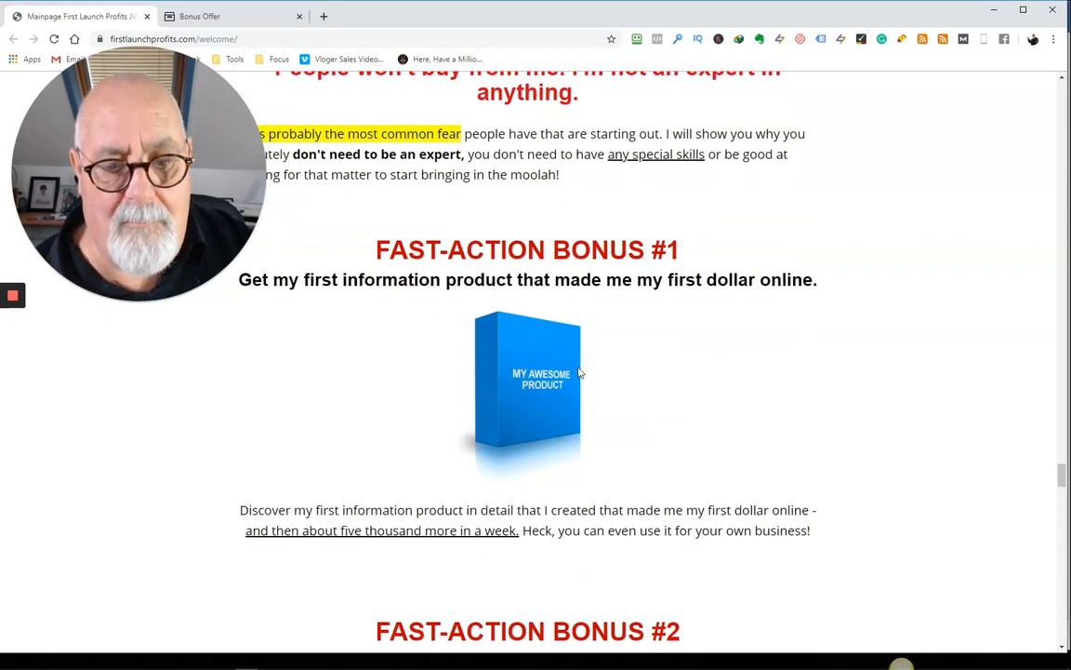
mouse_move(714, 364)
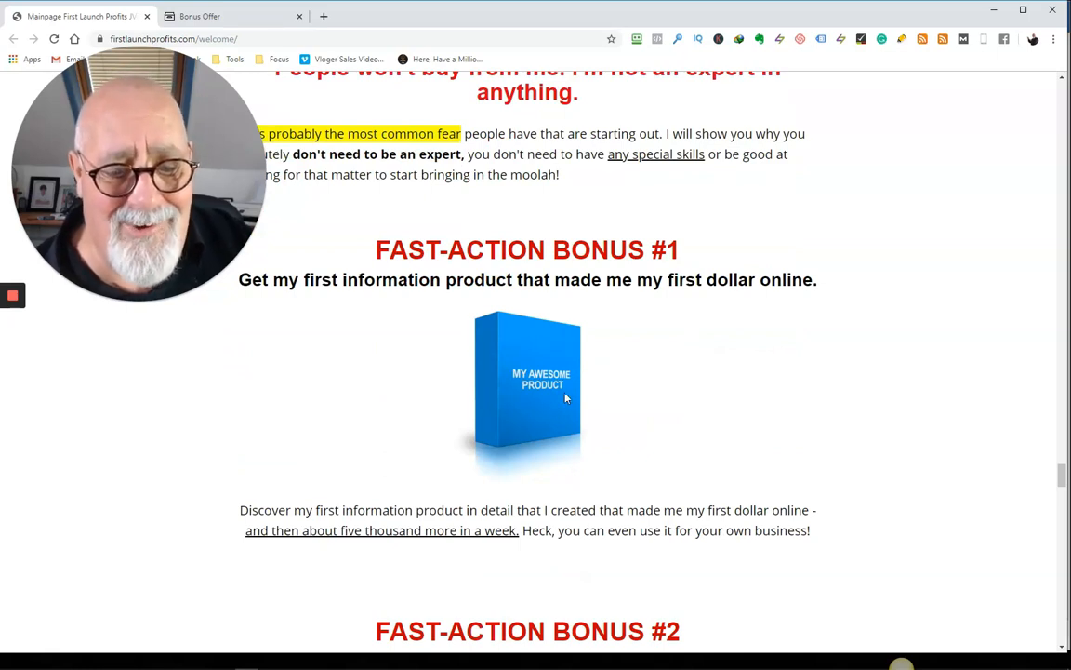
scroll(down, 3)
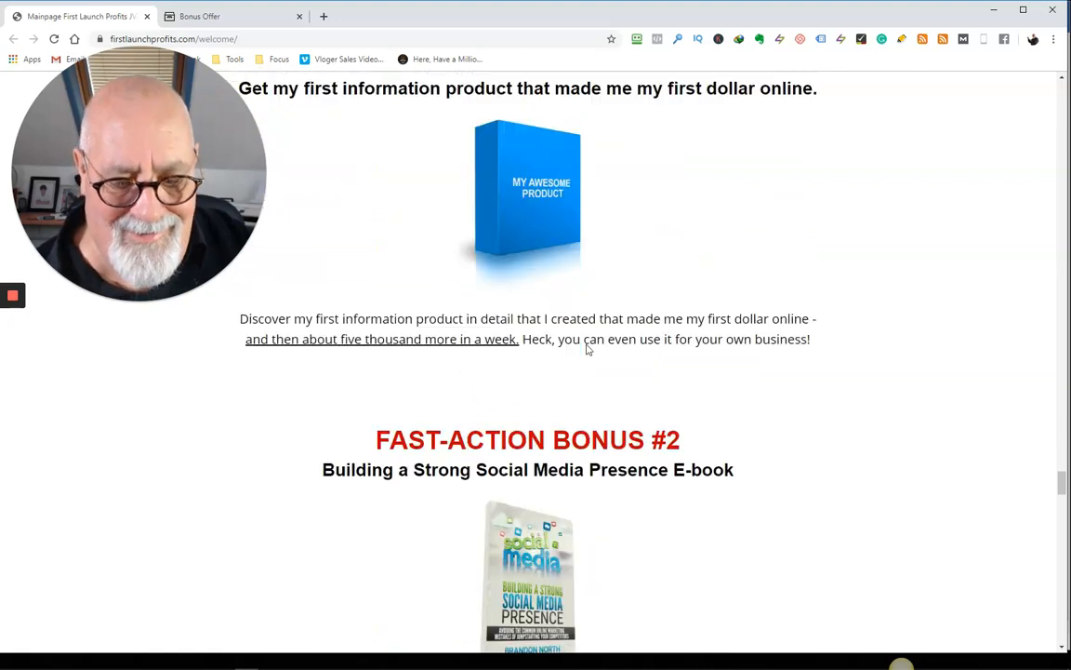
scroll(down, 3)
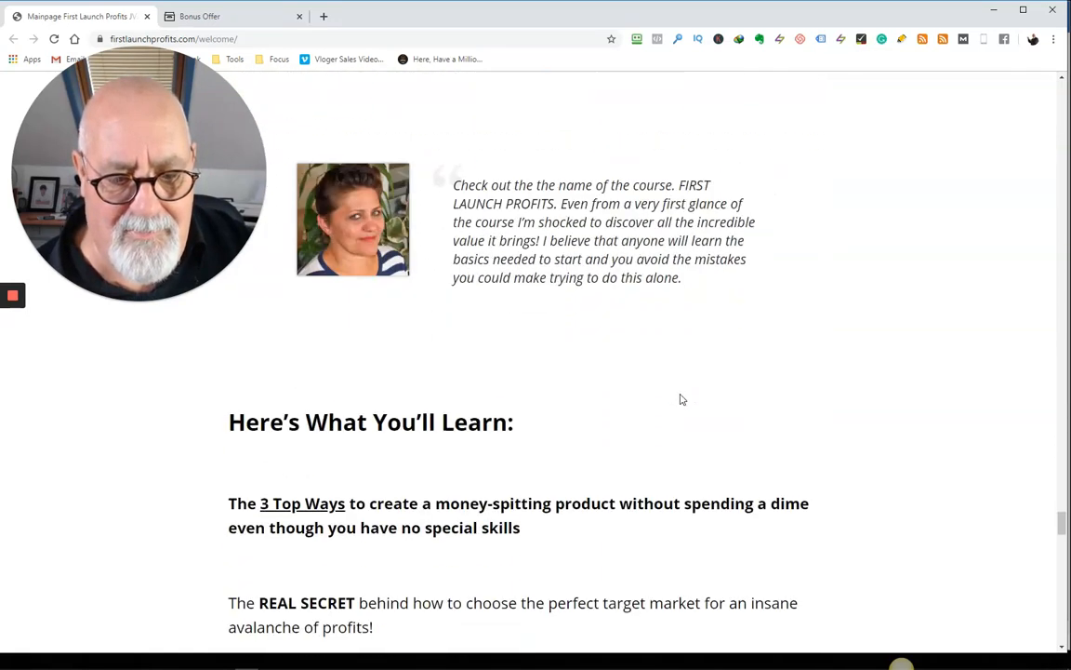
scroll(down, 3)
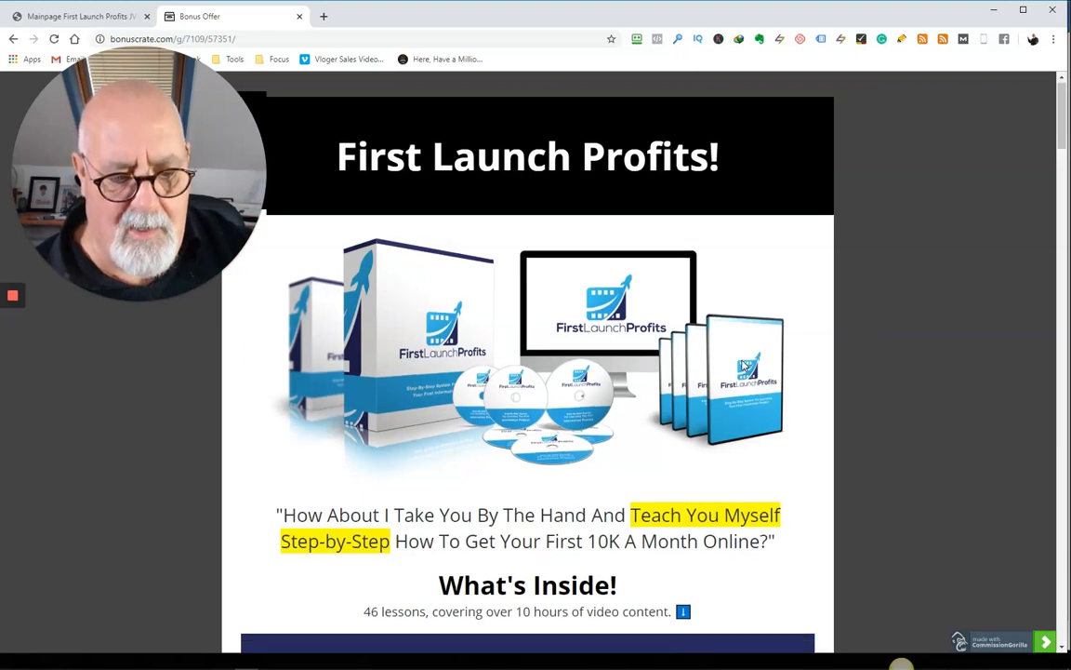
- Scroll down to the What's Inside outline listing Modules 1–3 and their lessons
scroll(down, 3)
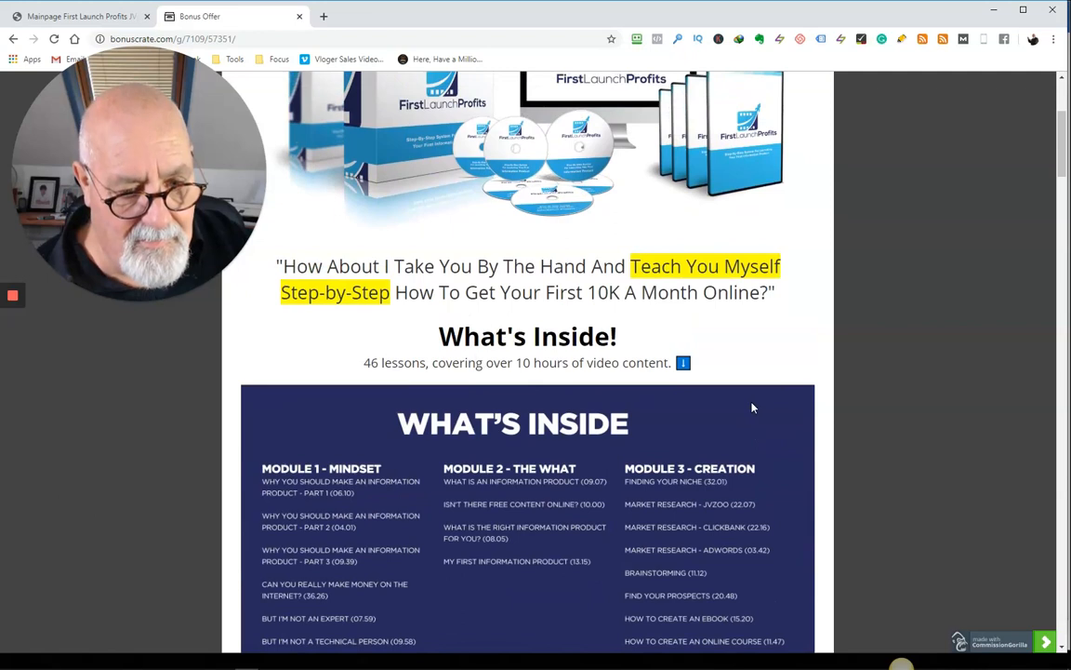
mouse_move(380, 398)
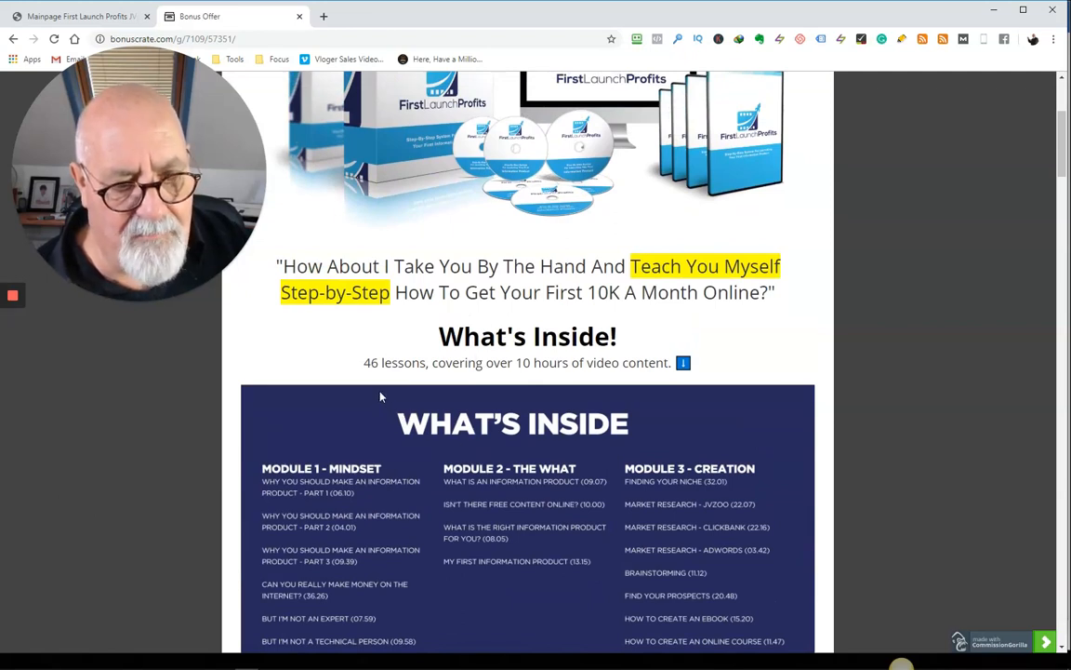
mouse_move(553, 403)
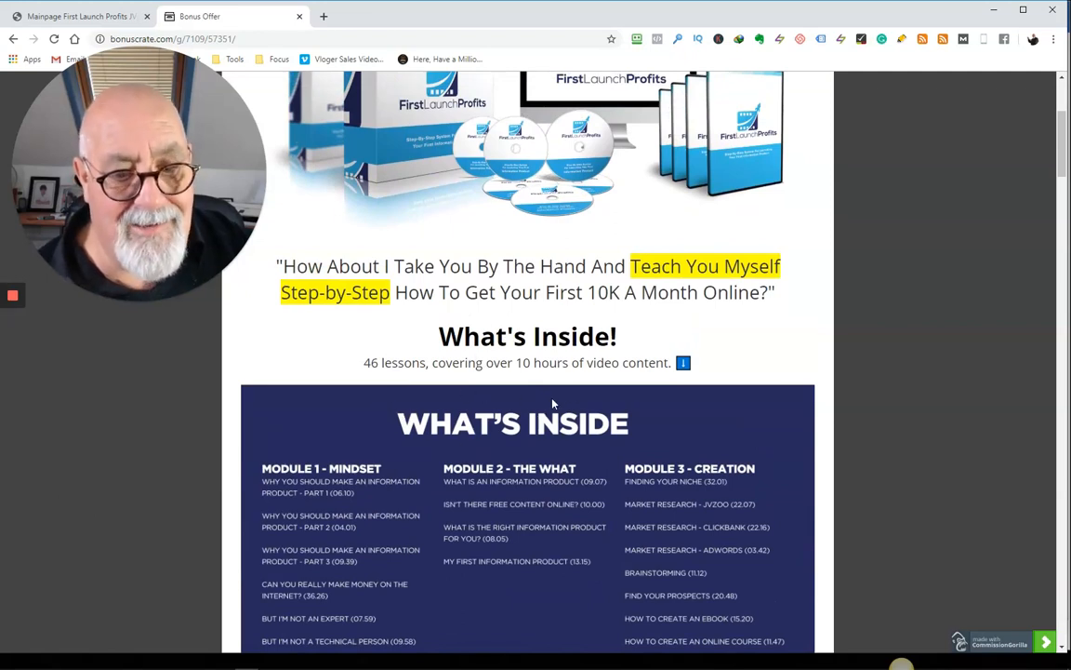
scroll(down, 3)
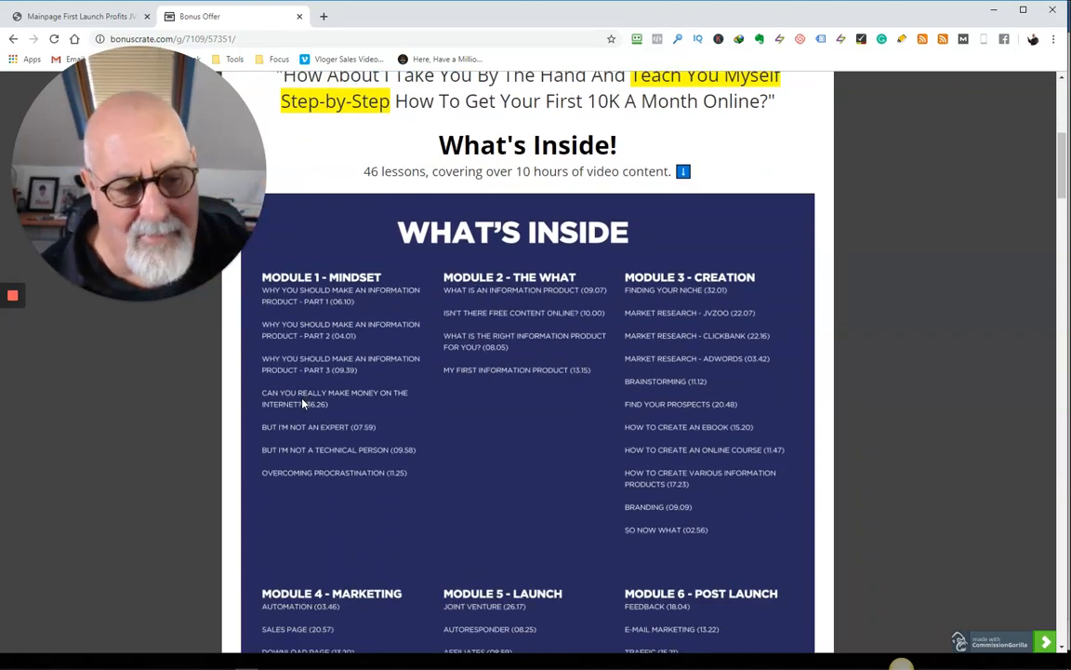
mouse_move(482, 405)
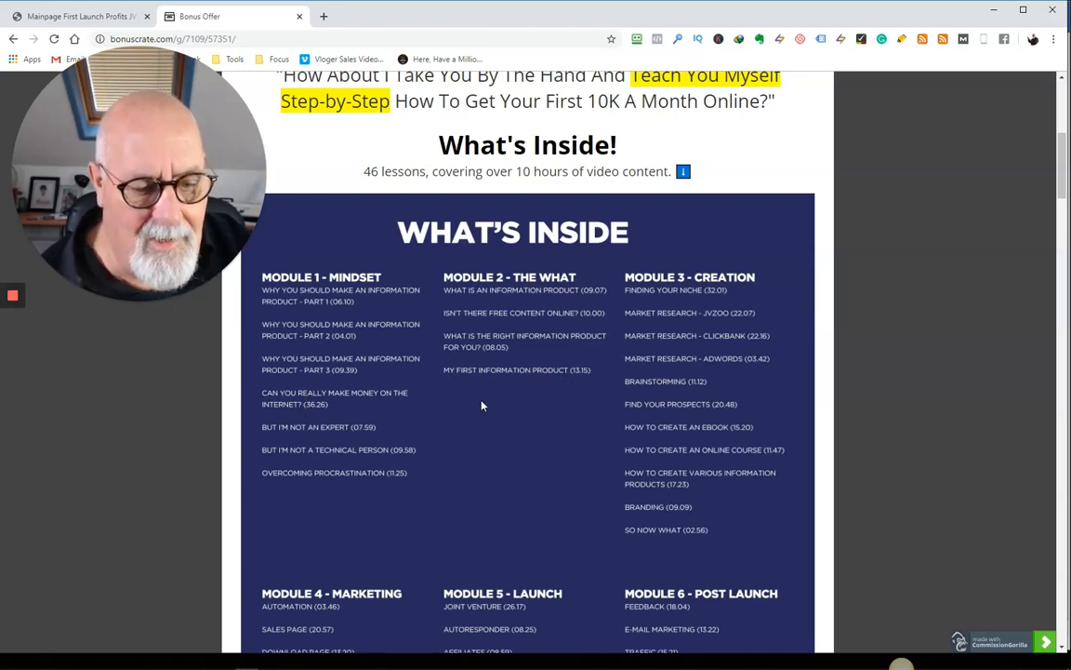
mouse_move(370, 419)
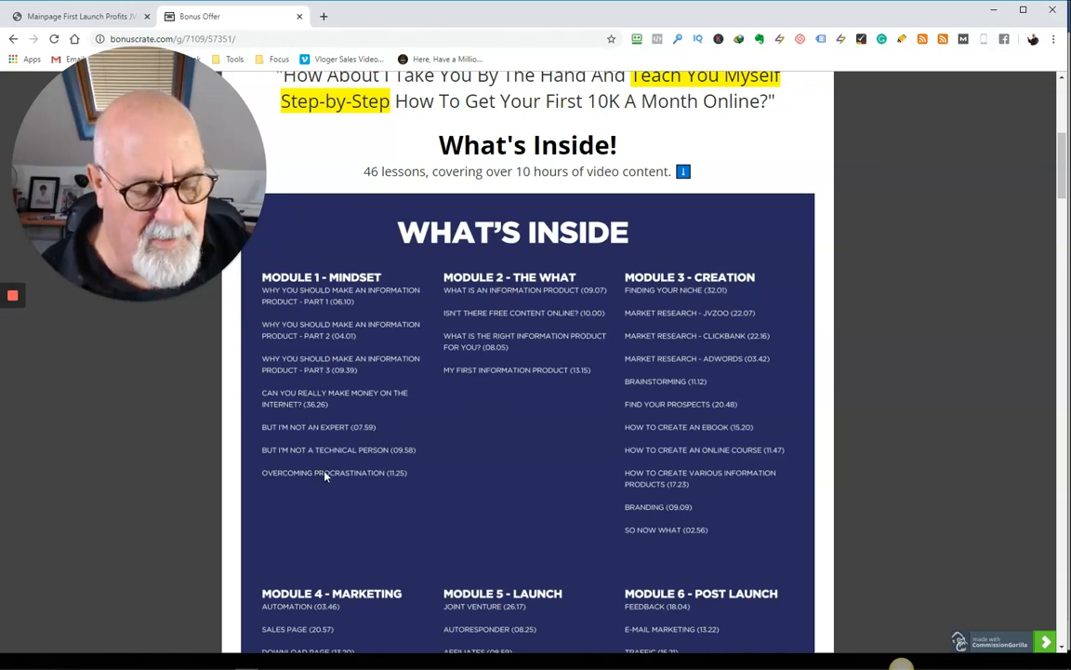
mouse_move(296, 479)
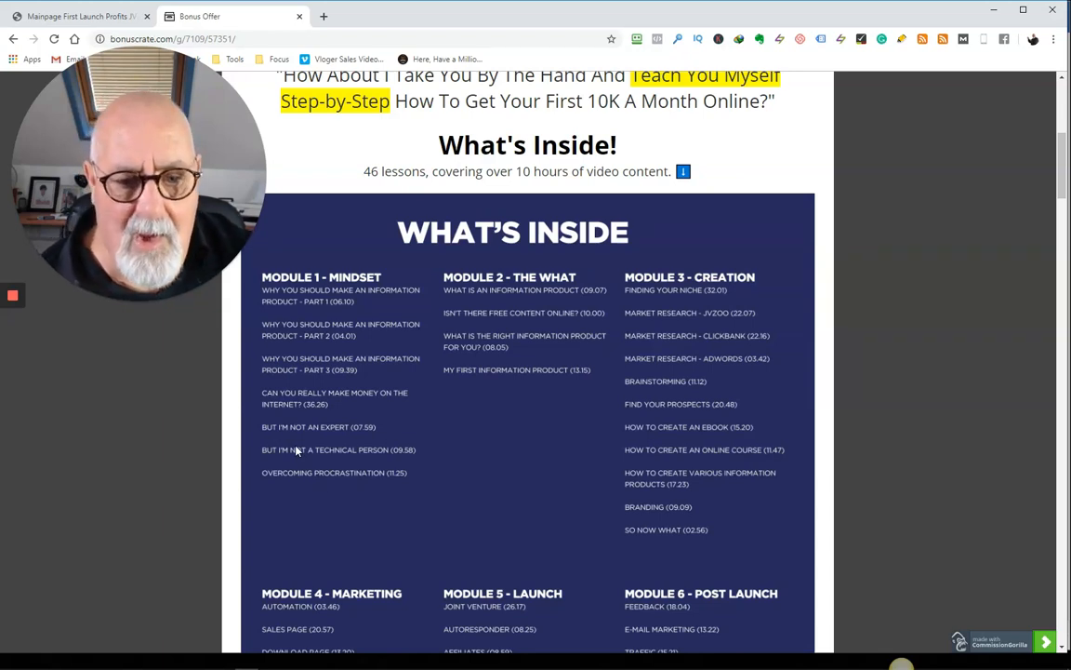
mouse_move(496, 356)
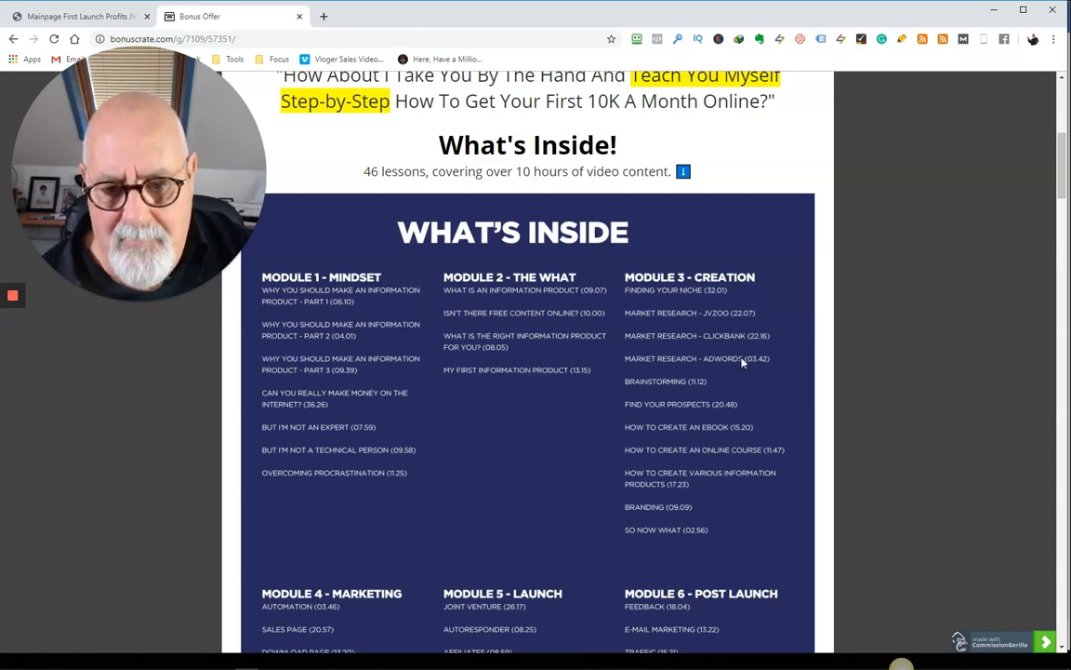
- Scroll past the Modules 4–6 lessons to the $297 Investment Cost and purchase button
scroll(down, 3)
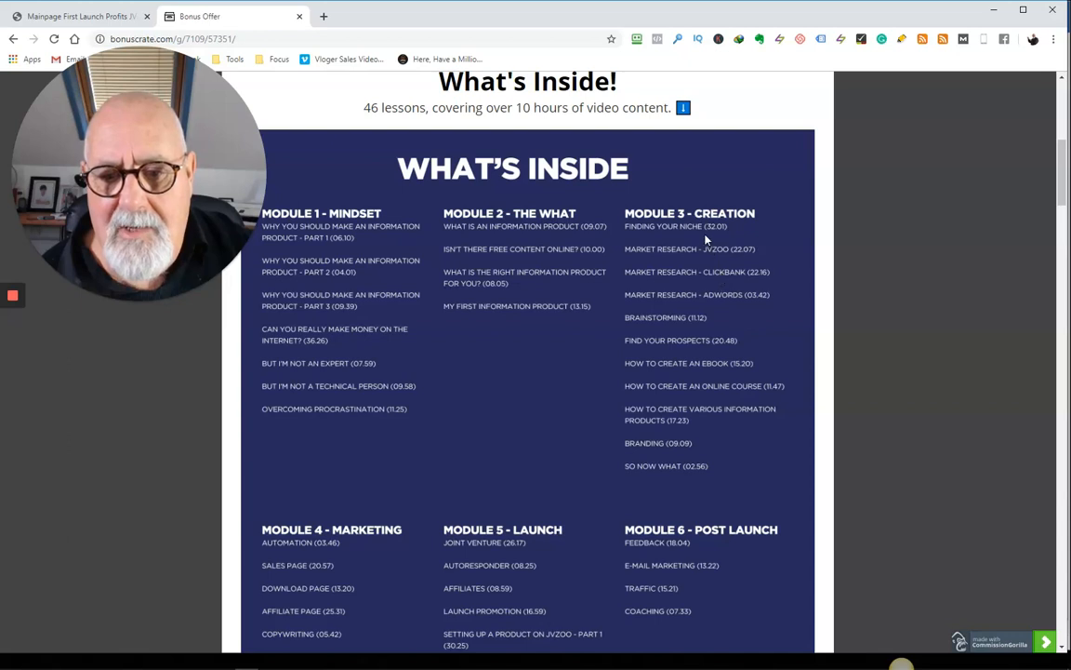
mouse_move(693, 251)
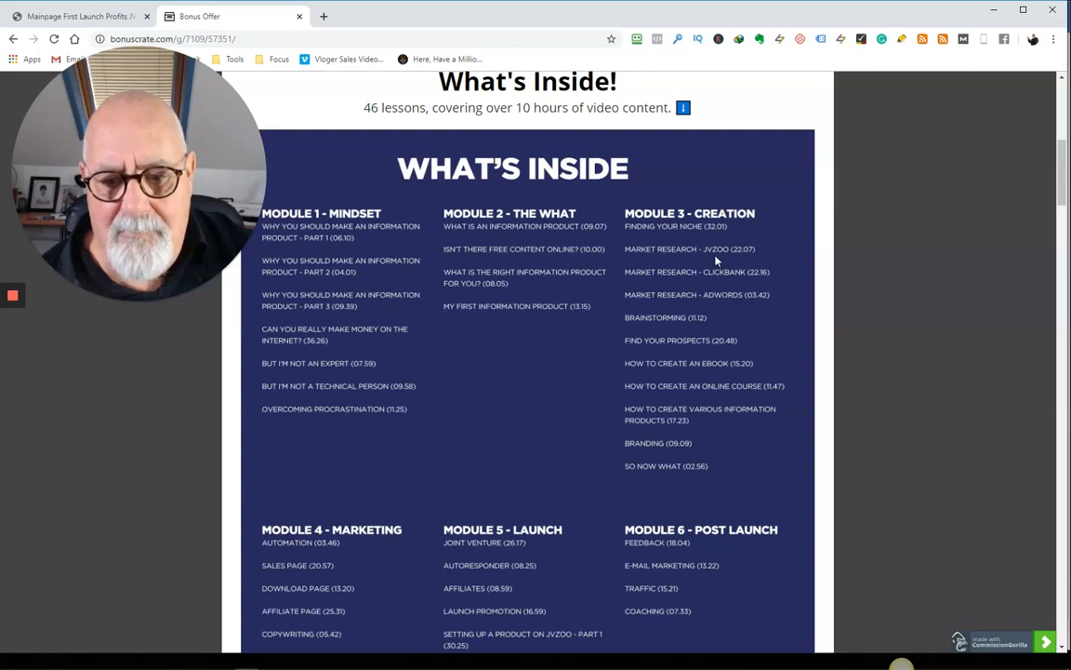
mouse_move(724, 336)
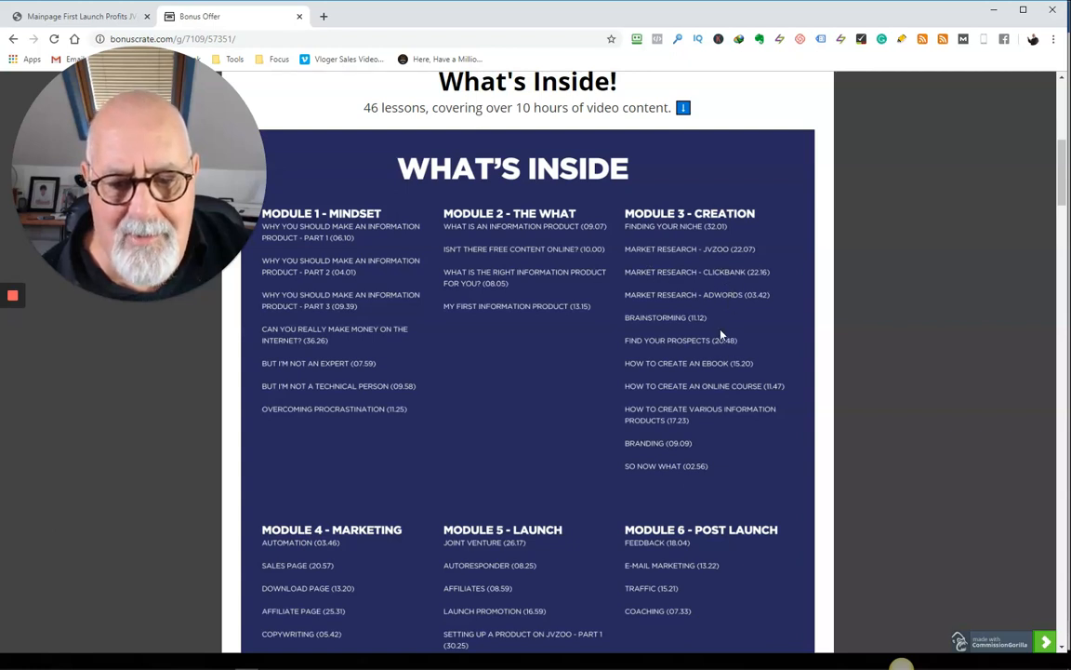
scroll(down, 3)
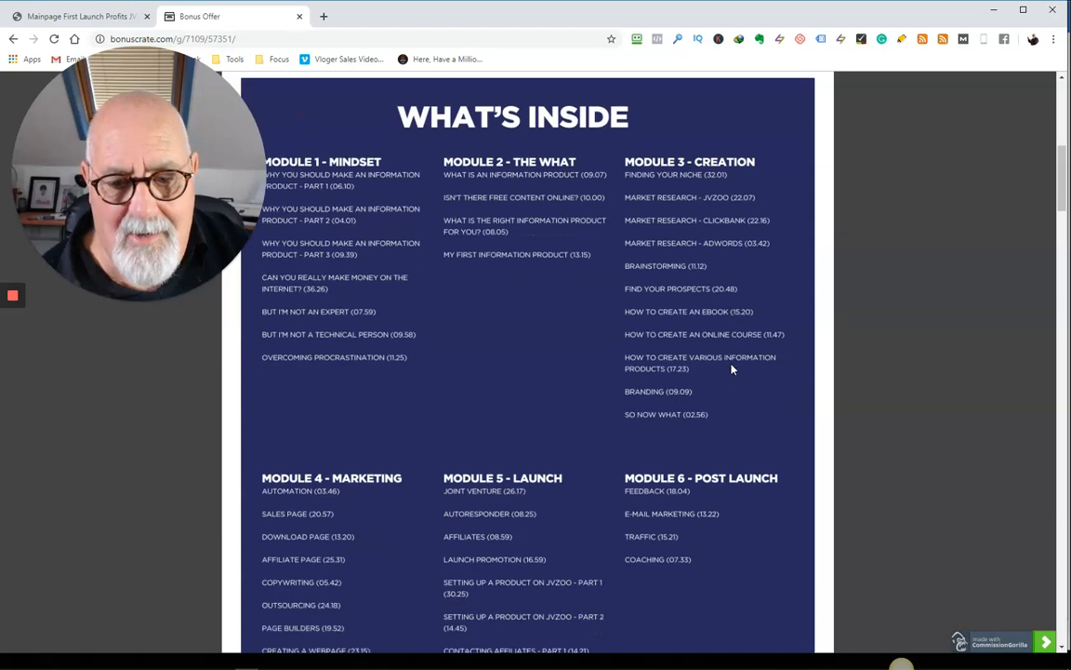
scroll(down, 3)
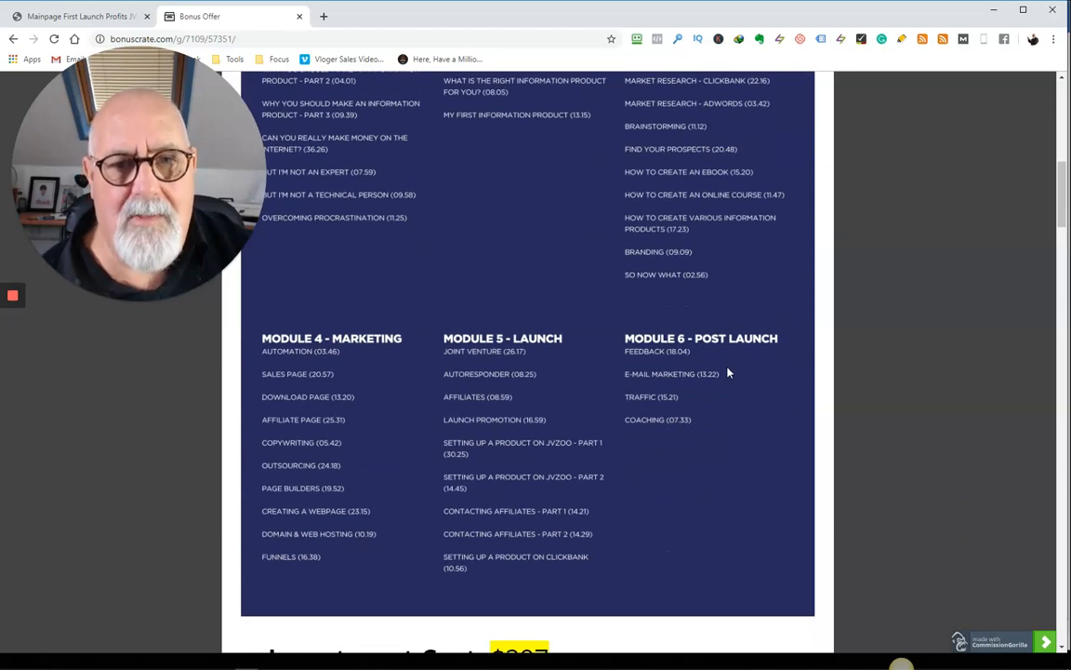
mouse_move(710, 379)
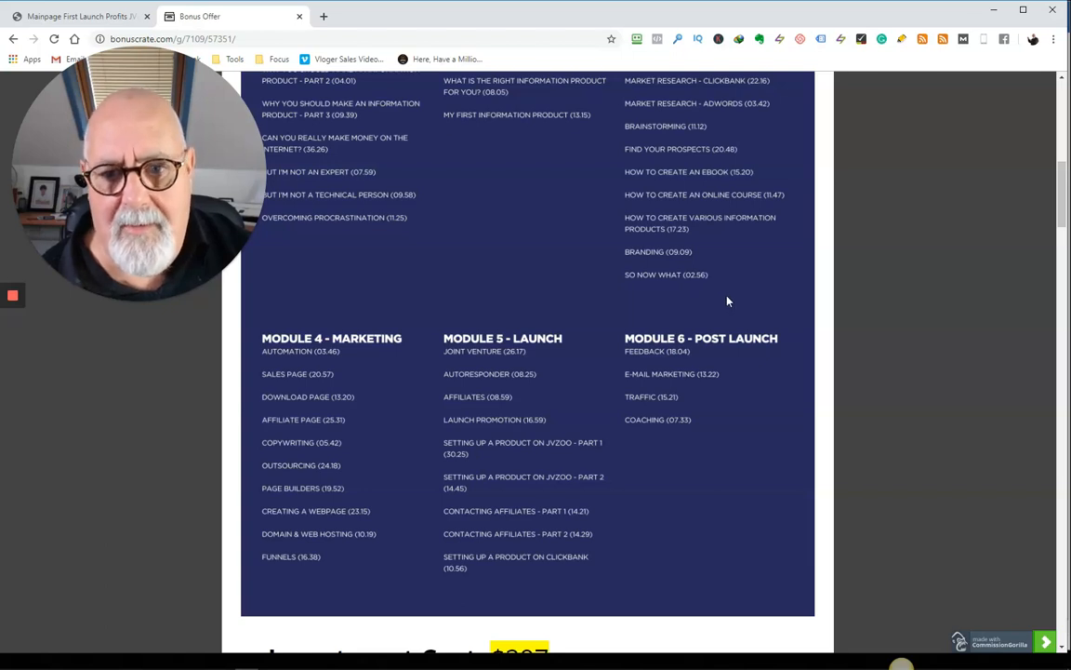
mouse_move(749, 147)
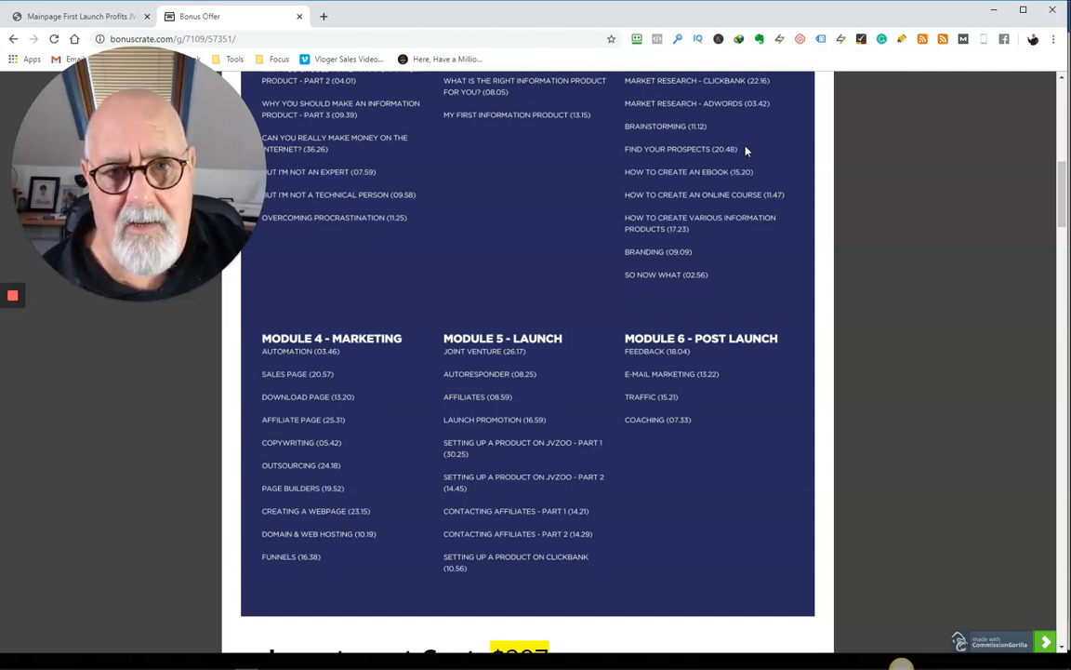
mouse_move(741, 150)
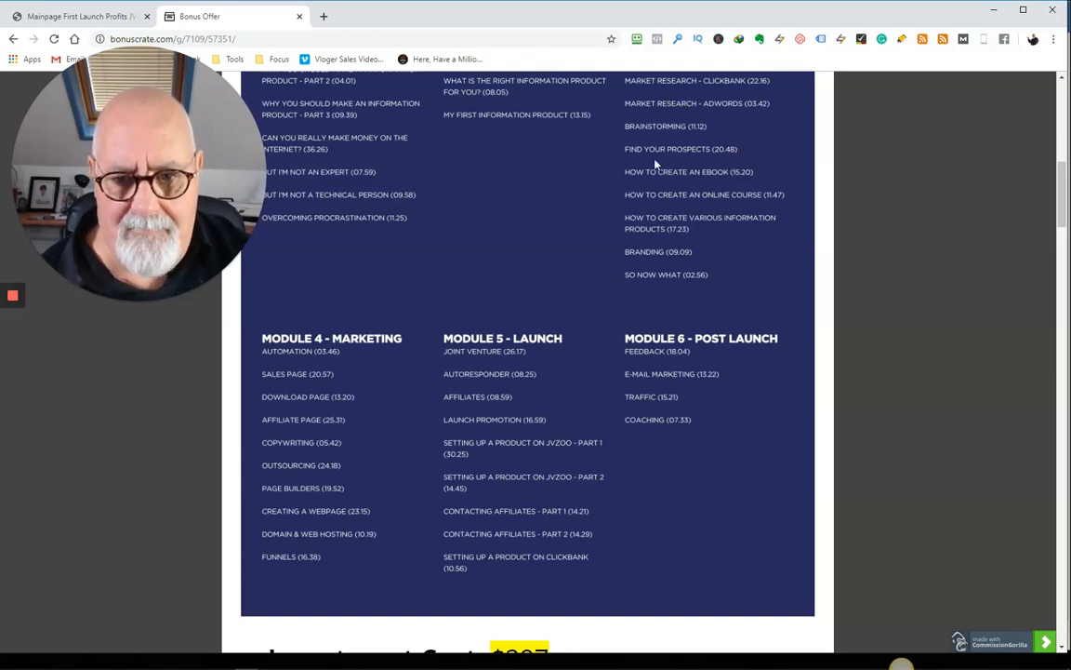
mouse_move(717, 177)
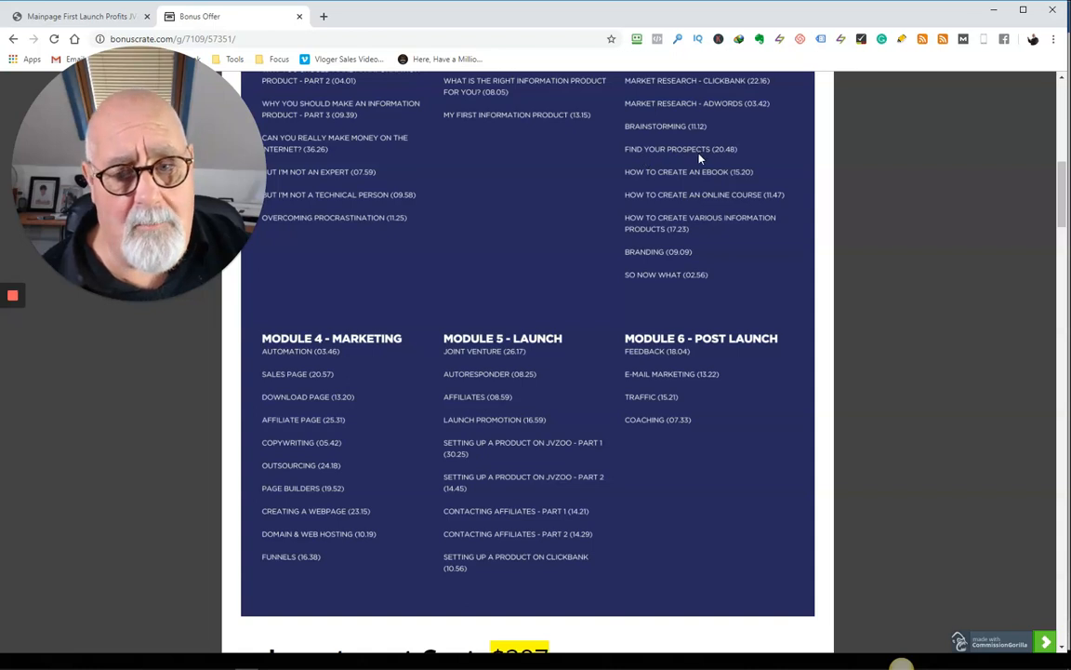
mouse_move(696, 160)
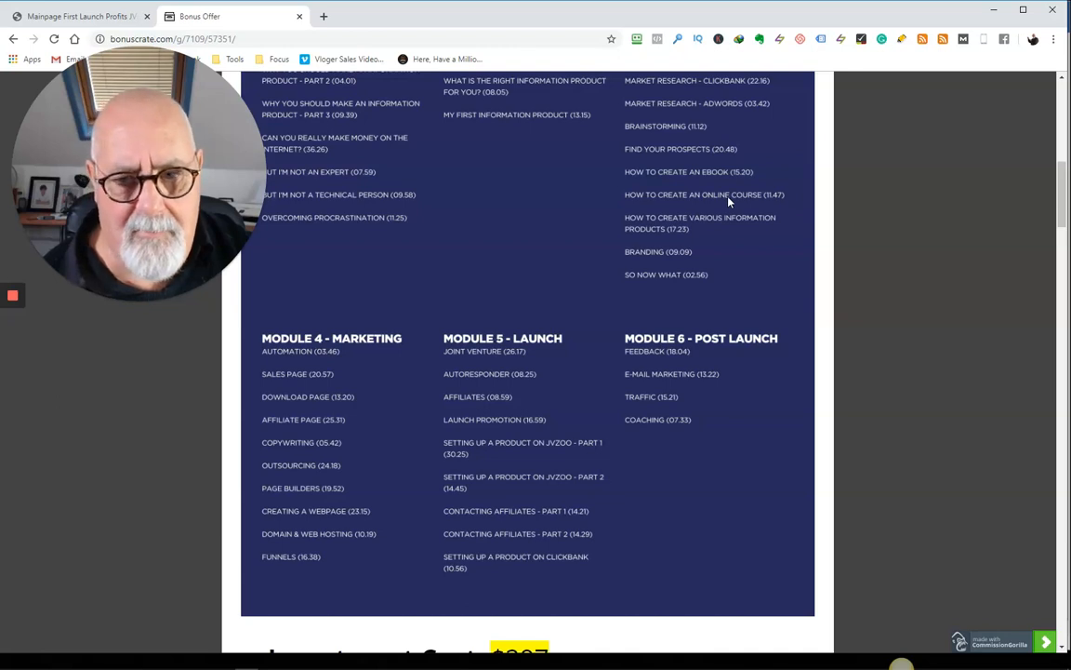
mouse_move(693, 235)
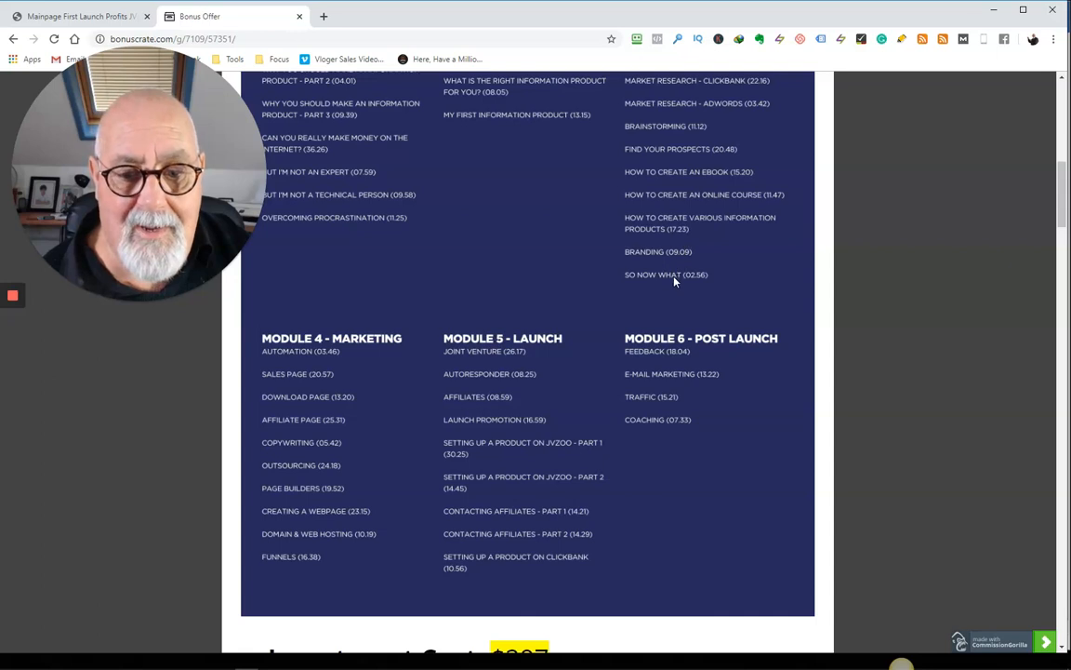
scroll(down, 3)
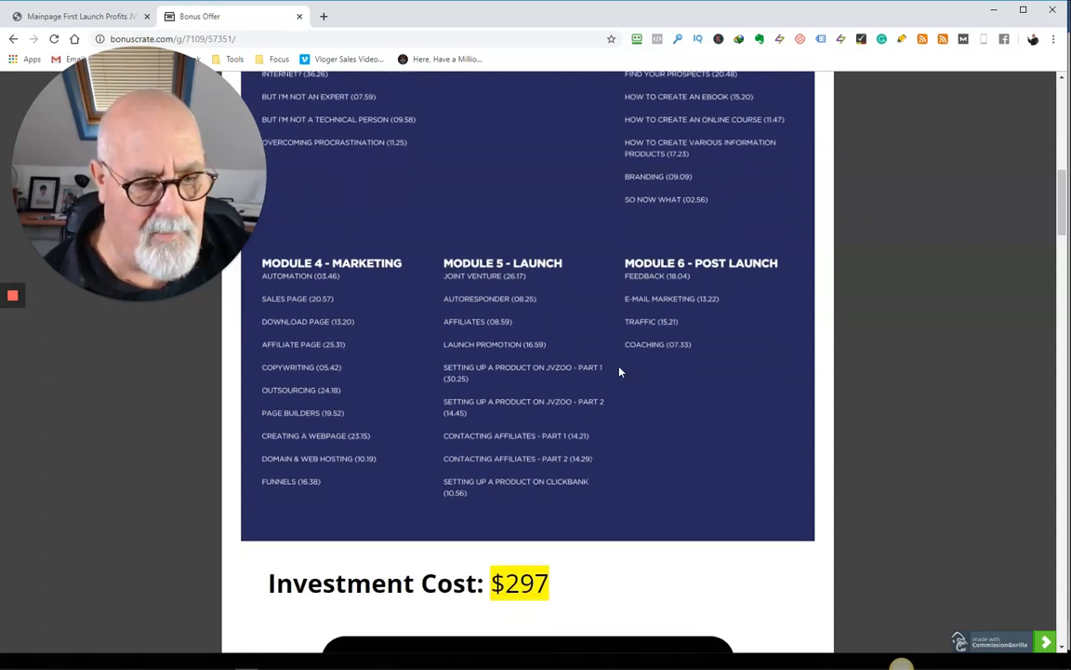
scroll(down, 3)
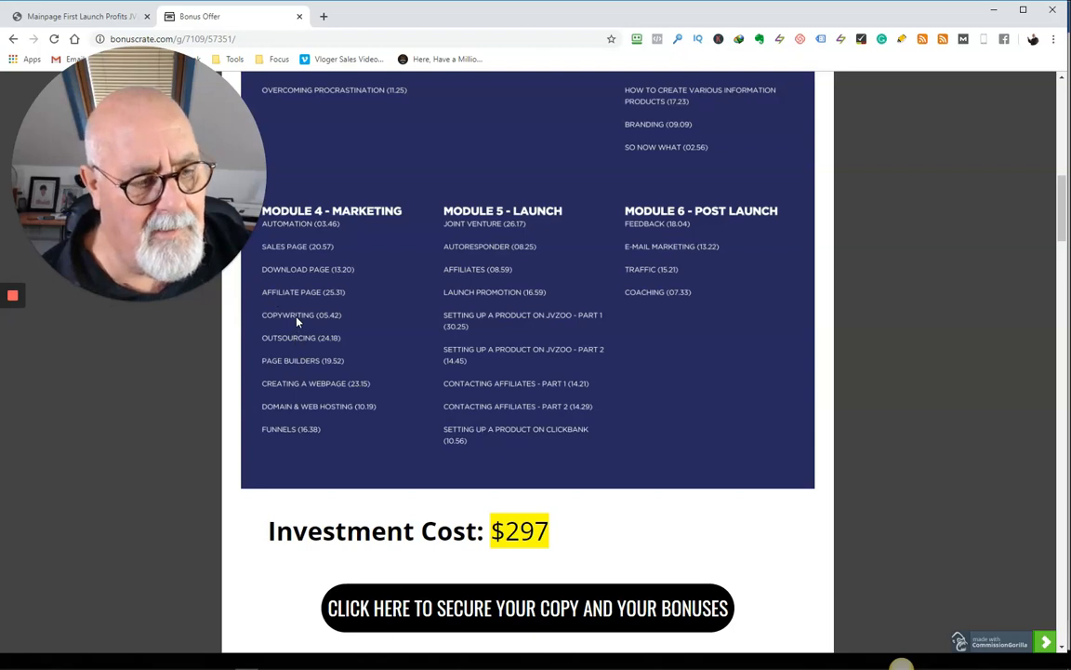
mouse_move(301, 389)
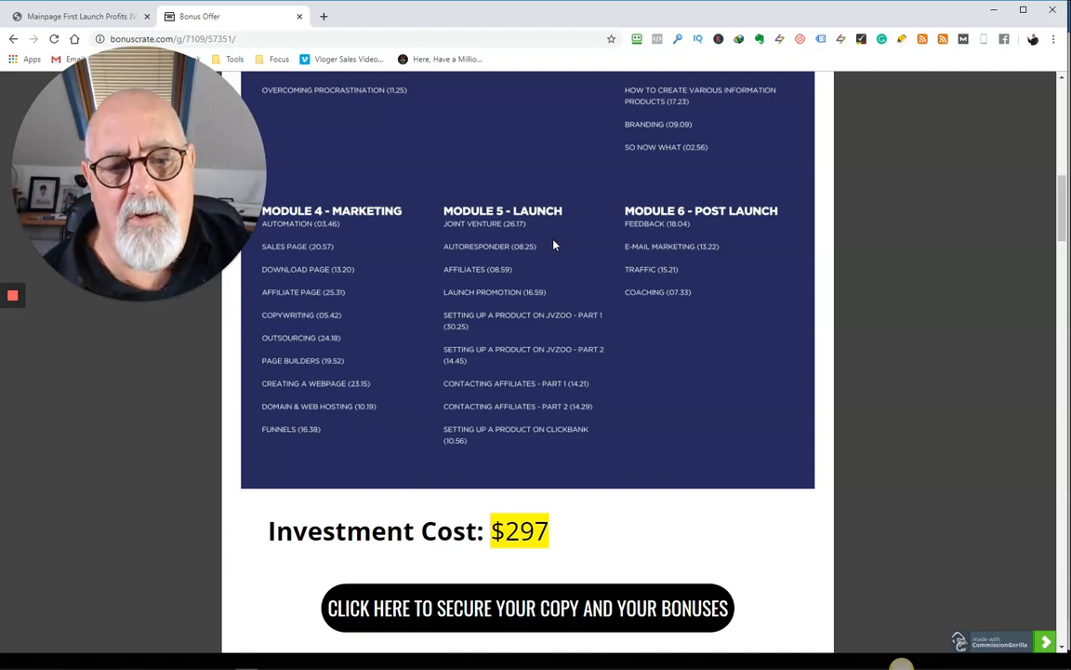
mouse_move(585, 389)
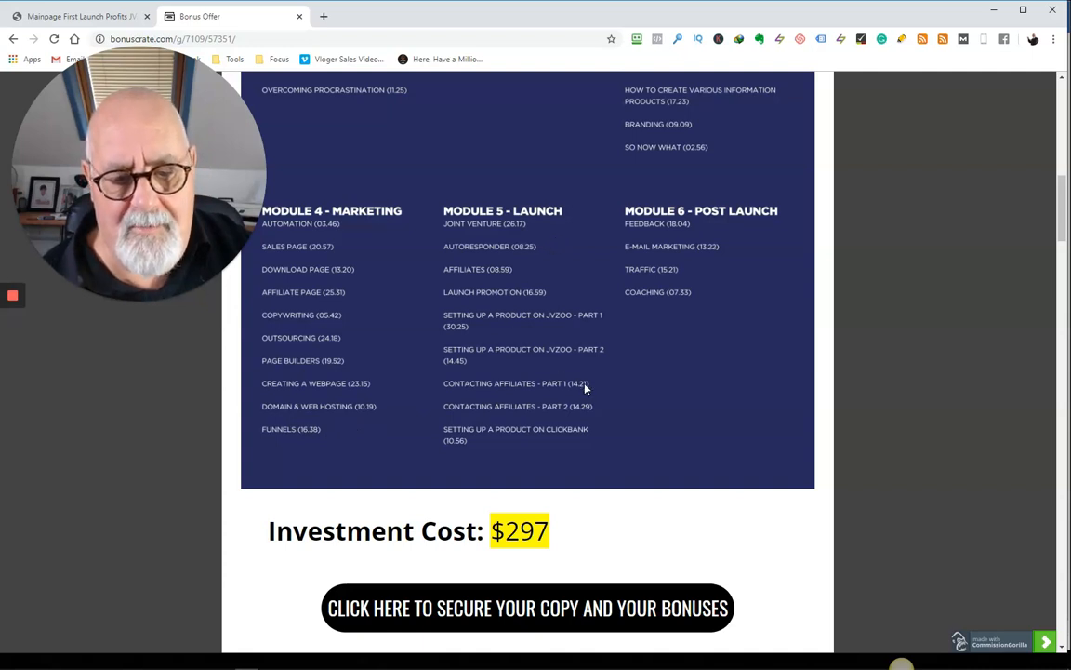
mouse_move(608, 400)
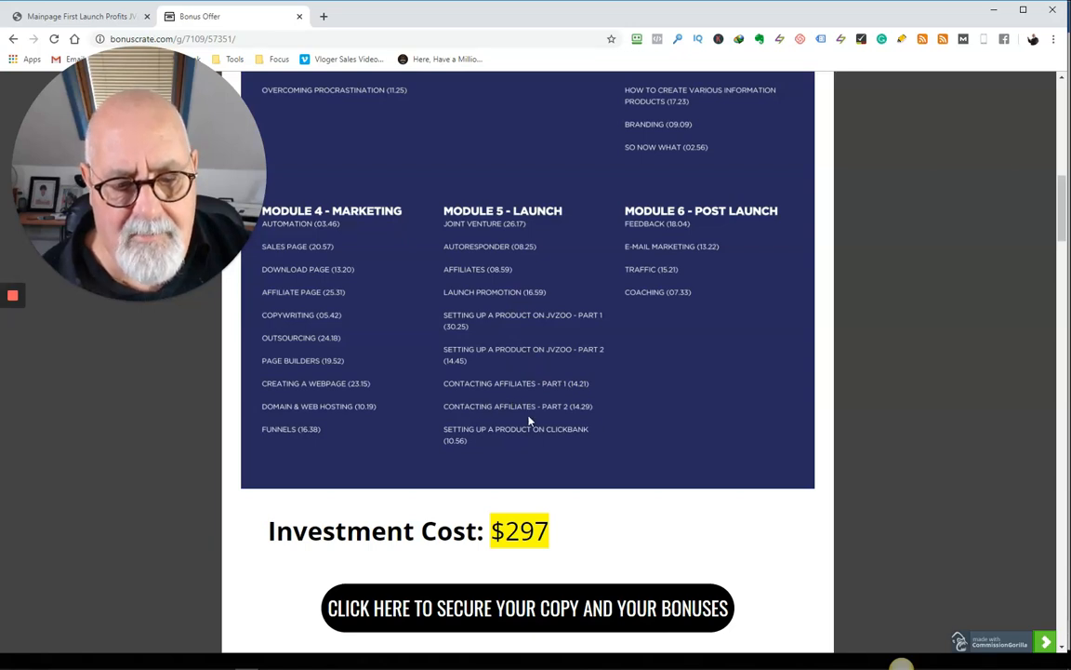
mouse_move(557, 455)
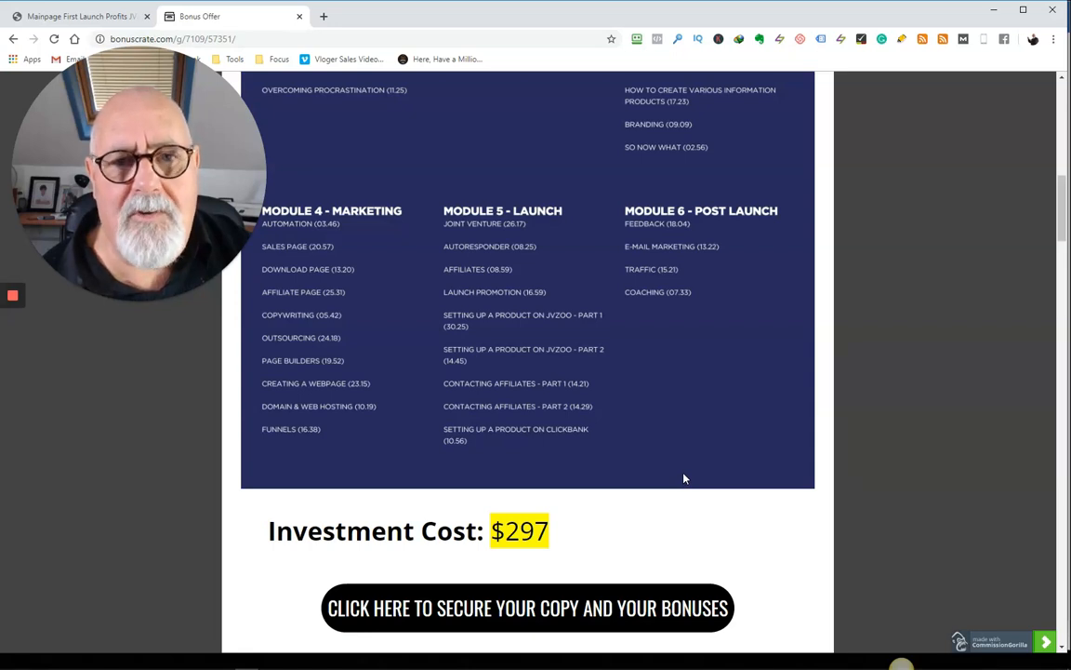
mouse_move(634, 436)
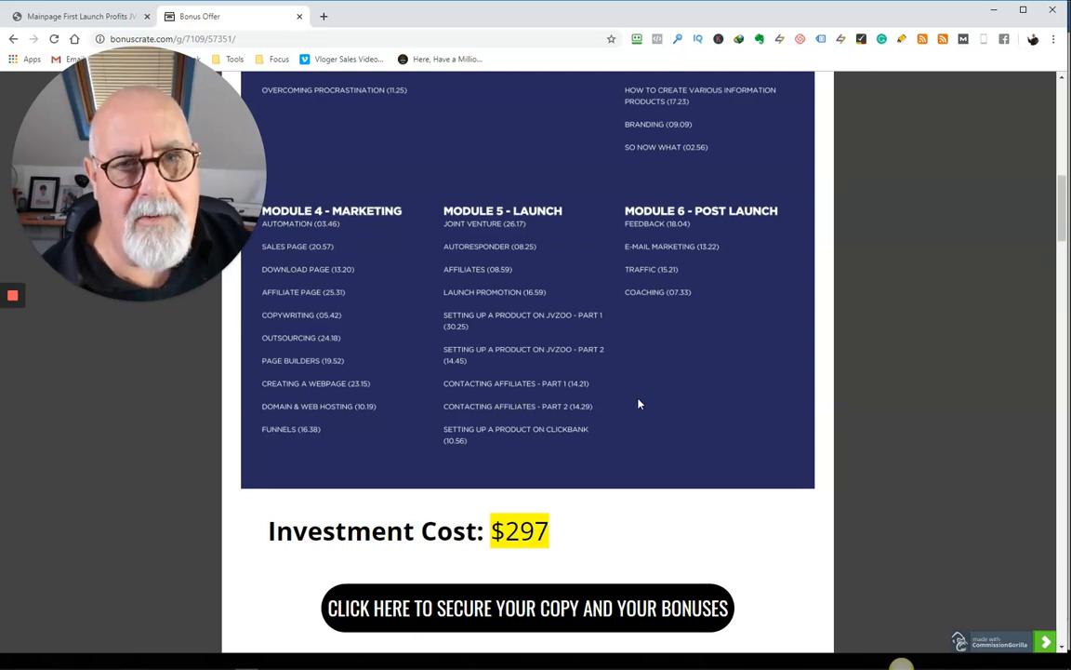
- Scroll past Instagram marketing and YouTube growth bonuses to Bonus #3 Printly, valued $97
scroll(down, 3)
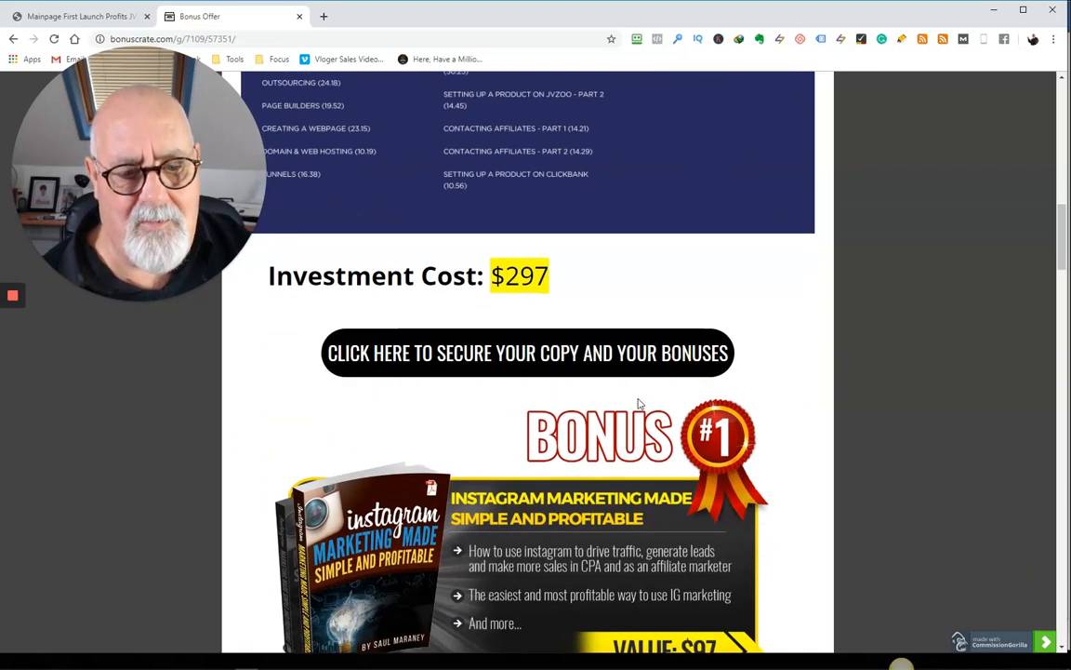
scroll(down, 3)
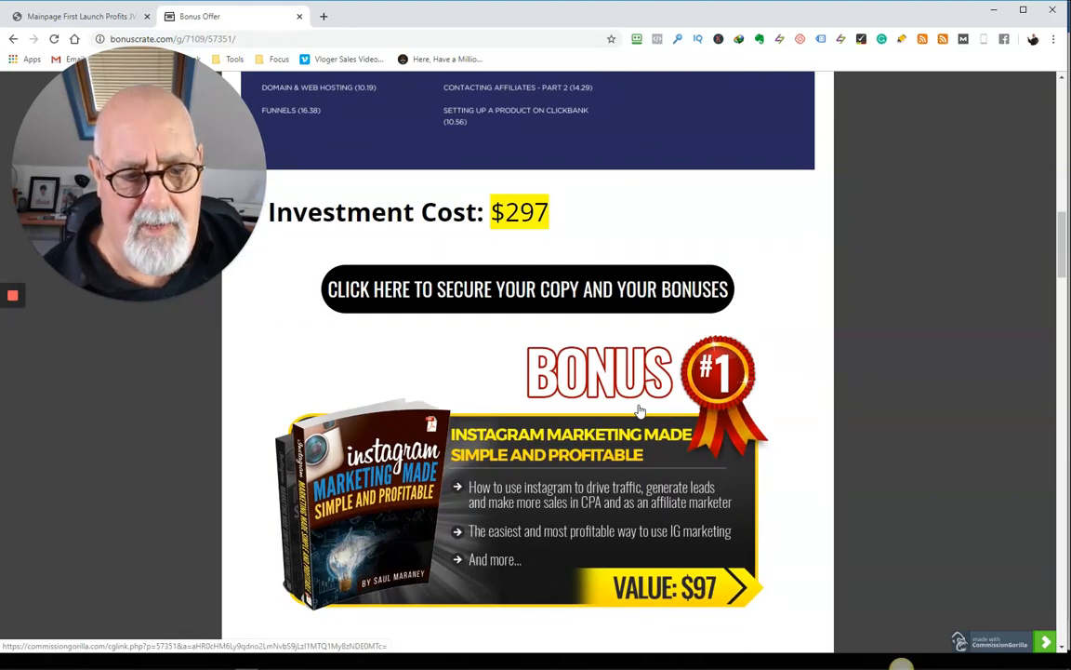
scroll(down, 3)
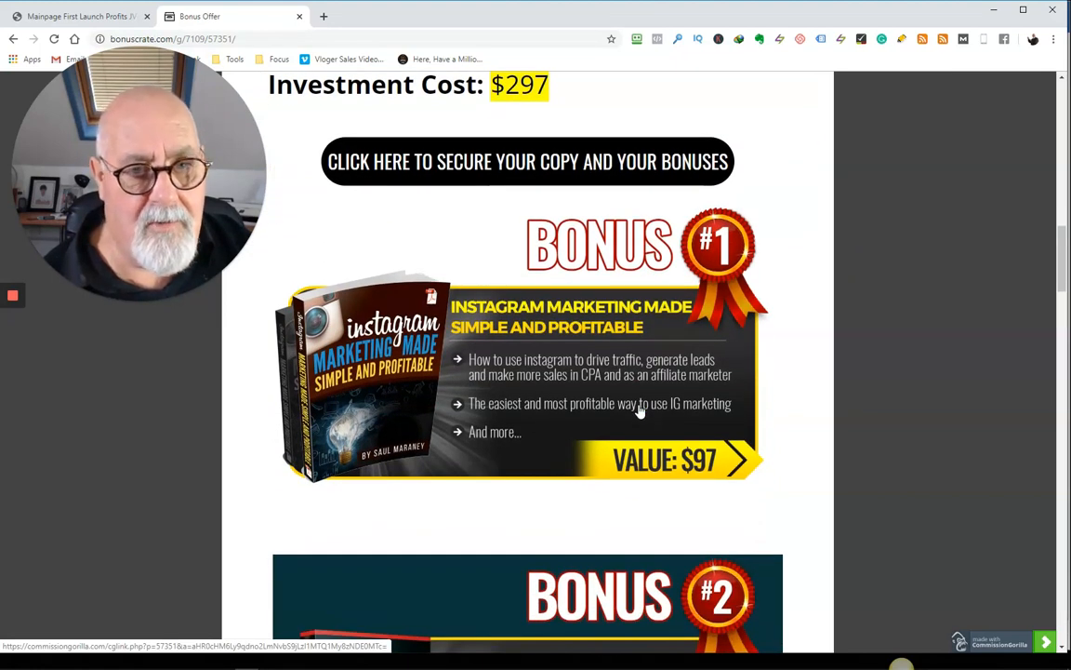
mouse_move(510, 430)
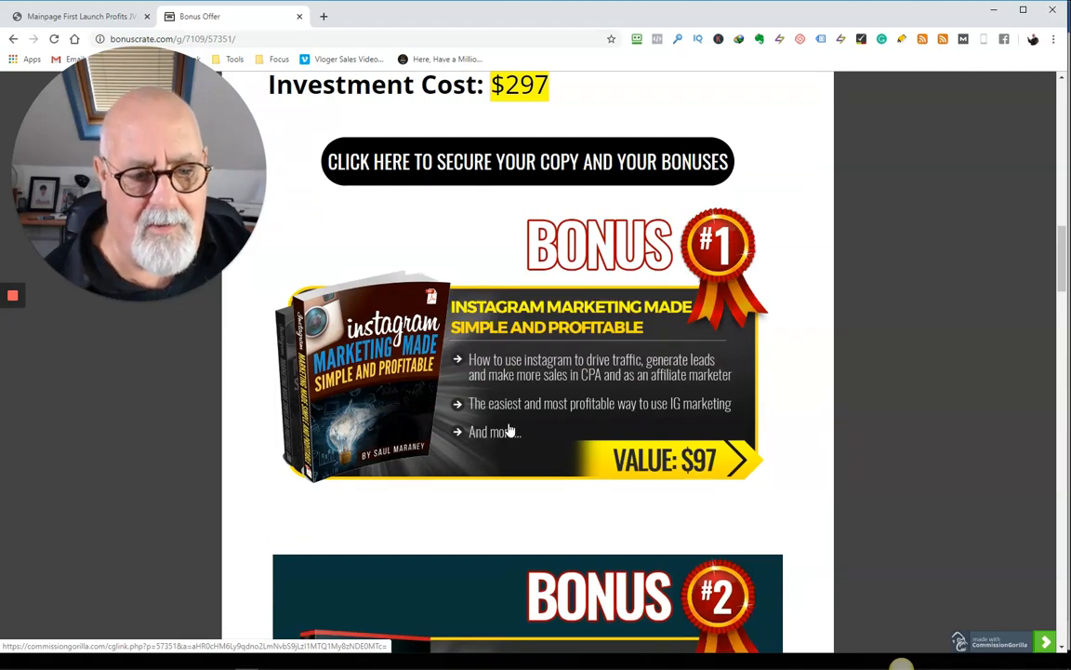
mouse_move(673, 401)
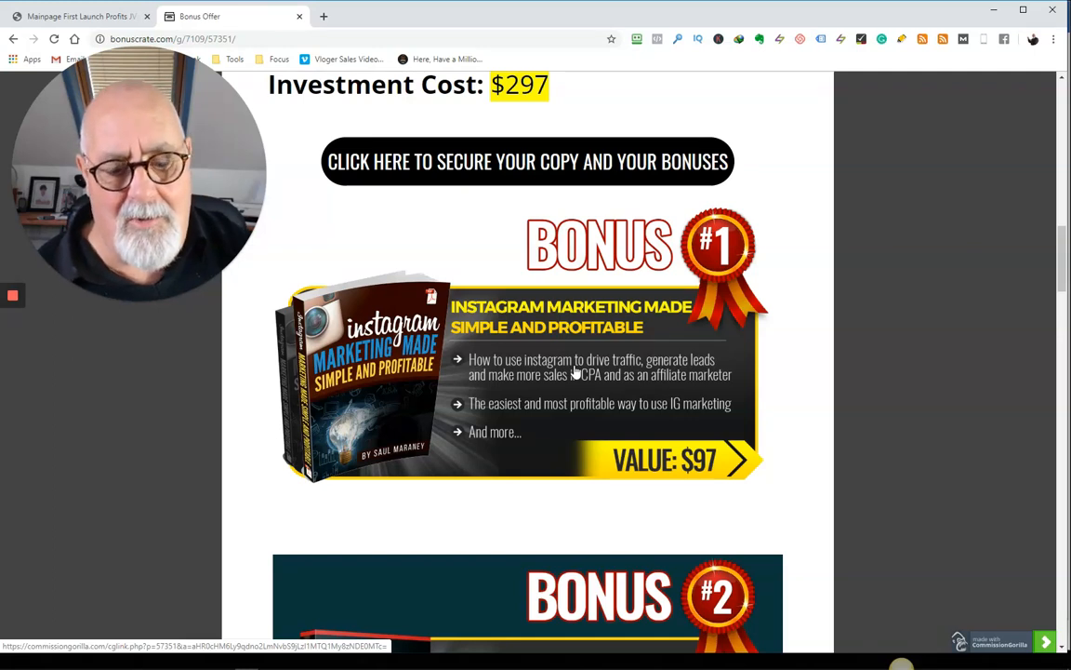
scroll(down, 3)
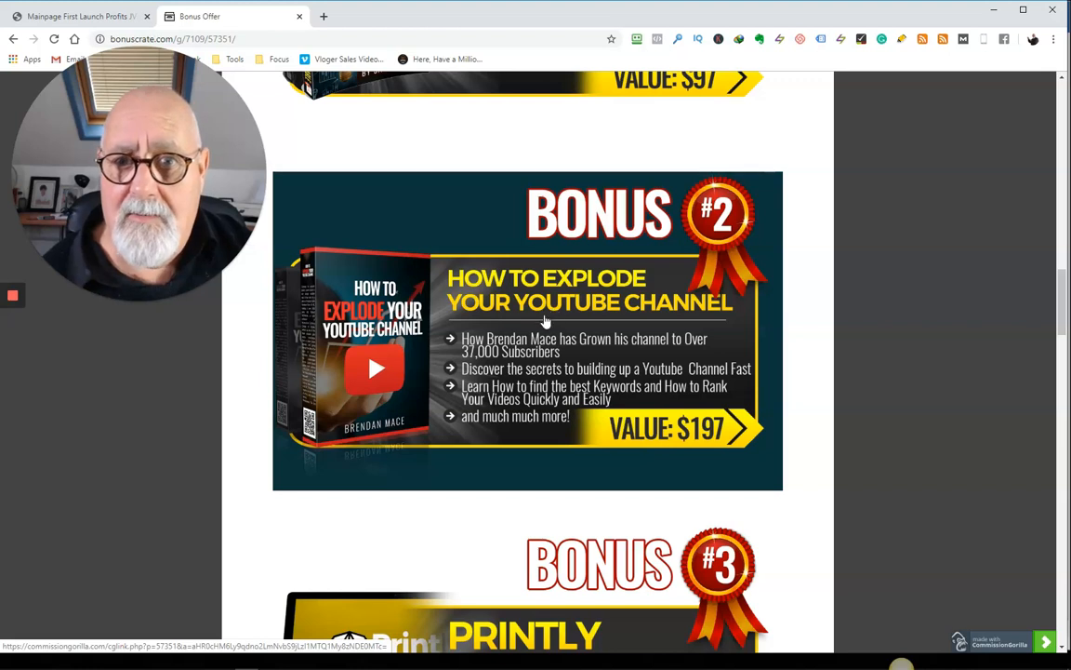
scroll(down, 3)
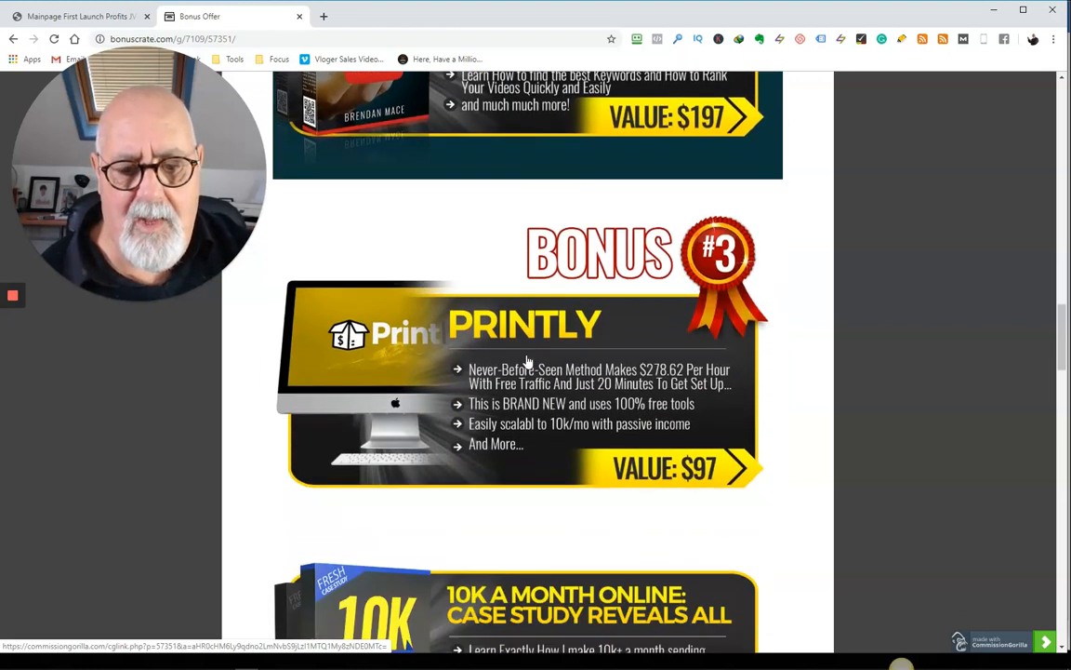
scroll(down, 3)
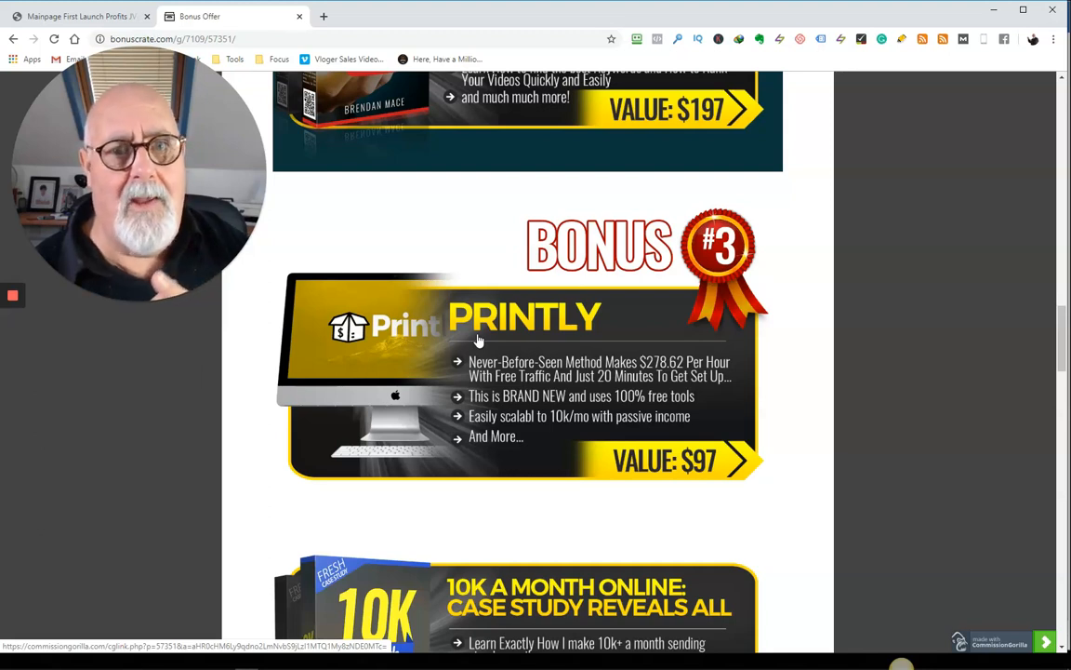
mouse_move(546, 284)
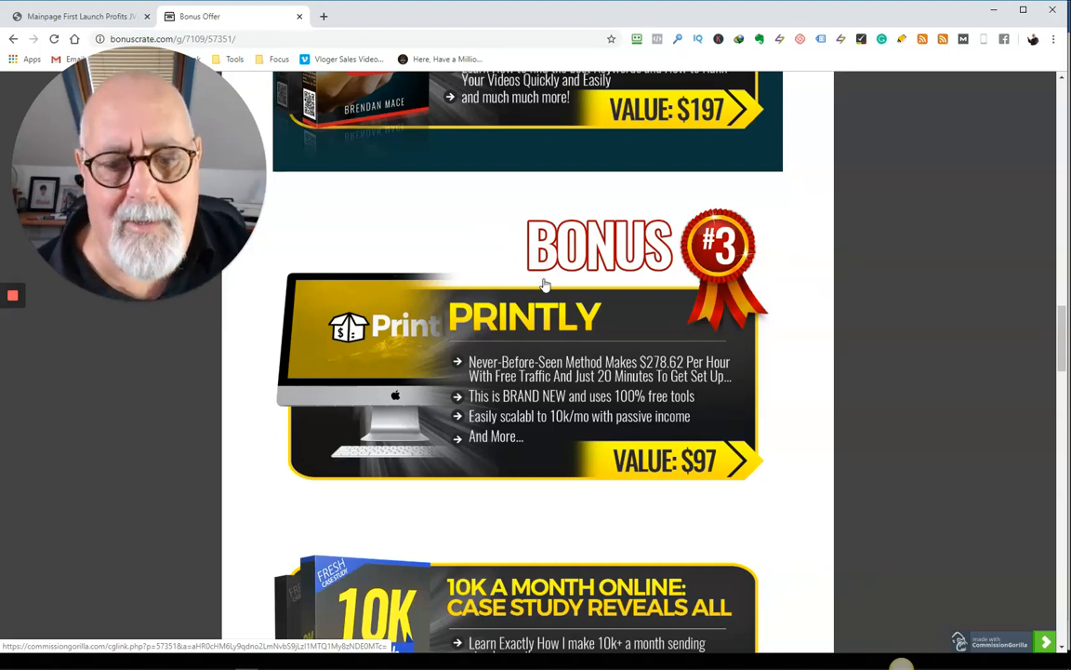
- Scroll past 10K A Month Online, 7 Deadly Sins, List Building, FB Livewire to FB Live Handbook
scroll(down, 3)
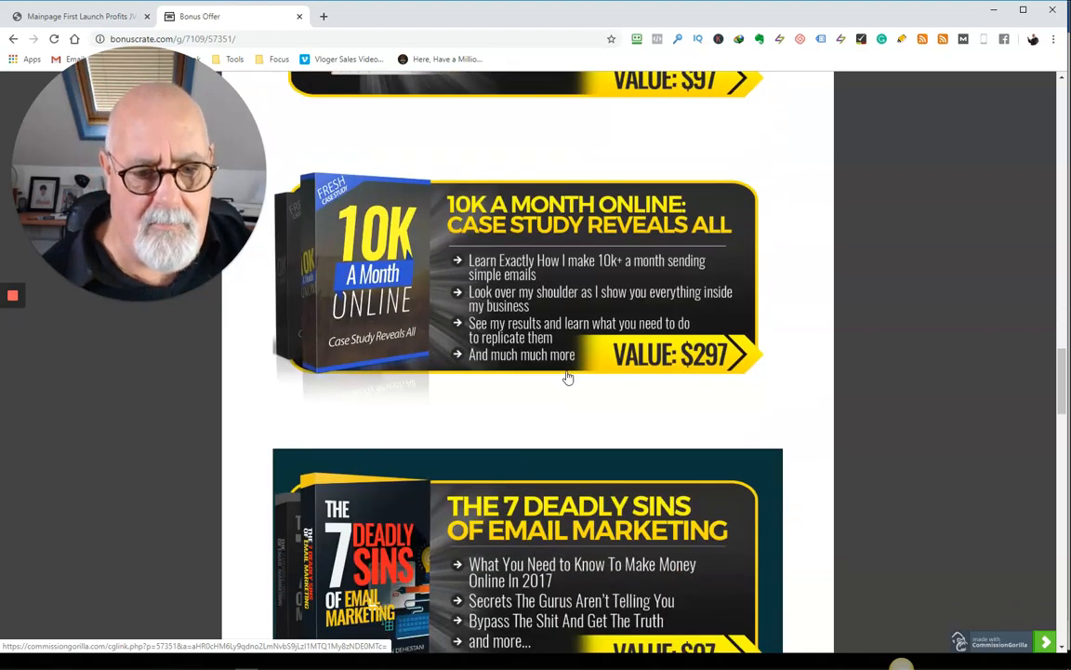
scroll(down, 3)
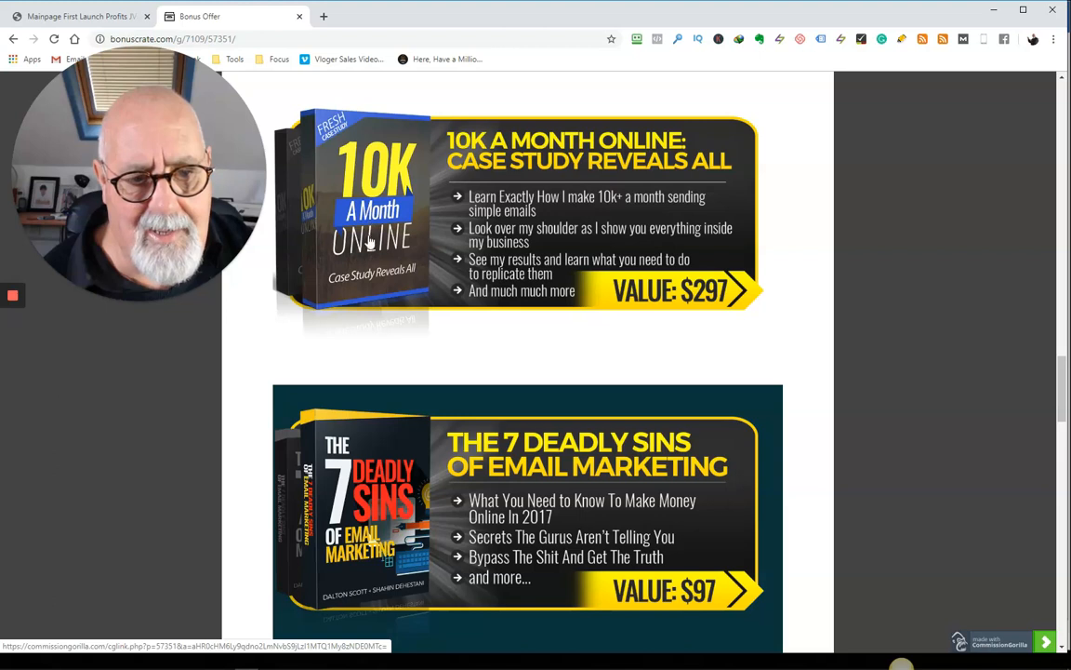
scroll(down, 3)
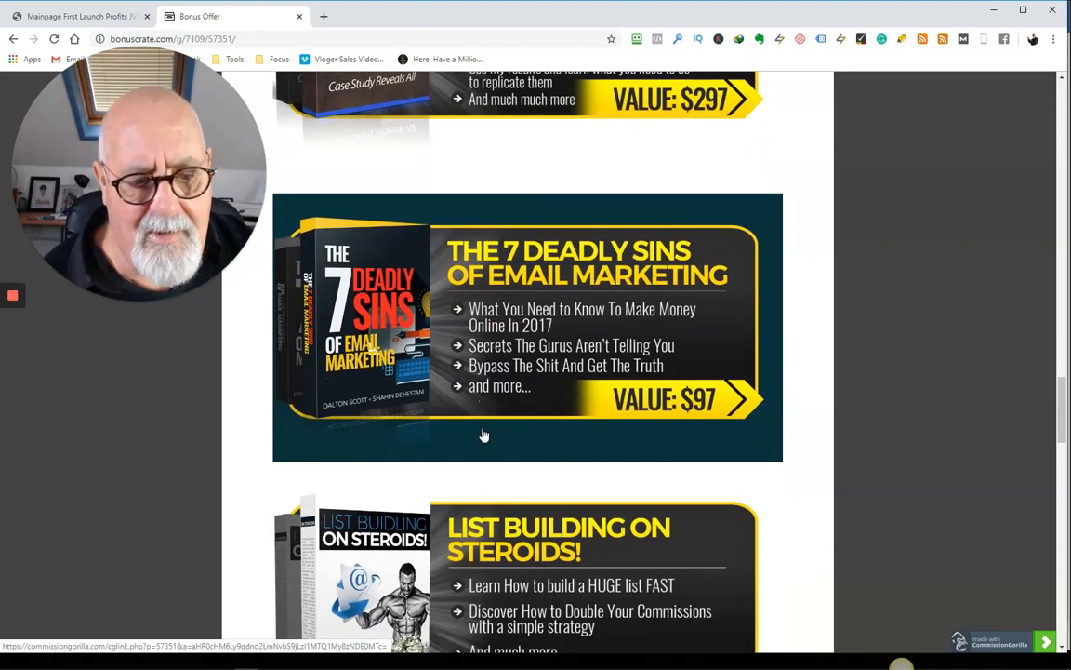
scroll(down, 3)
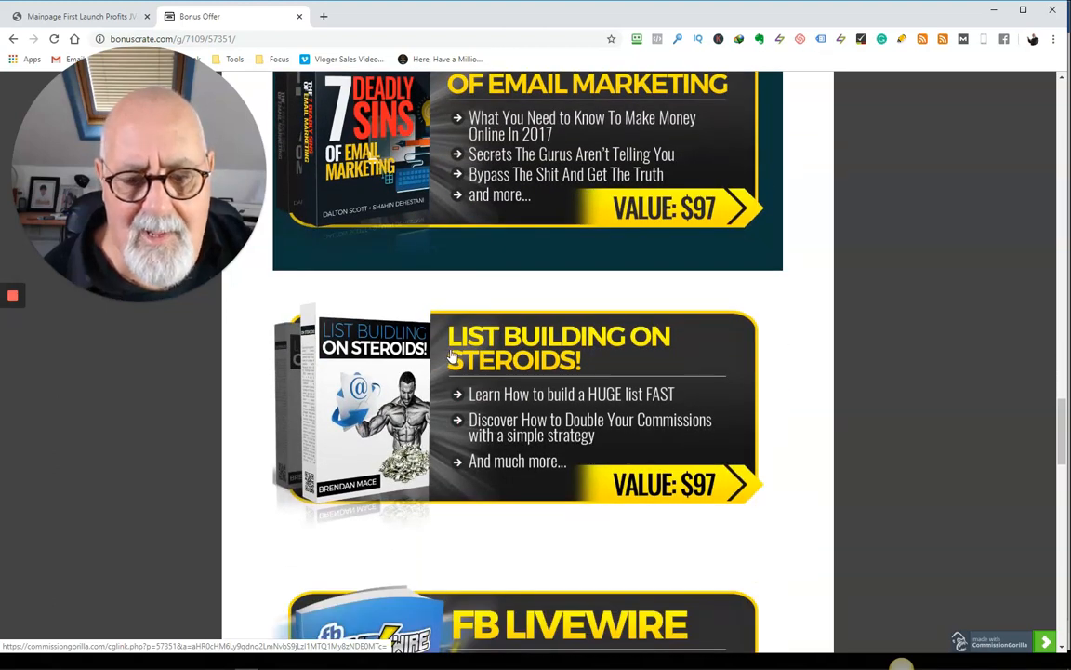
mouse_move(558, 395)
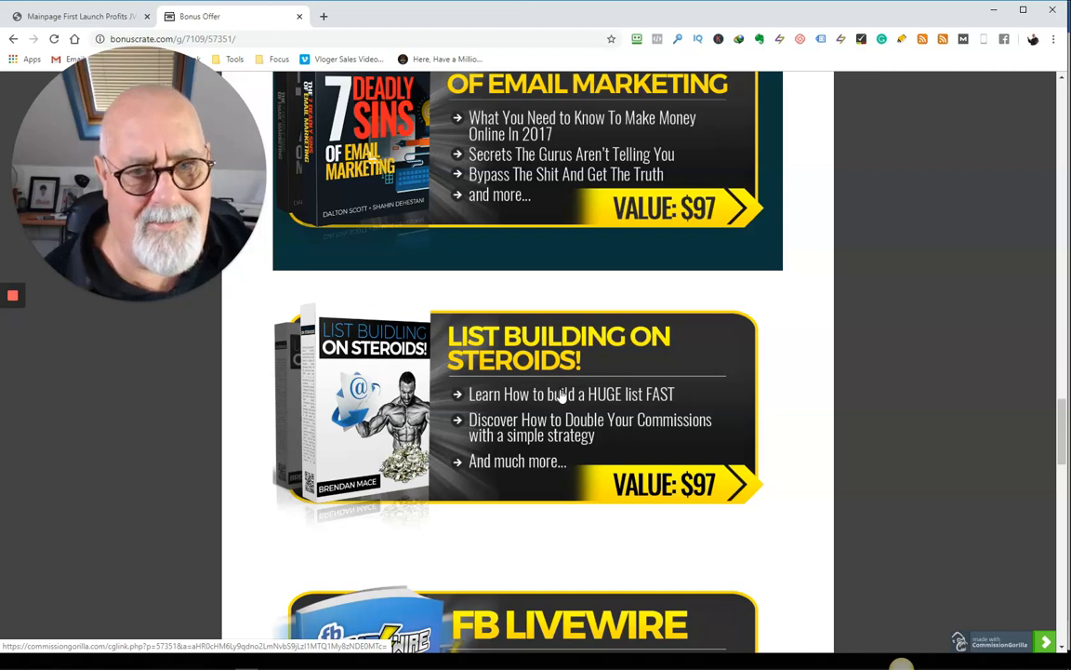
scroll(down, 3)
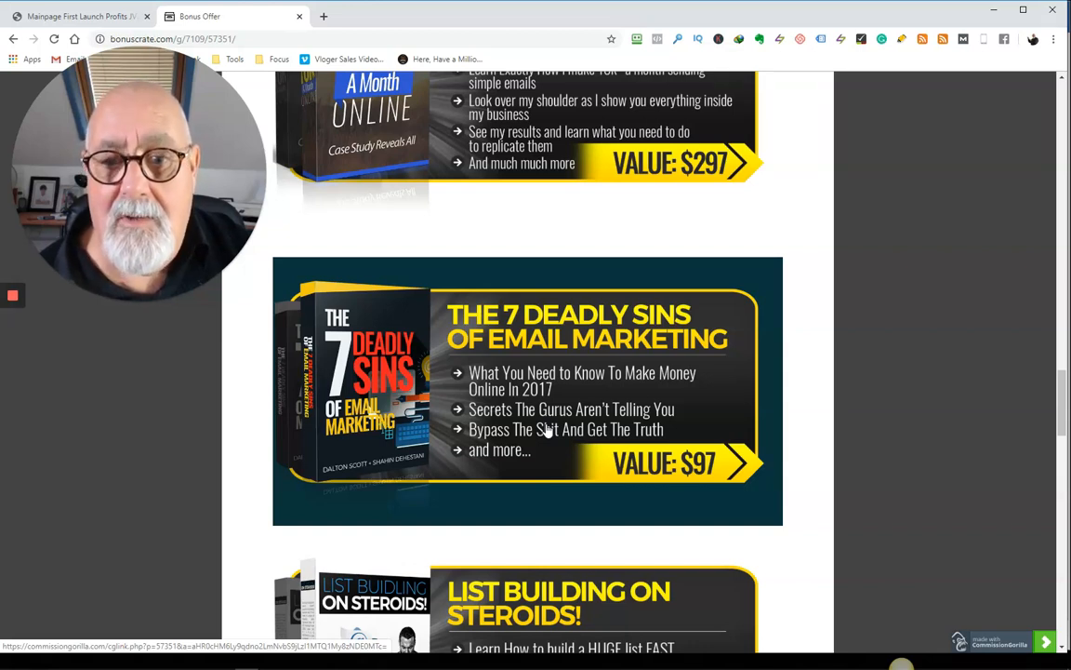
scroll(down, 3)
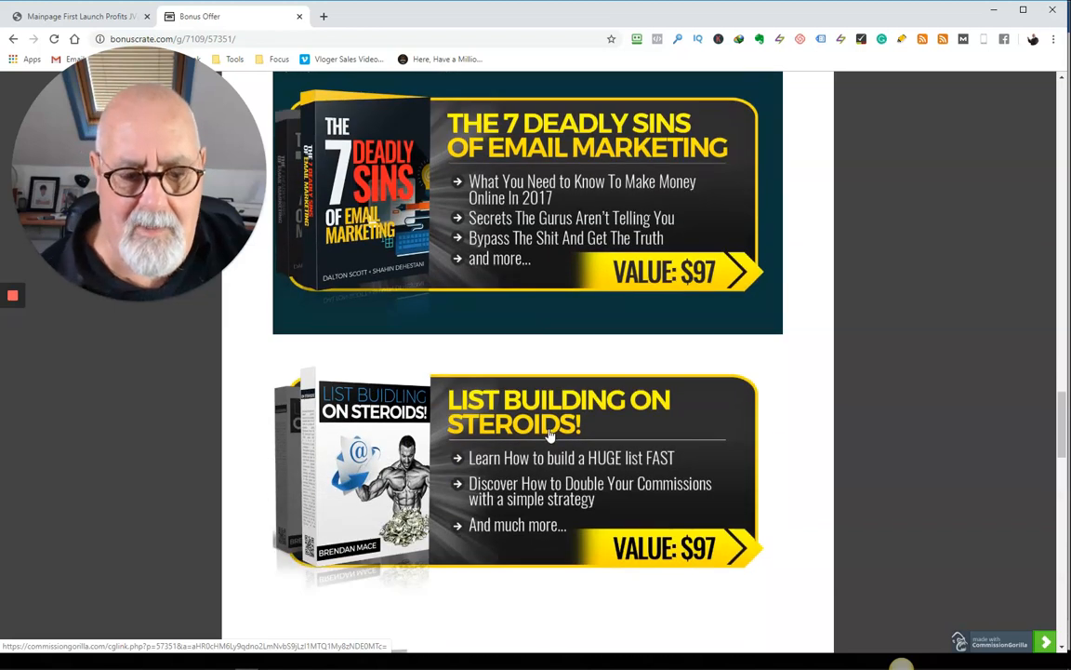
scroll(down, 3)
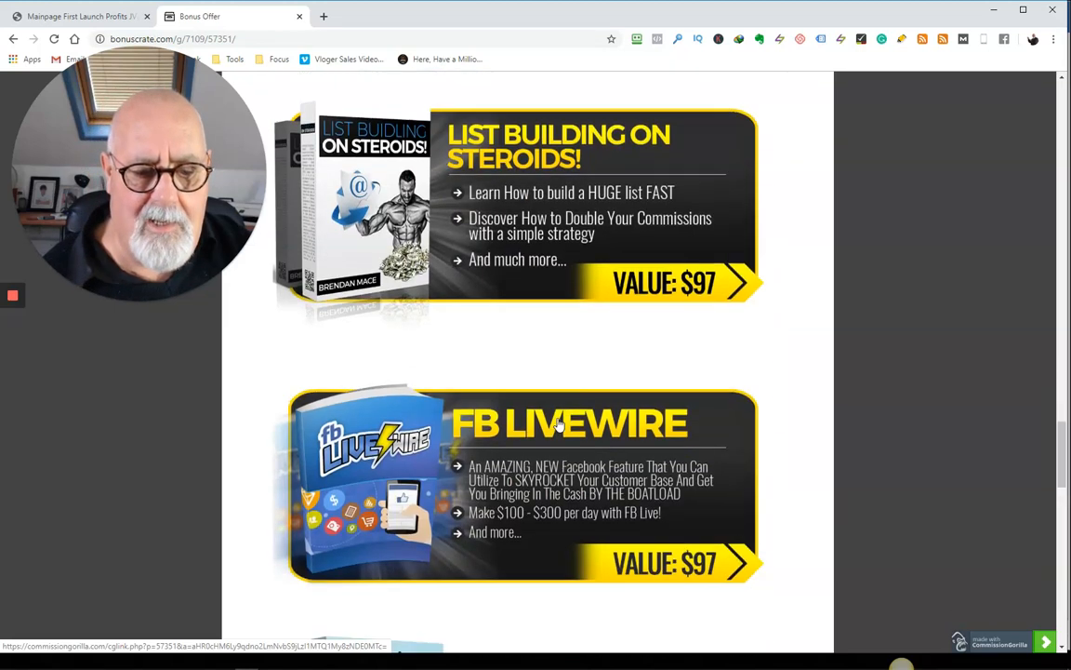
scroll(down, 3)
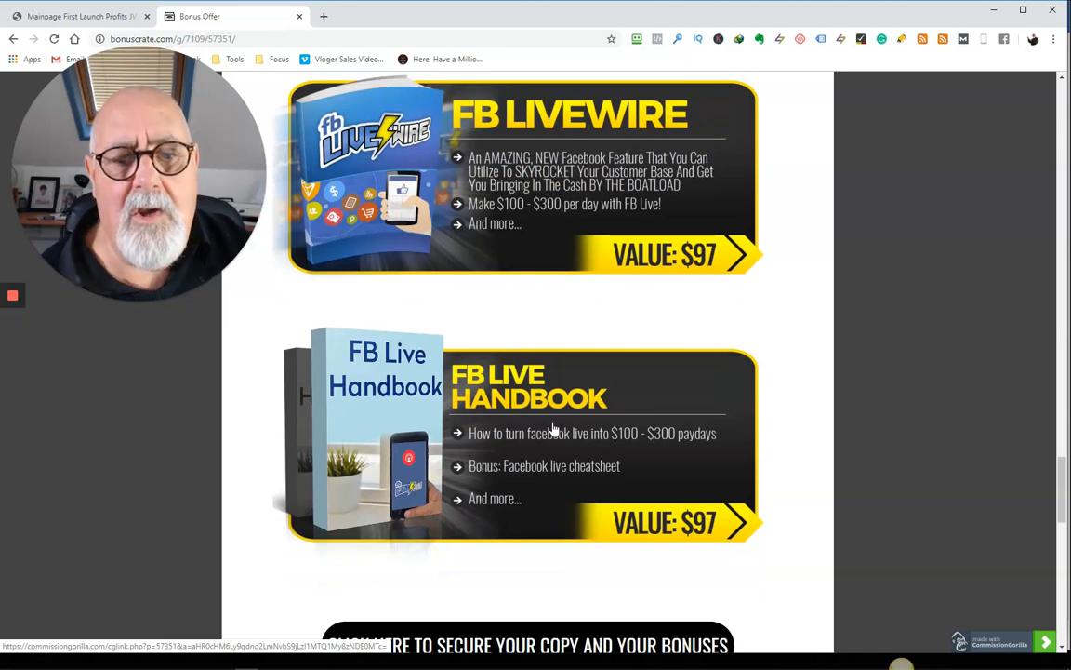
mouse_move(558, 214)
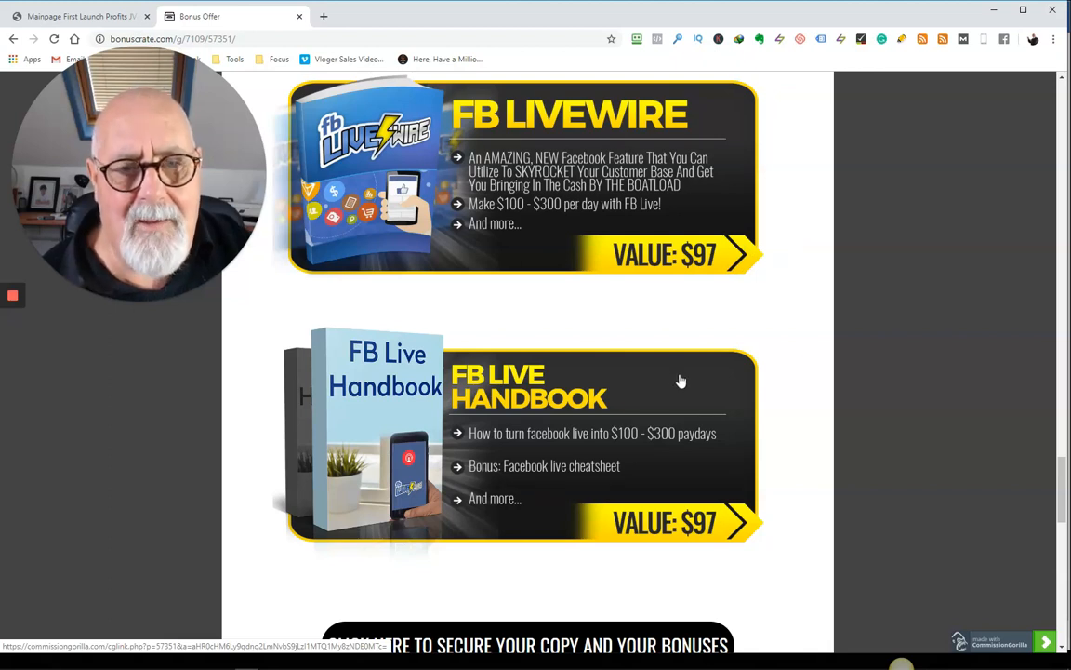
- Scroll to the Instant Bonus Delivery receipt instructions, then back to Bonus #3 Printly
scroll(down, 3)
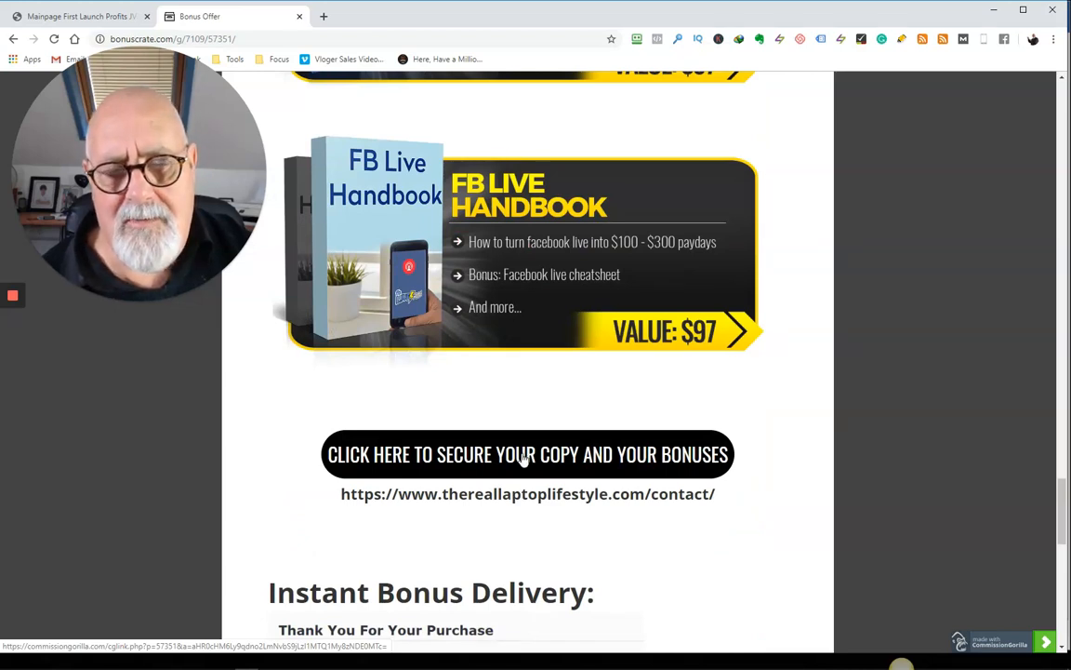
mouse_move(512, 467)
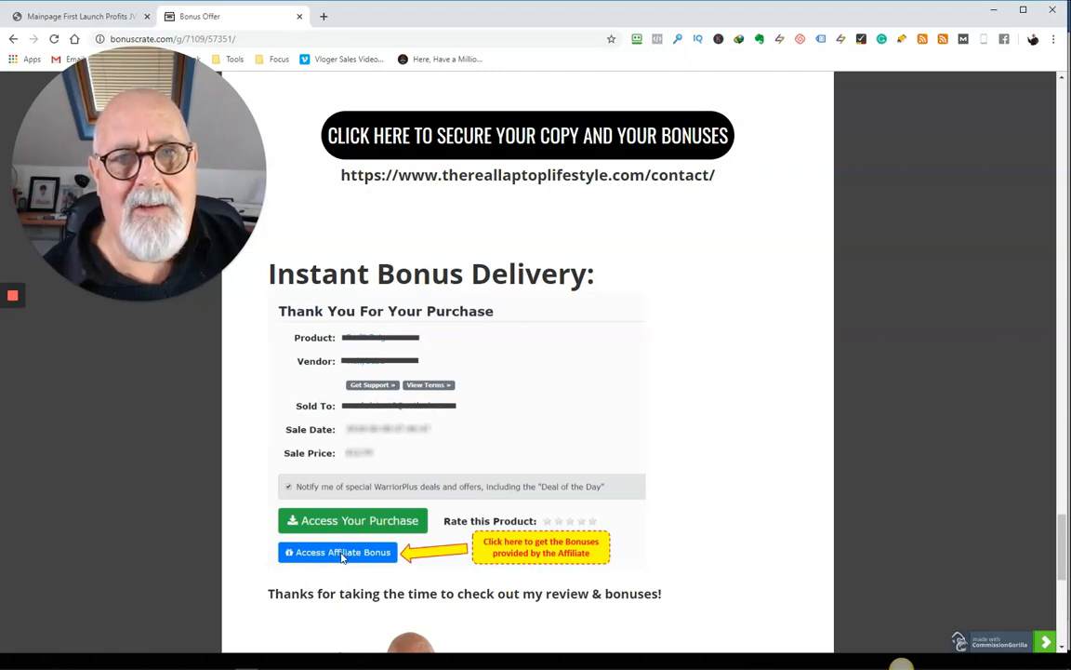
mouse_move(704, 489)
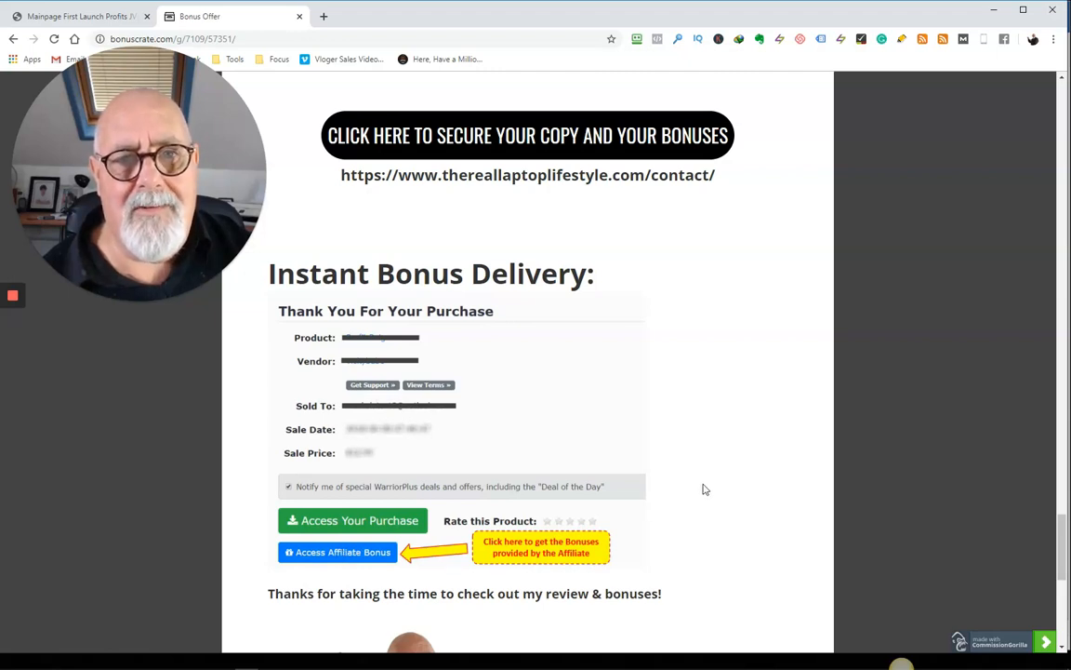
scroll(down, 3)
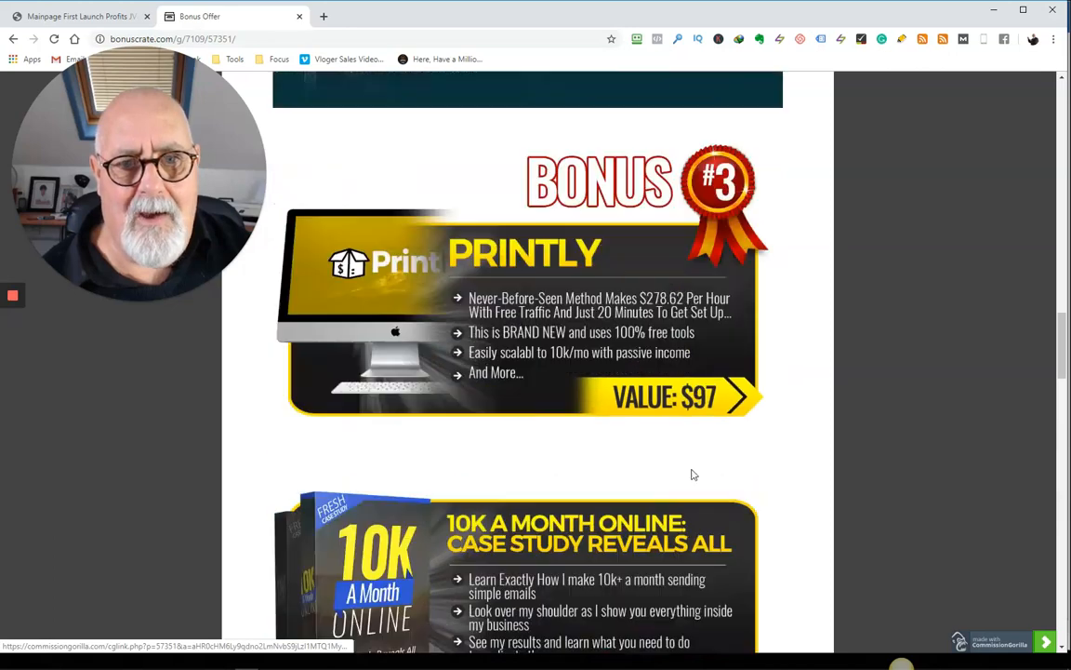